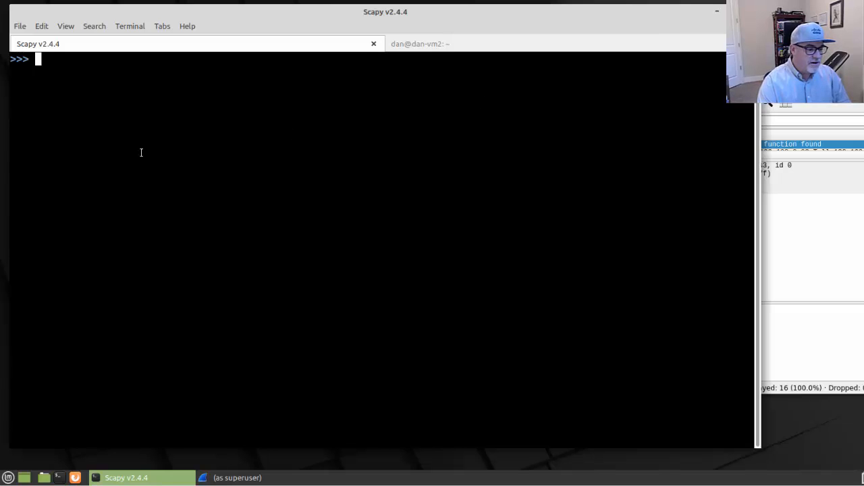
{"action": "mouse_move", "coordinate": [76, 77]}
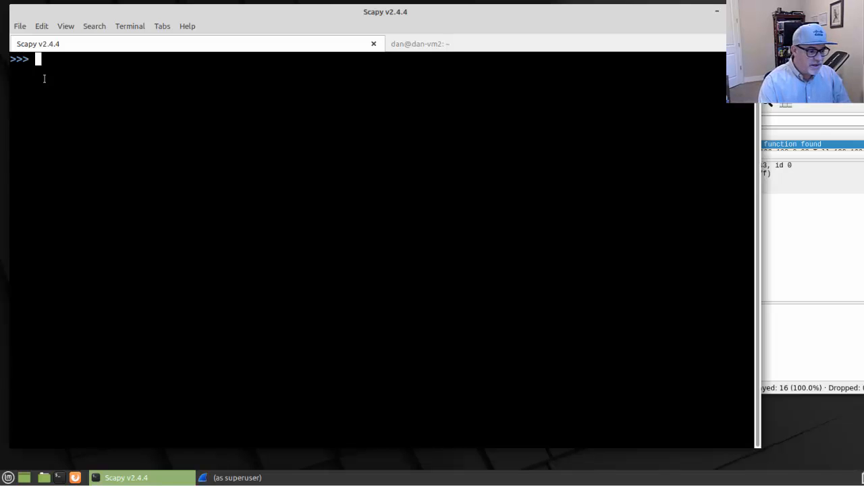
{"action": "mouse_move", "coordinate": [67, 144]}
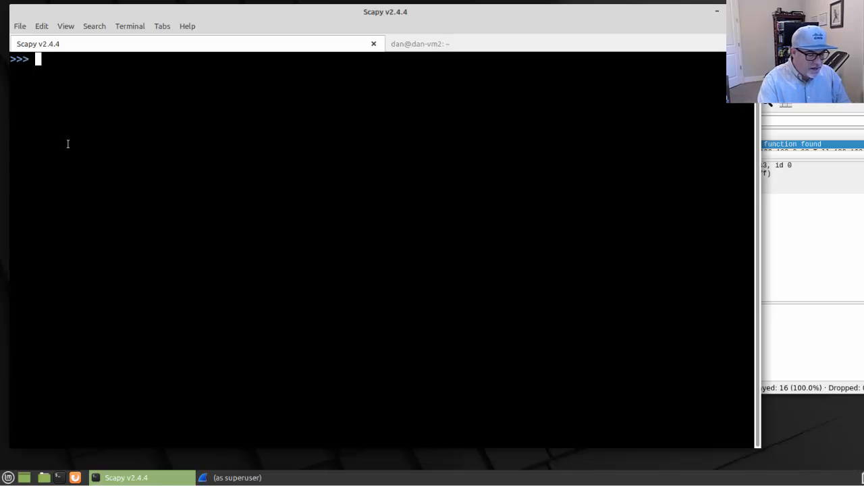
- Clear the console and type p = sr1(IP()/ICMP()/"Dan") with a blank destination
{"action": "type", "text": "clear"}
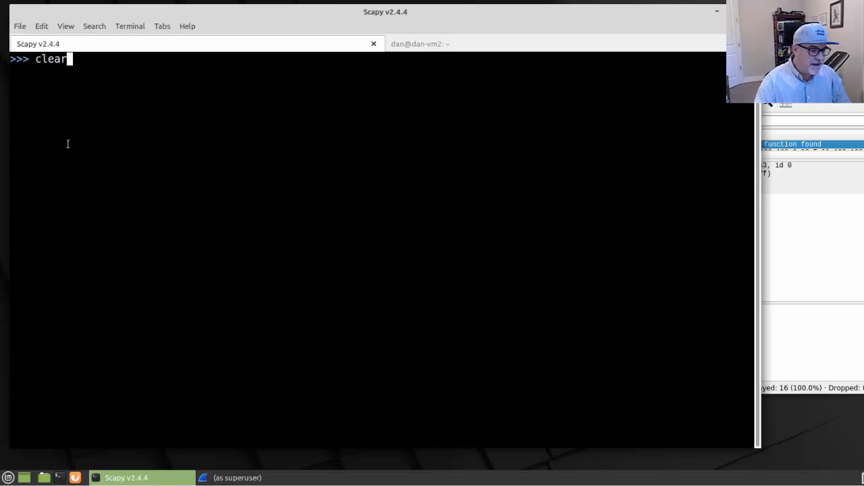
{"action": "type", "text": "p = sr1(IP(dst=\"192.168.8.1\")/ICMP()/\"Dan\")"}
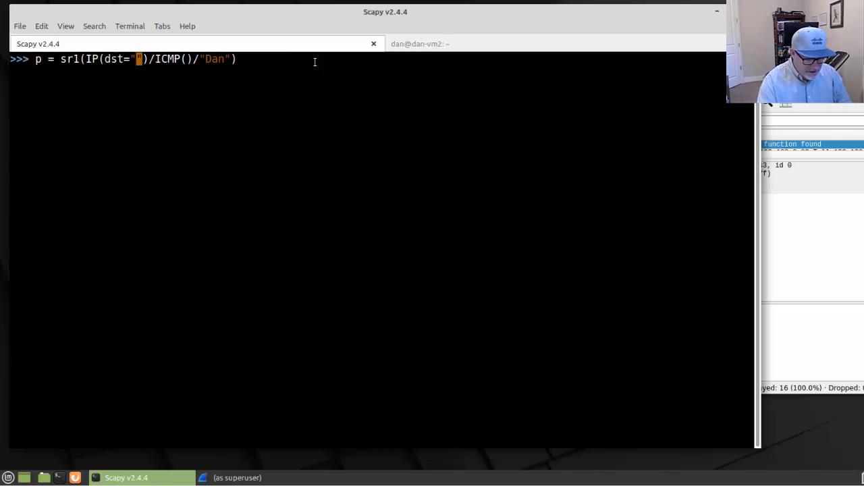
{"action": "type", "text": "www."}
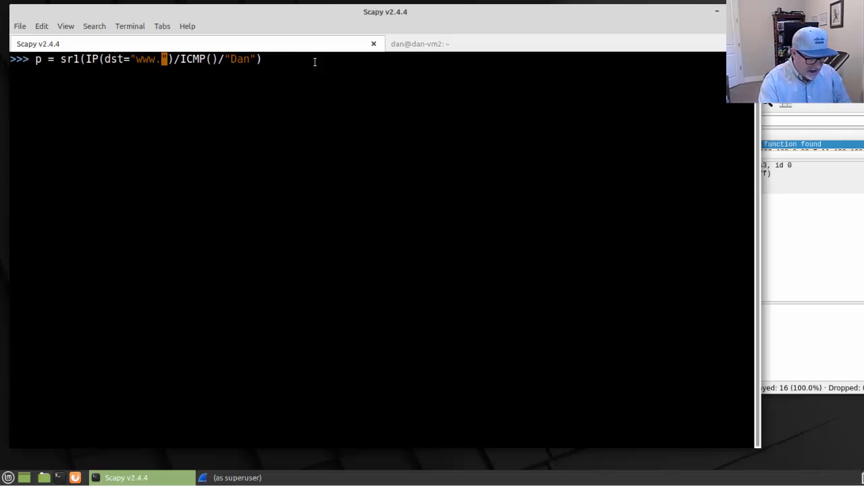
{"action": "type", "text": "slashdo"}
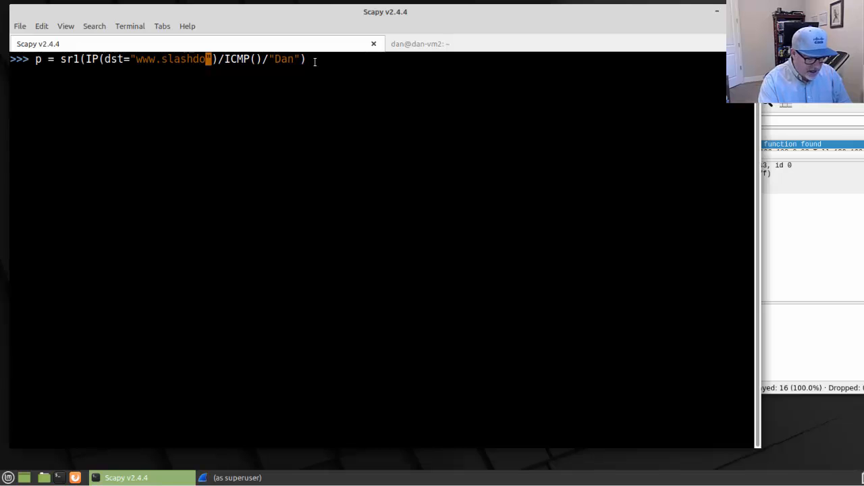
{"action": "type", "text": ".org"}
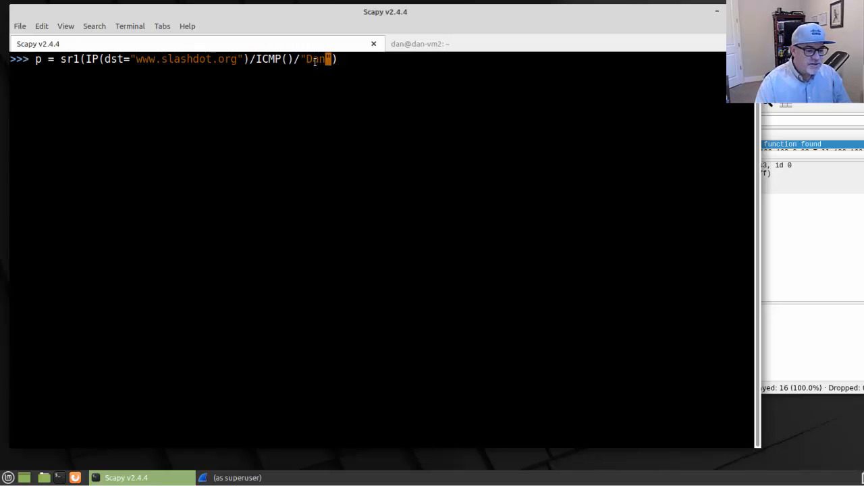
{"action": "type", "text": "Xy"}
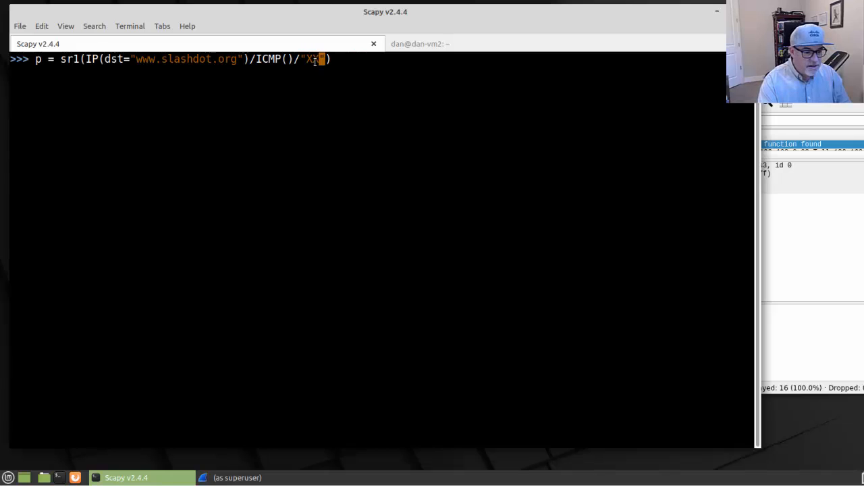
{"action": "type", "text": "XXXXXX"}
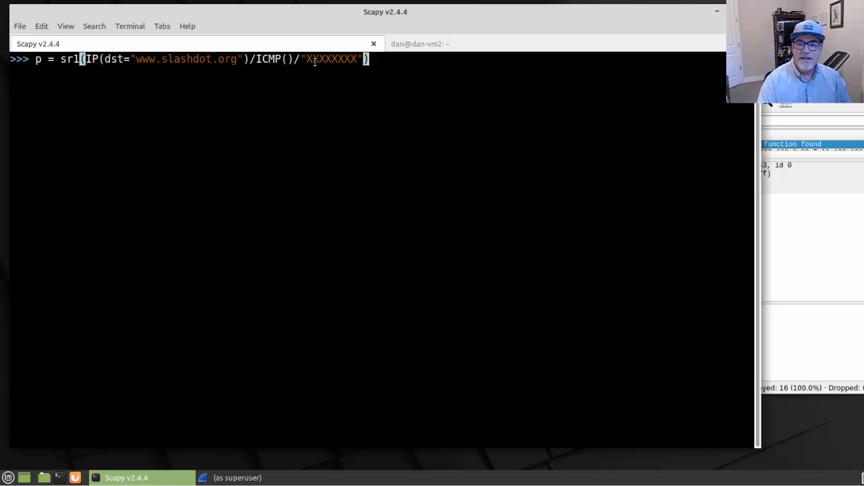
{"action": "key", "text": "Return"}
{"action": "type", "text": "p"}
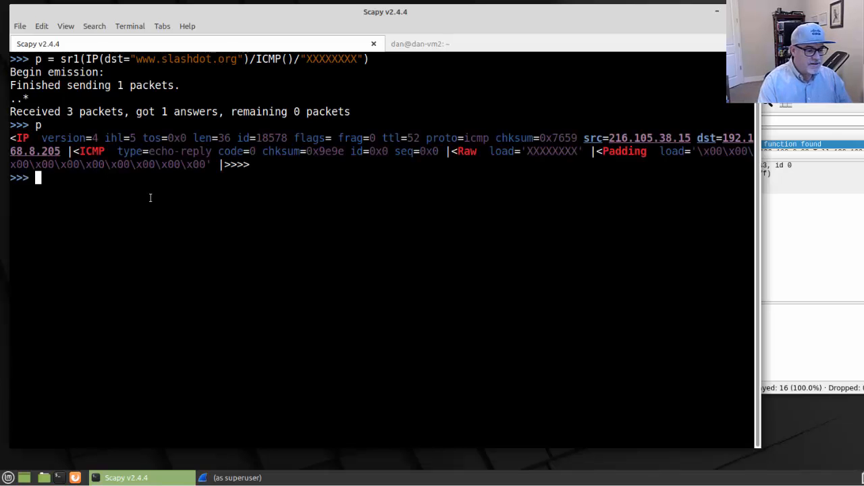
{"action": "mouse_move", "coordinate": [255, 160]}
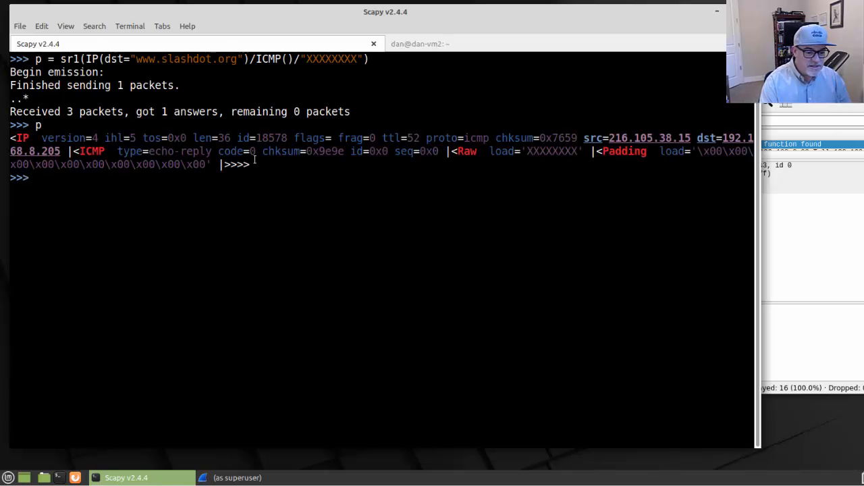
- Run p.show() to display the reply's IP, ICMP, Raw and Padding fields
{"action": "type", "text": "p"}
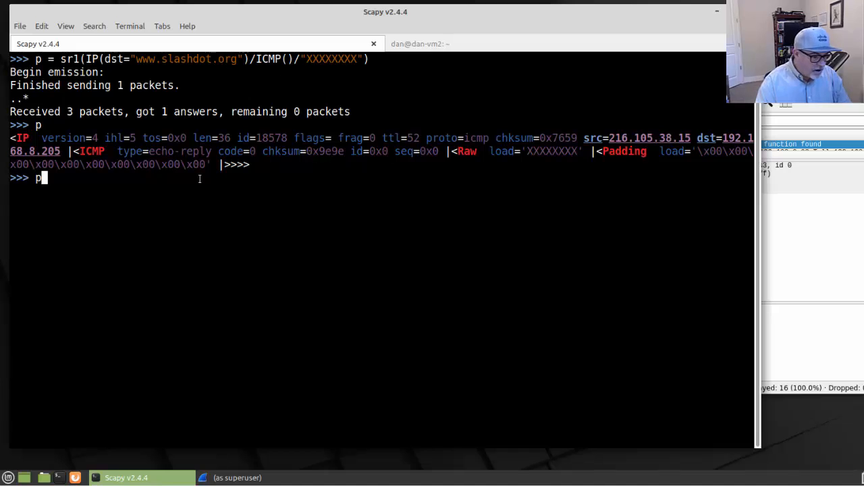
{"action": "type", "text": "."}
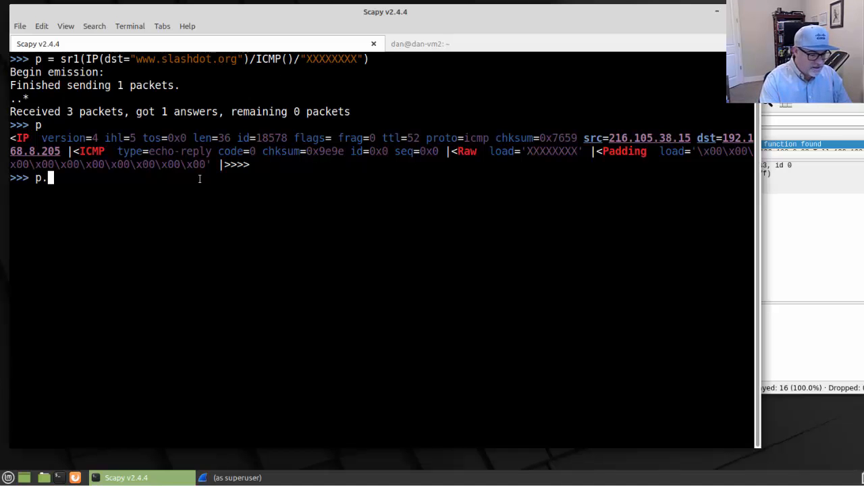
{"action": "type", "text": "show("}
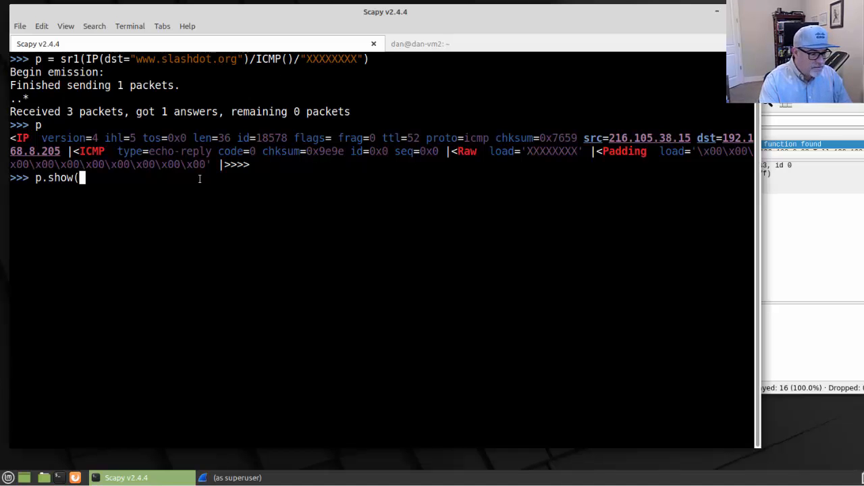
{"action": "key", "text": "Return"}
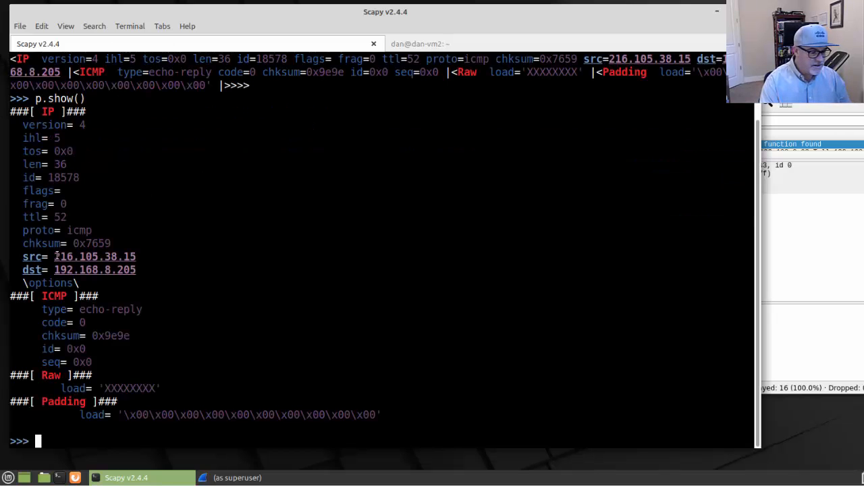
{"action": "double_click", "coordinate": [95, 257]}
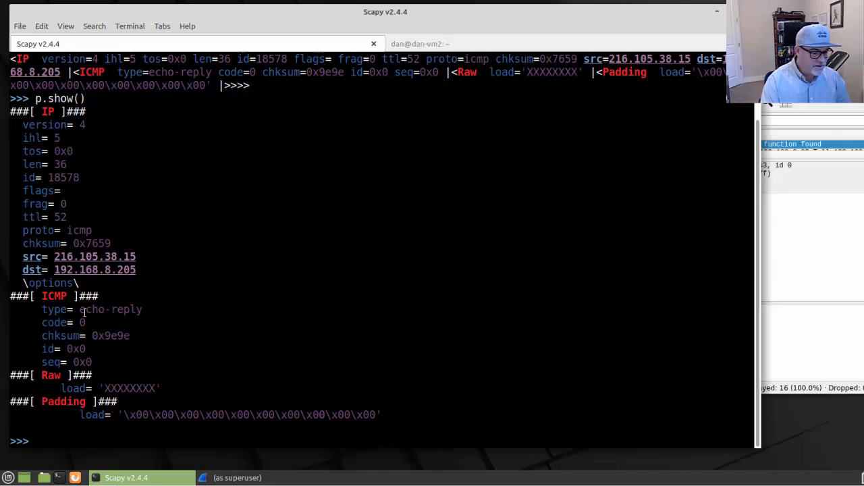
{"action": "double_click", "coordinate": [110, 309]}
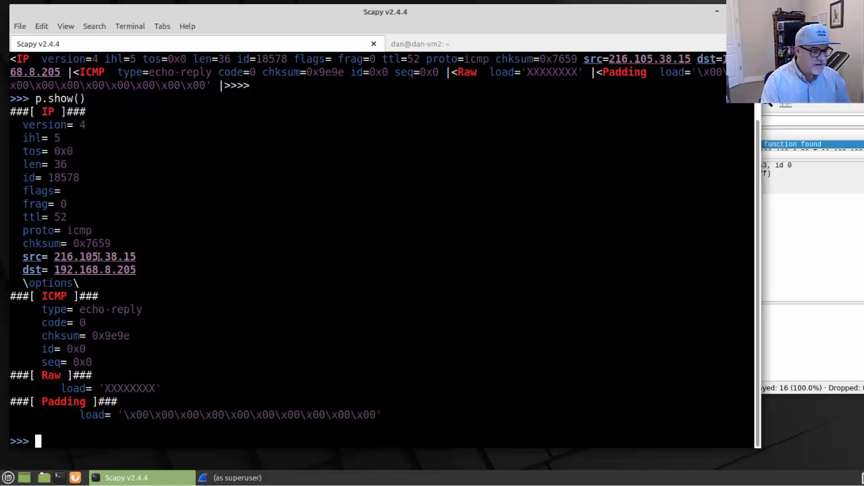
{"action": "scroll", "scroll_direction": "up", "scroll_amount": 3}
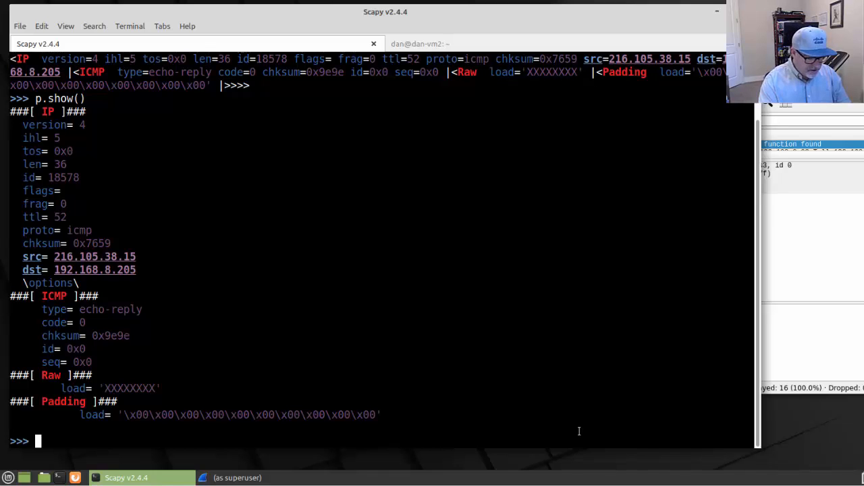
- Clear the console and bring back the sr1 ICMP command with the "XXXXXXXX" payload
{"action": "type", "text": "c"}
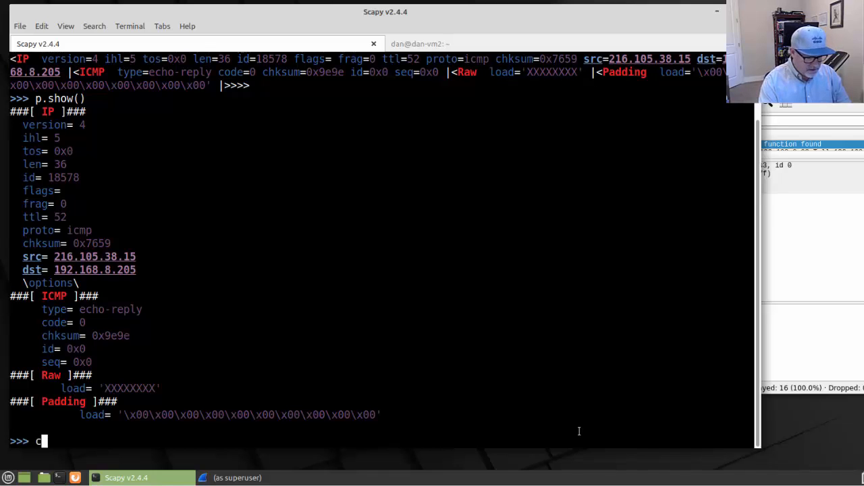
{"action": "type", "text": "lear"}
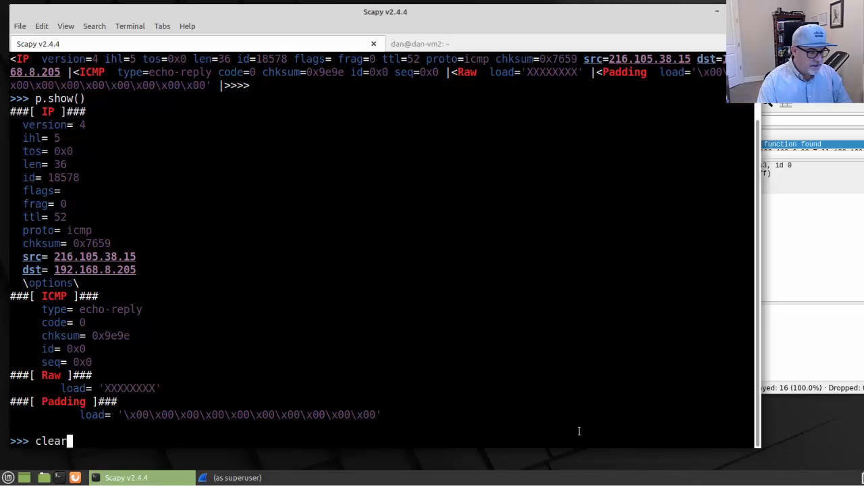
{"action": "key", "text": "Return"}
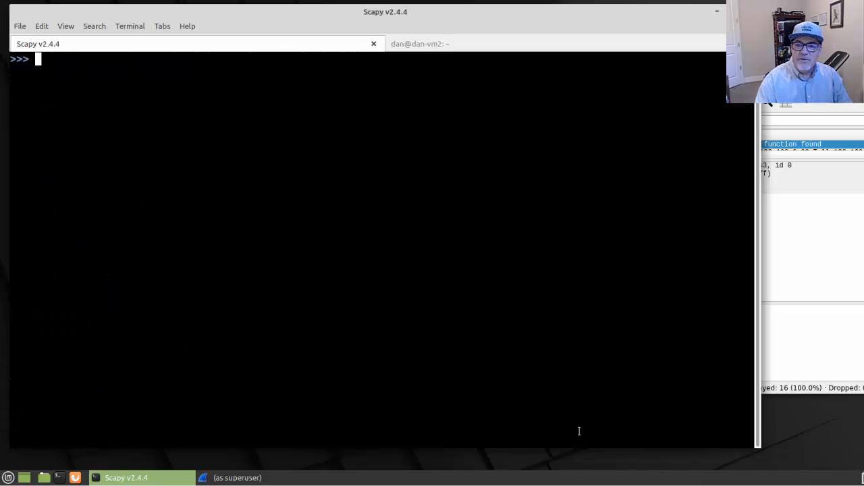
{"action": "type", "text": "clear"}
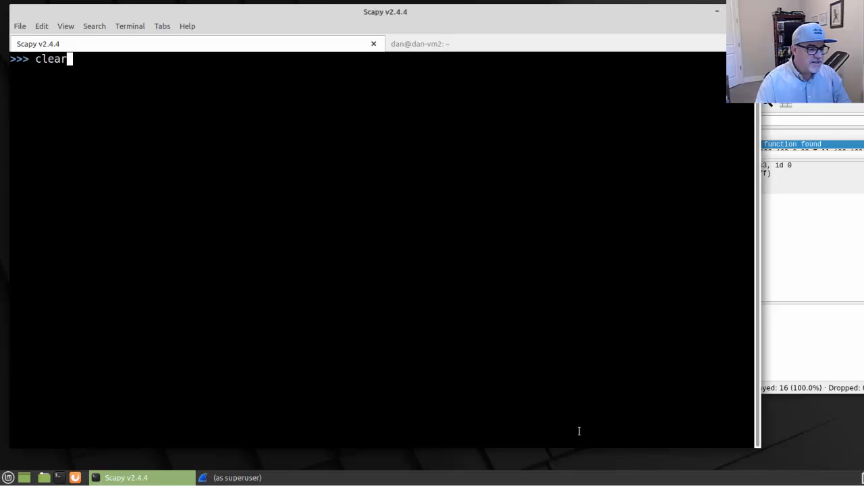
{"action": "type", "text": "p = sr1(IP(dst=\"www.slashdot.org\")/ICMP()/\"XXXXXXXX\")"}
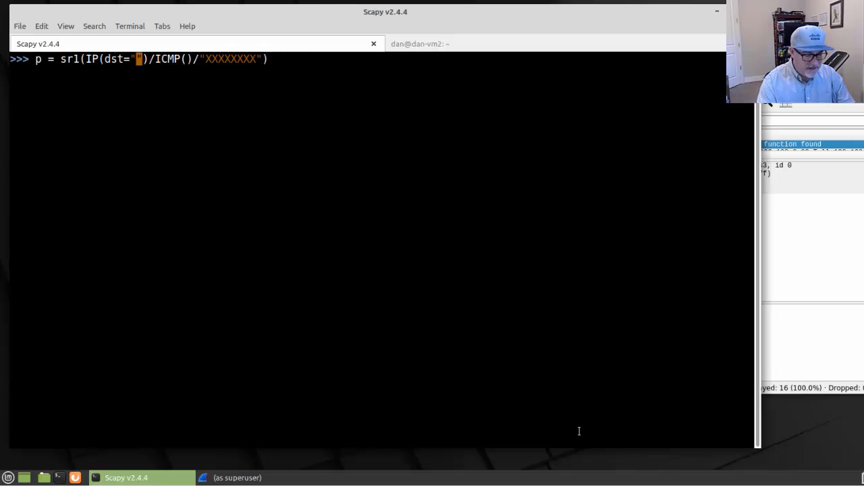
- Point the command at 8.8.8.8 and replace the ICMP layer with UDP
{"action": "type", "text": "8.8"}
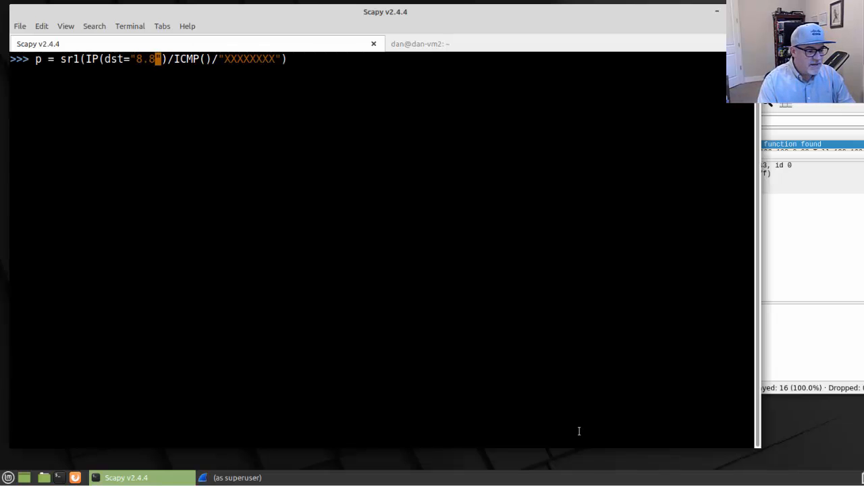
{"action": "type", "text": ".8.8"}
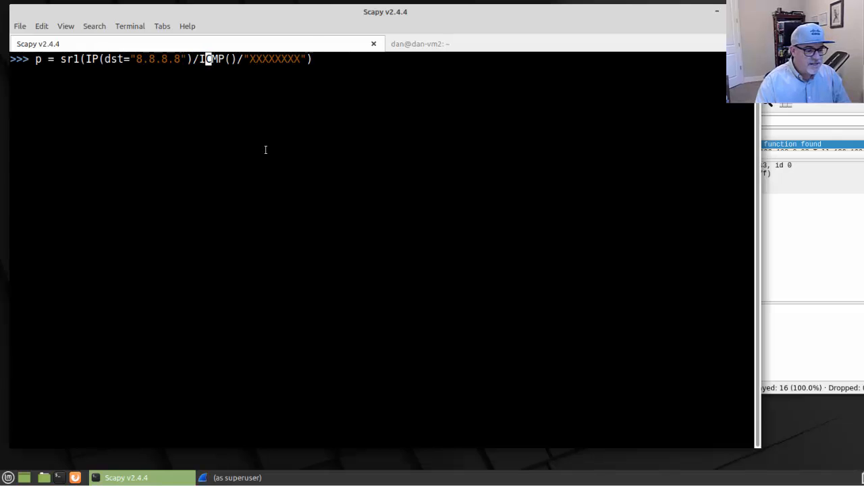
{"action": "key", "text": "BackSpace"}
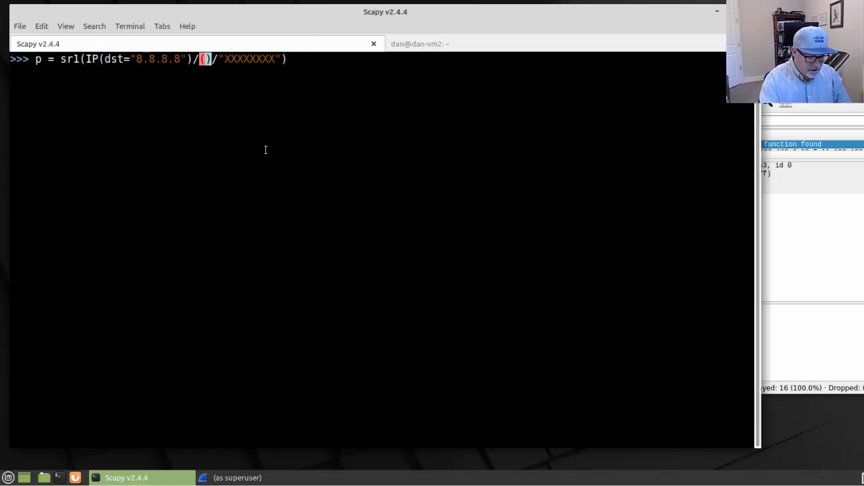
{"action": "type", "text": "UDP"}
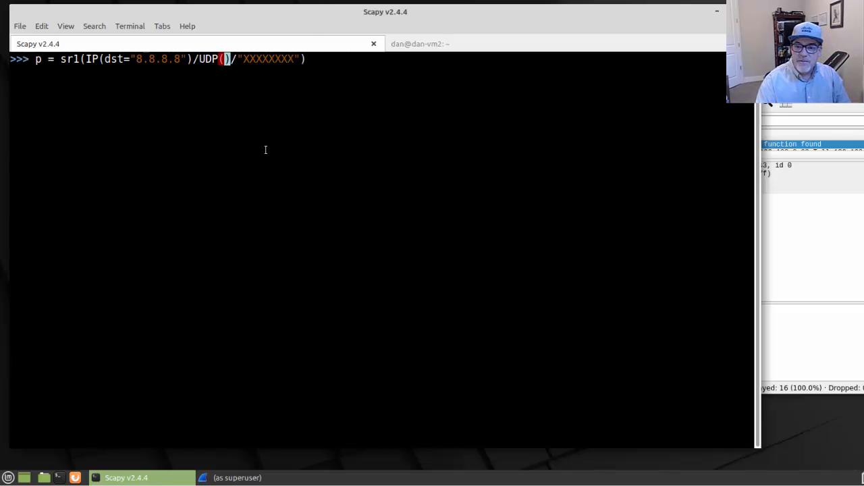
{"action": "key", "text": "Right"}
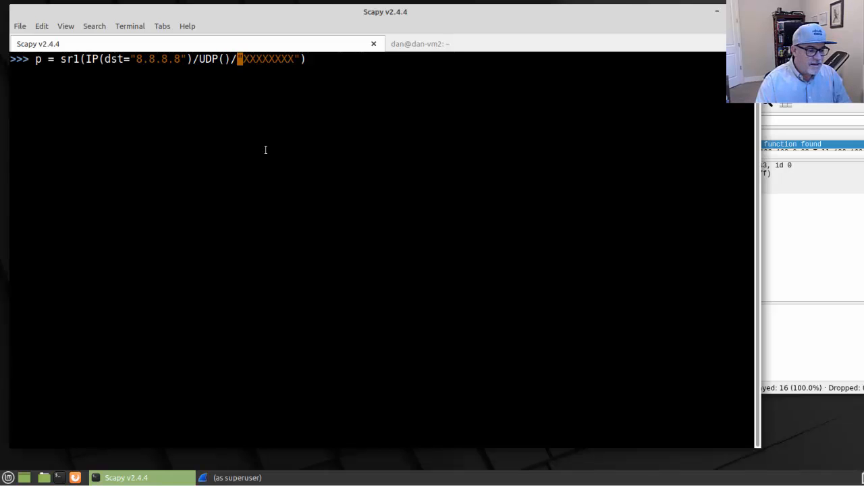
- Add a DNS layer with rd=1 and a DNSQR question record
{"action": "type", "text": "DN"}
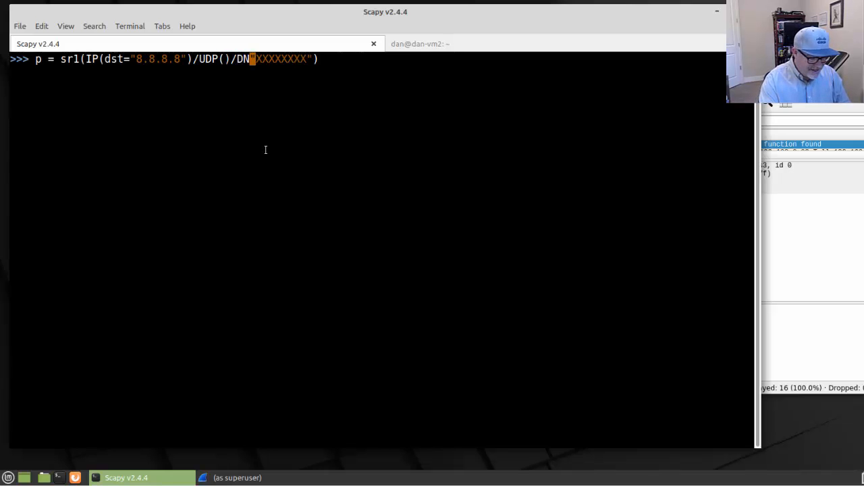
{"action": "type", "text": "S"}
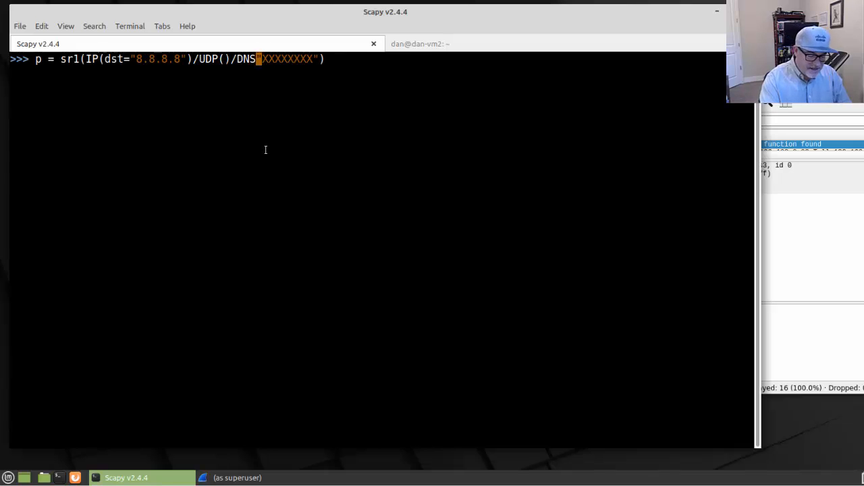
{"action": "type", "text": "("}
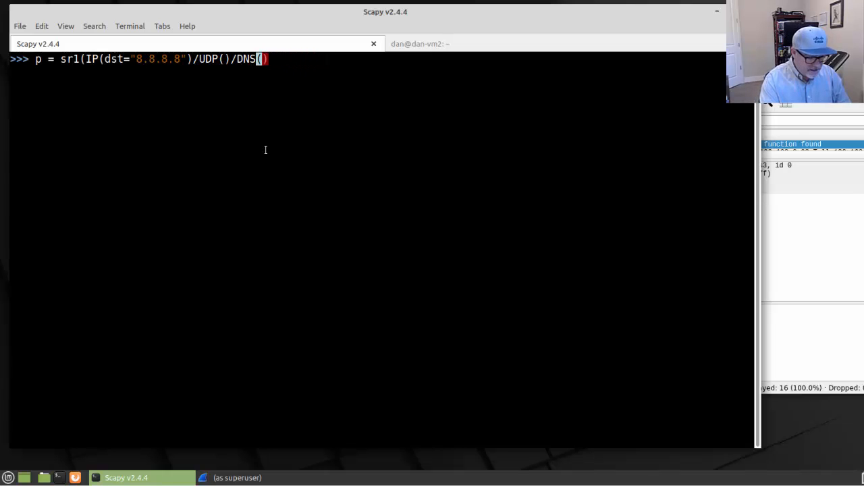
{"action": "type", "text": "rd=1"}
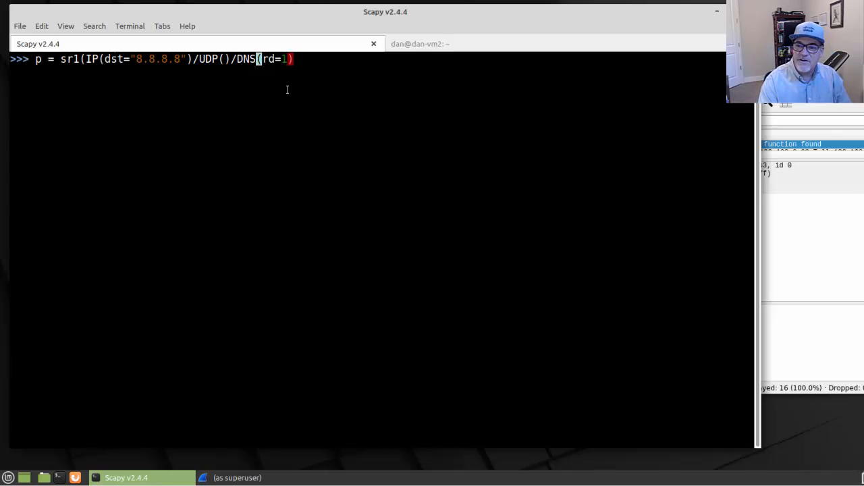
{"action": "type", "text": ","}
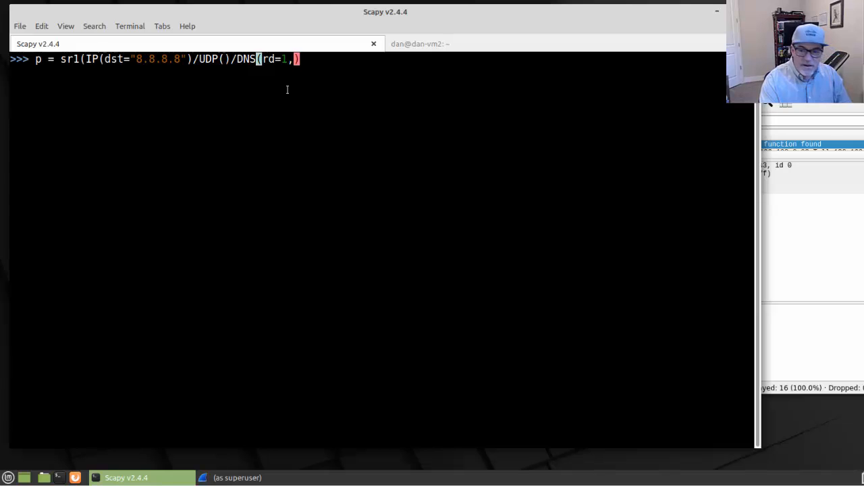
{"action": "type", "text": "qd"}
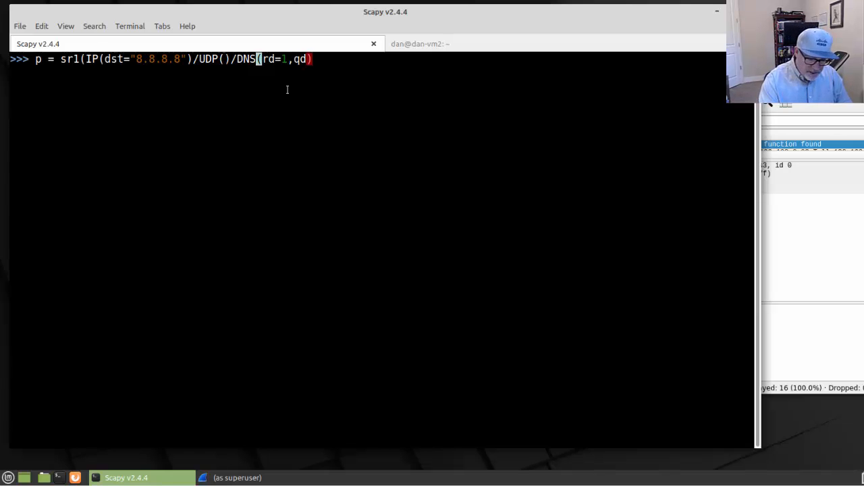
{"action": "type", "text": "="}
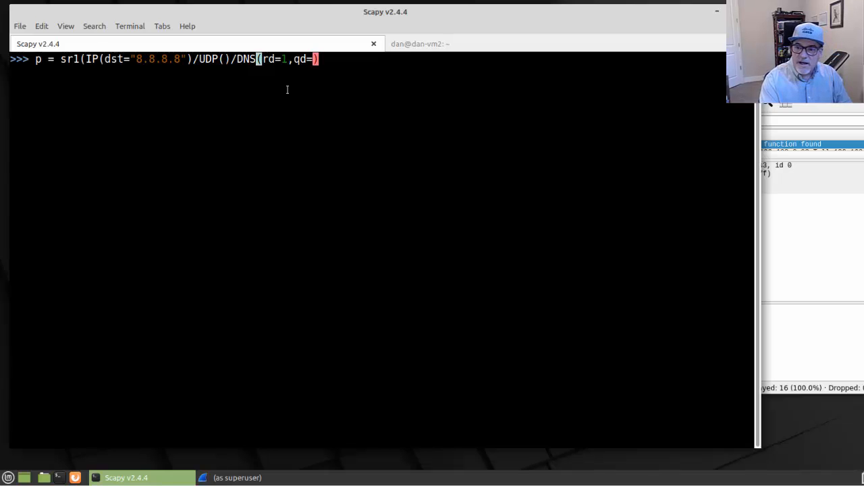
{"action": "type", "text": "DN"}
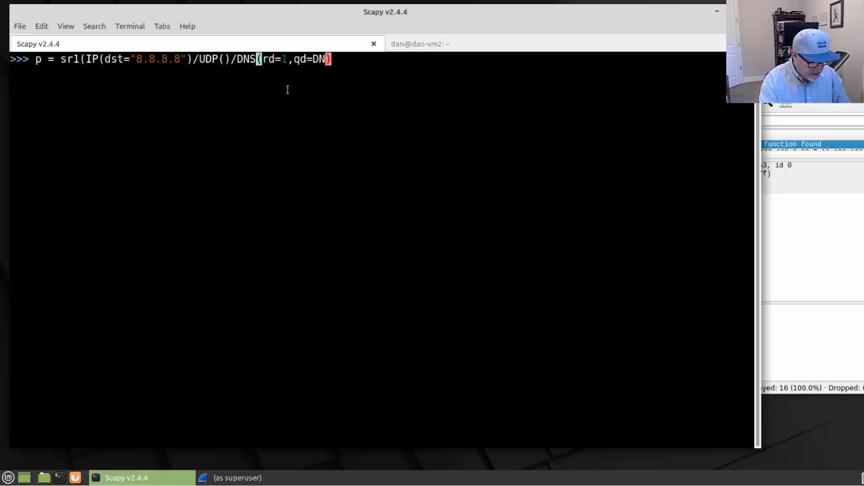
{"action": "type", "text": "QR("}
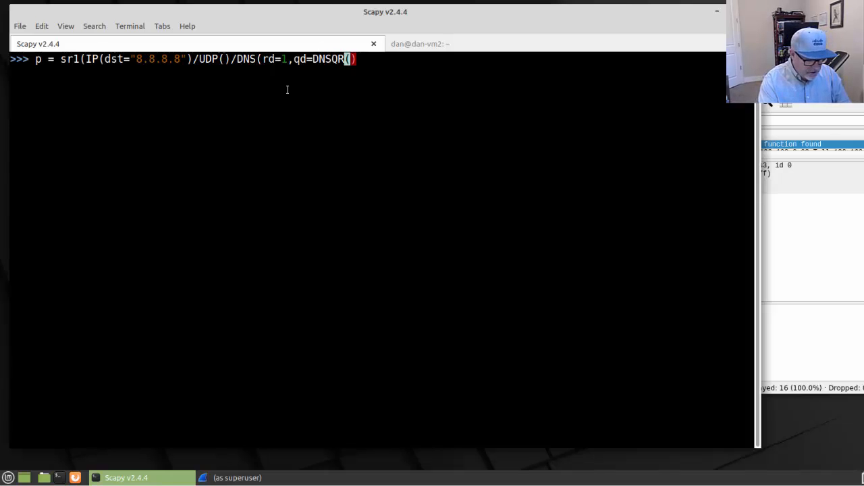
{"action": "type", "text": "qname"}
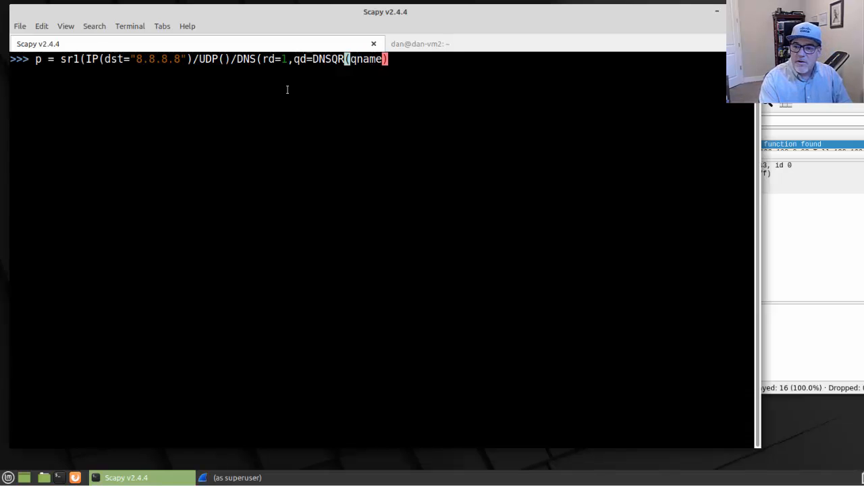
{"action": "type", "text": "="}
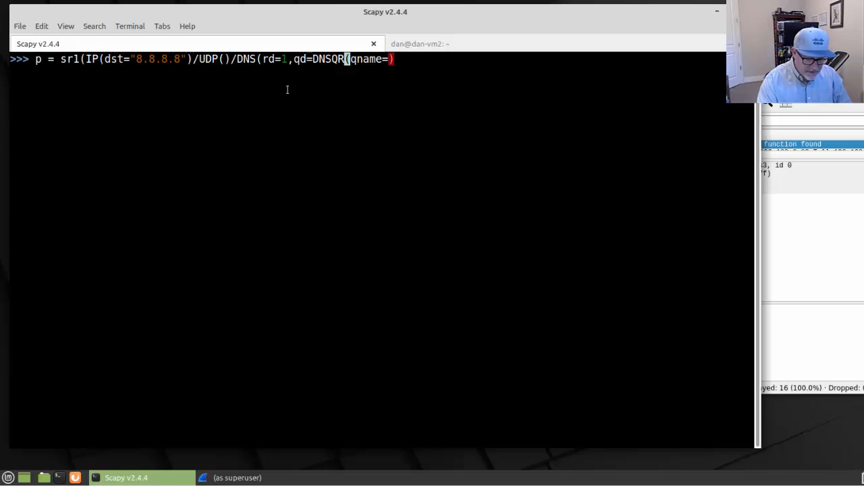
{"action": "type", "text": "\"\""}
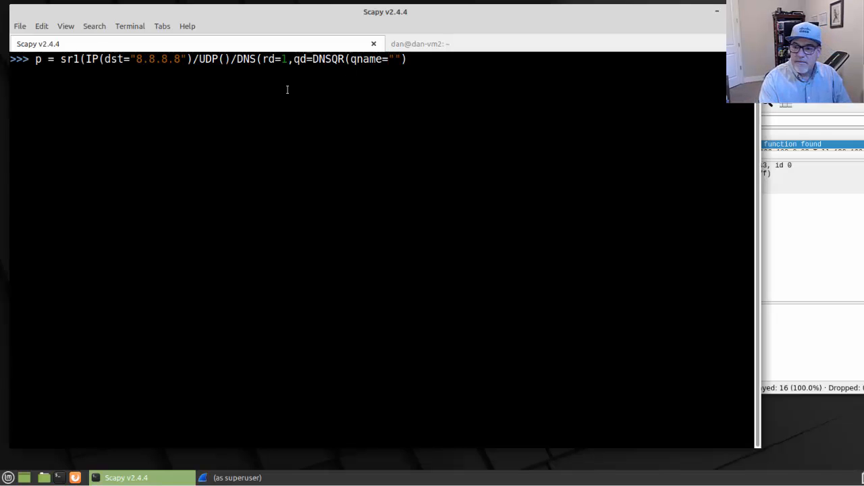
{"action": "type", "text": "www.da"}
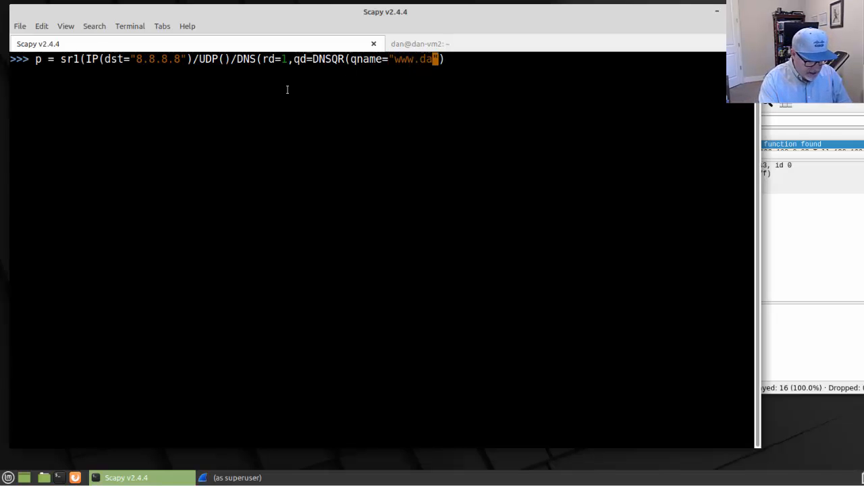
{"action": "type", "text": "nscourses"}
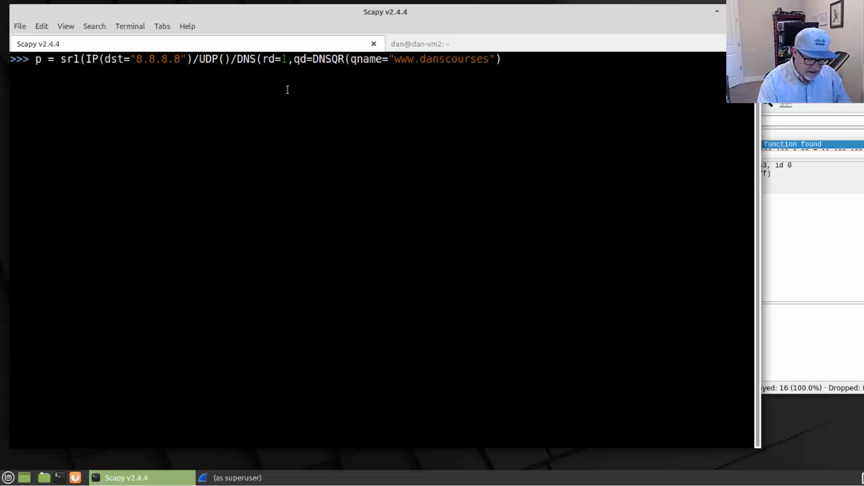
{"action": "type", "text": ".com"}
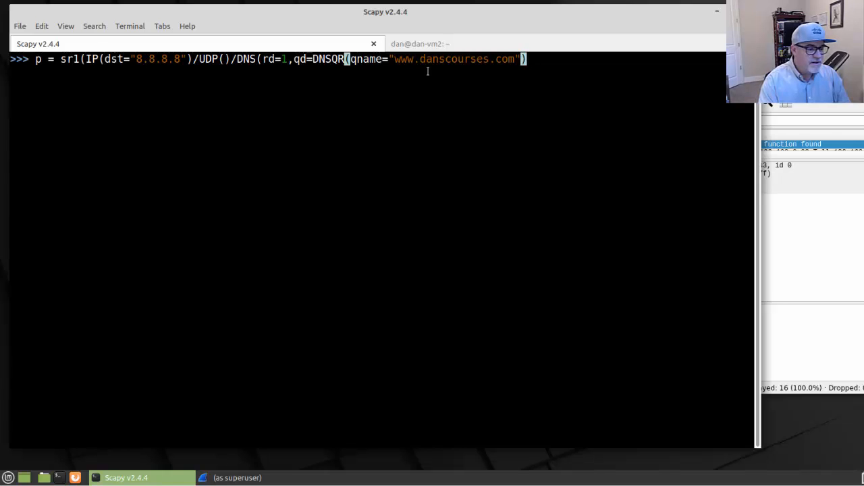
{"action": "mouse_move", "coordinate": [181, 122]}
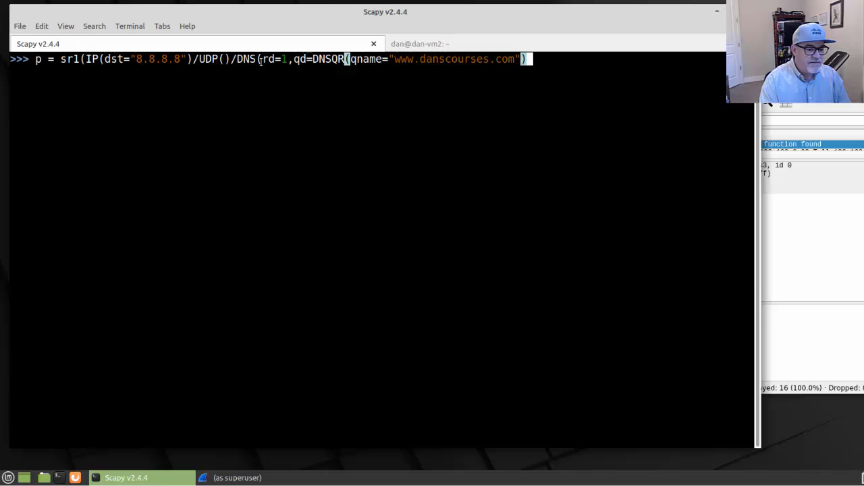
{"action": "mouse_move", "coordinate": [493, 59]}
{"action": "type", "text": ")"}
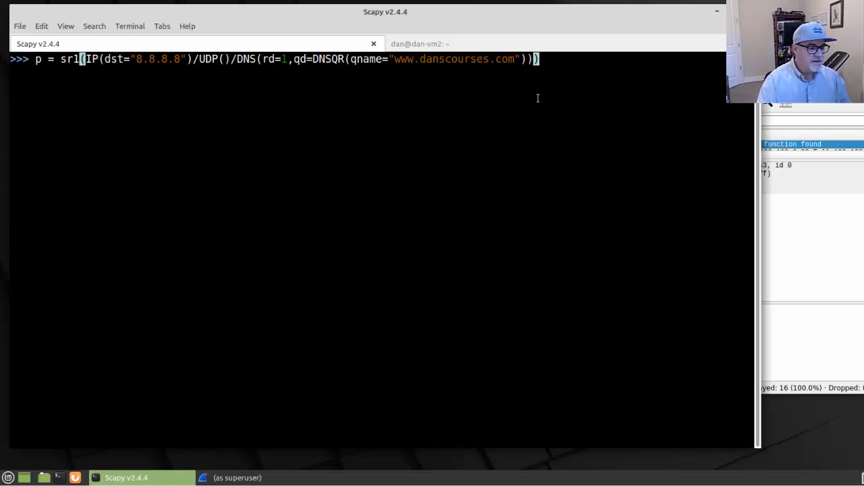
{"action": "key", "text": "Return"}
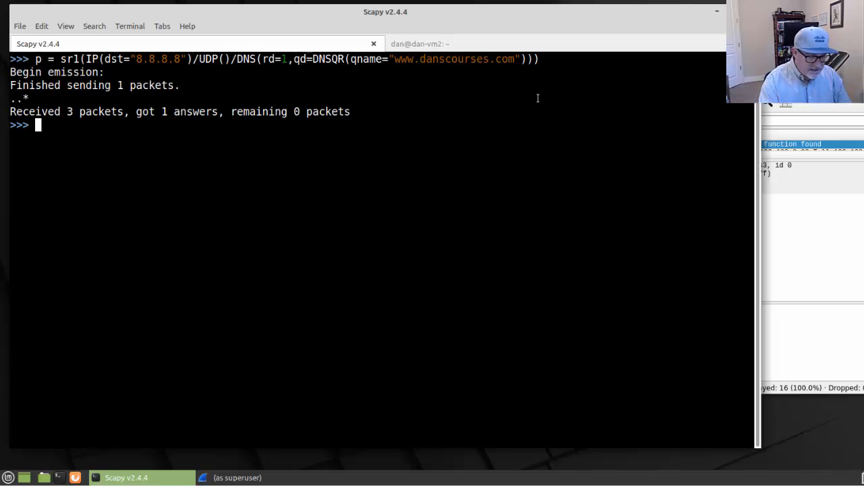
- Print p and highlight the queried name, resolved address 35.208.0.58 and source address
{"action": "type", "text": "p"}
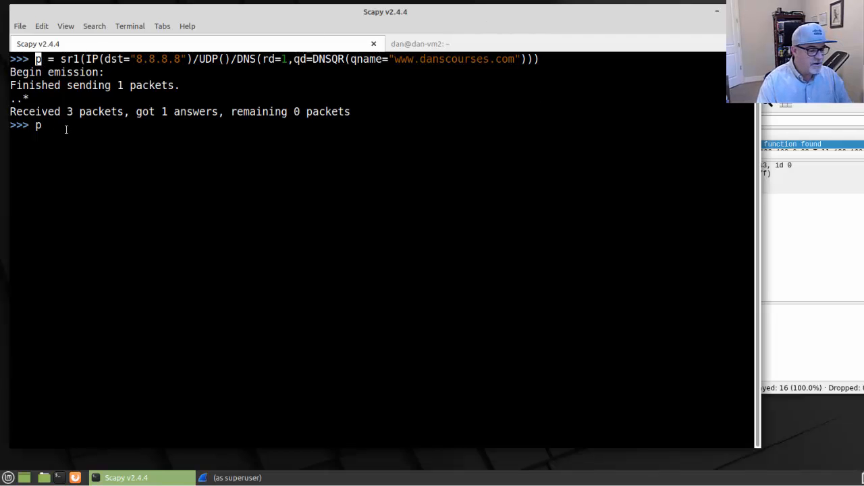
{"action": "key", "text": "Return"}
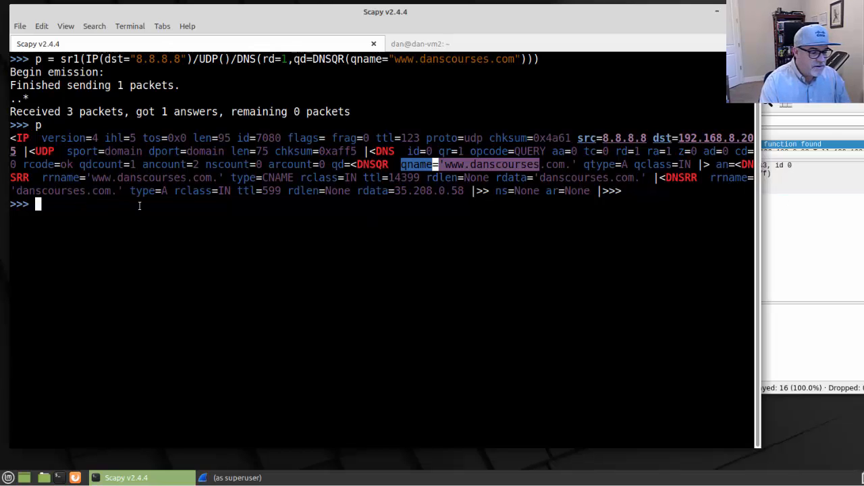
{"action": "double_click", "coordinate": [142, 190]}
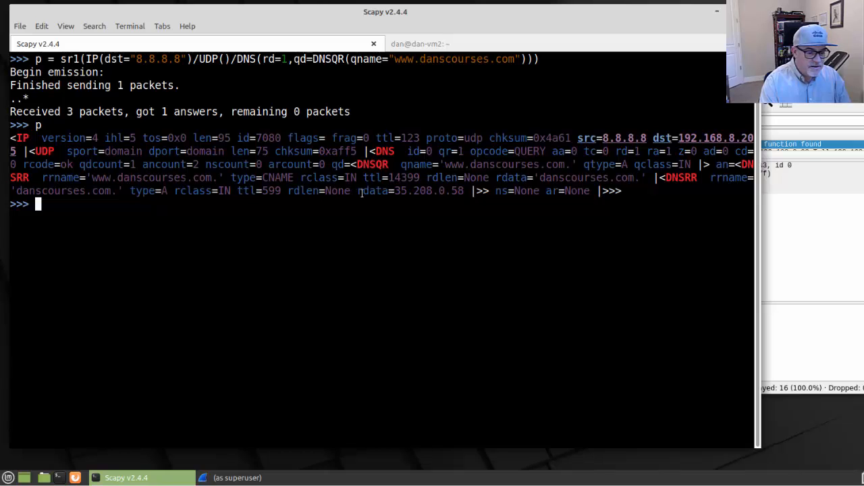
{"action": "double_click", "coordinate": [411, 190]}
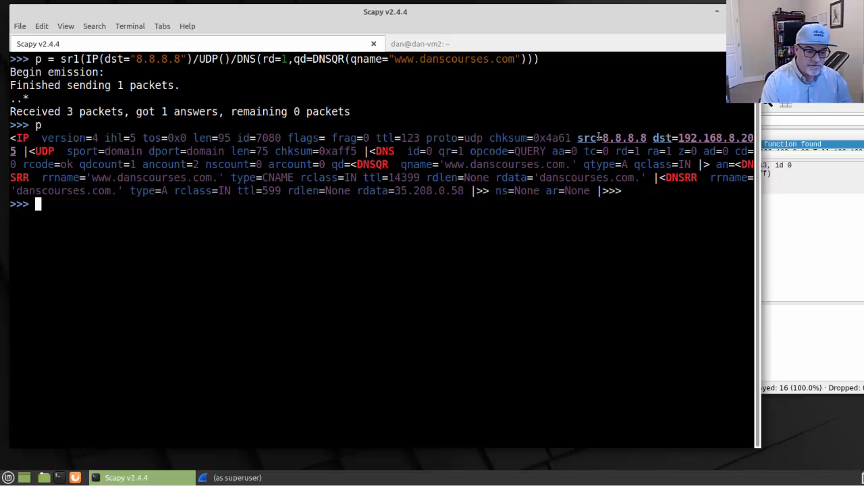
{"action": "double_click", "coordinate": [621, 138]}
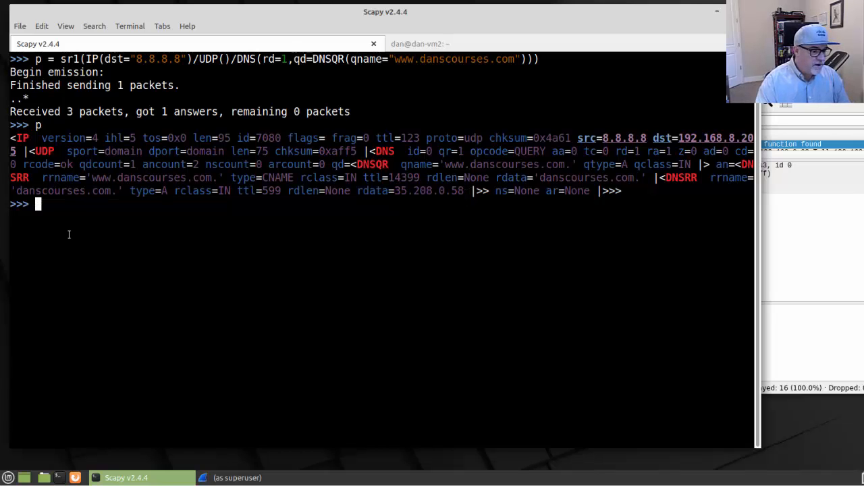
- Dismiss the recalled DNS query command and clear the console to an empty prompt
{"action": "key", "text": "Up"}
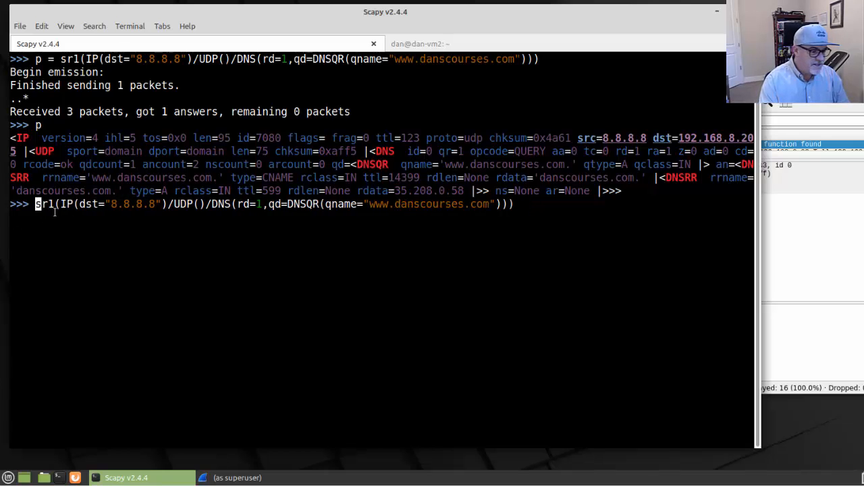
{"action": "key", "text": "Return"}
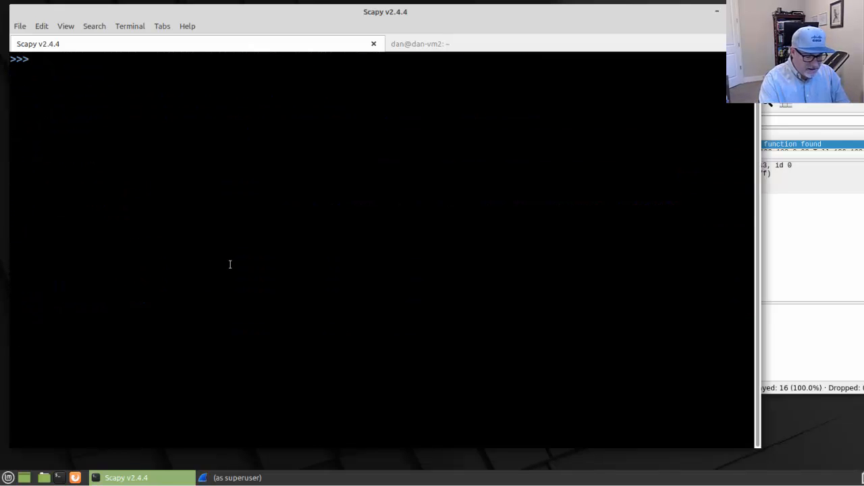
{"action": "mouse_move", "coordinate": [503, 93]}
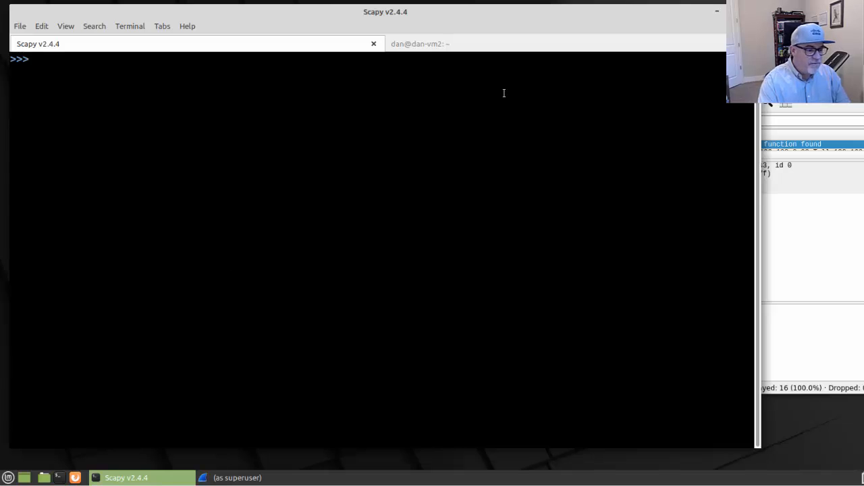
- Start an sr command with an IP layer targeting 192.168.8.1
{"action": "left_click", "coordinate": [19, 26]}
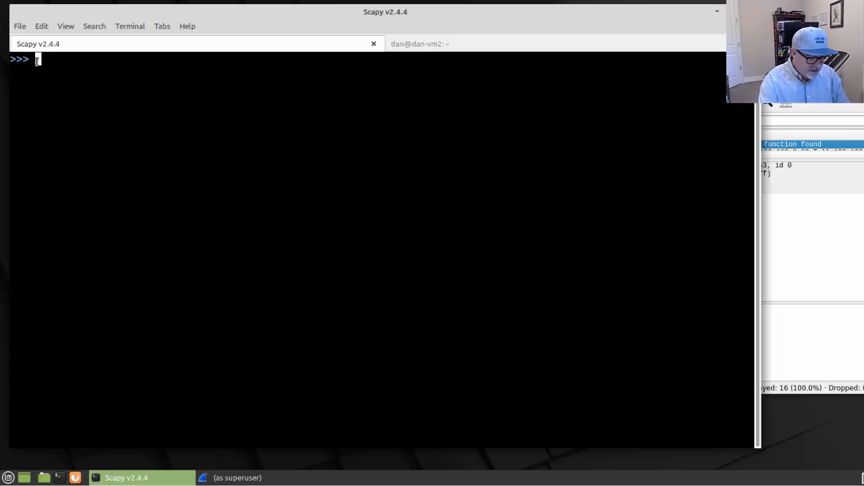
{"action": "type", "text": "p"}
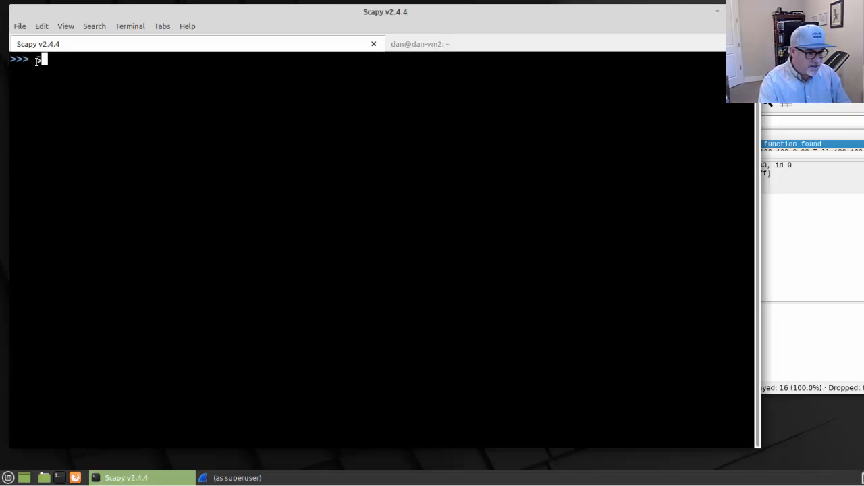
{"action": "type", "text": "r"}
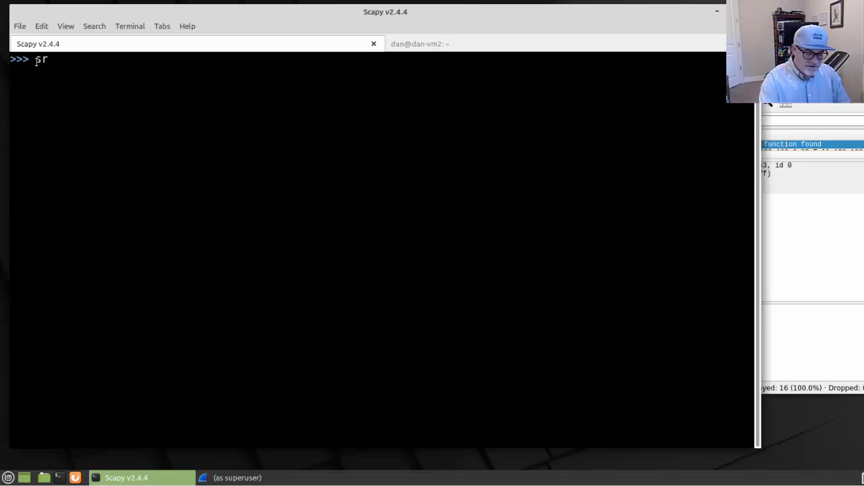
{"action": "type", "text": "(I"}
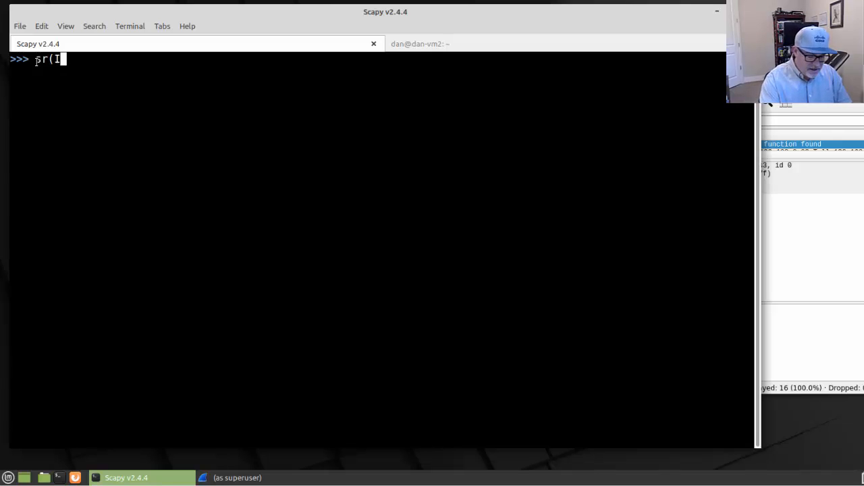
{"action": "type", "text": "P"}
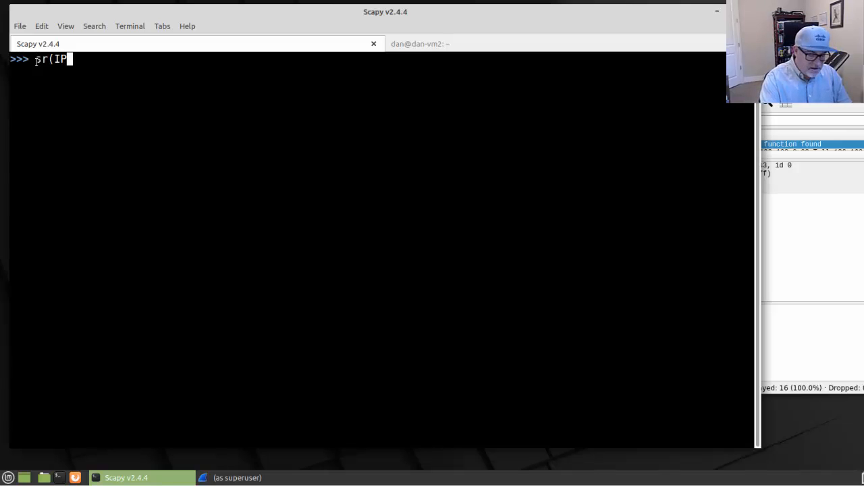
{"action": "type", "text": "()"}
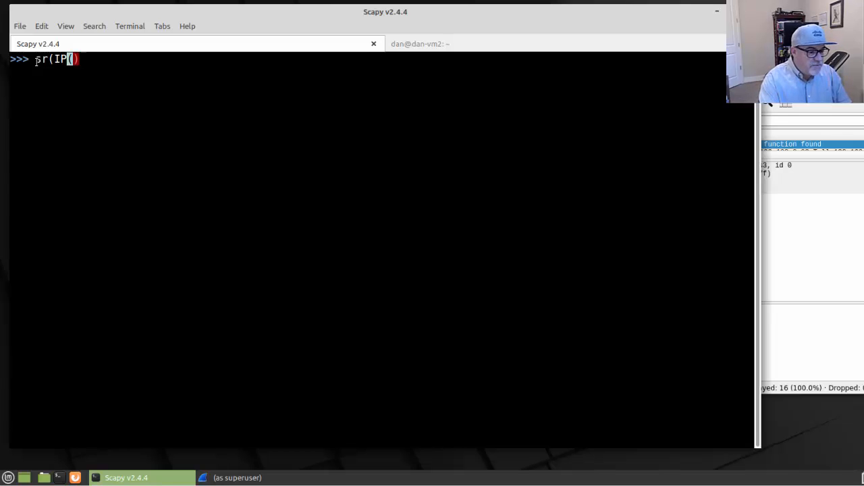
{"action": "type", "text": "d"}
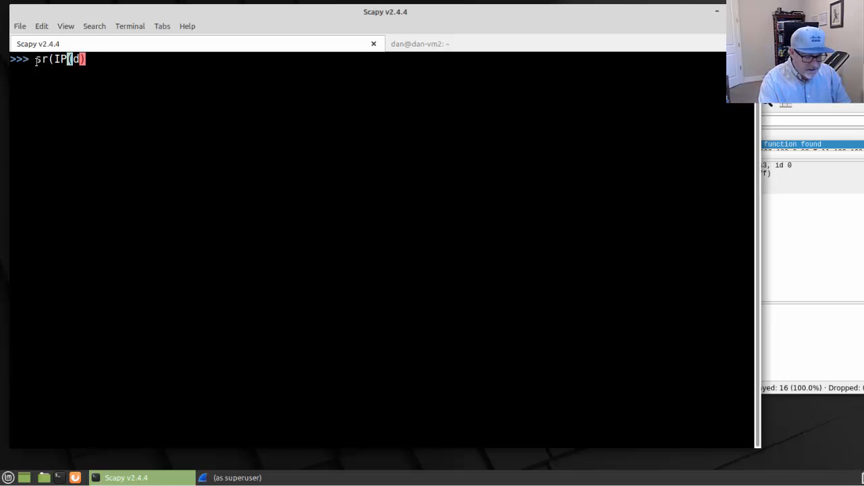
{"action": "type", "text": "st"}
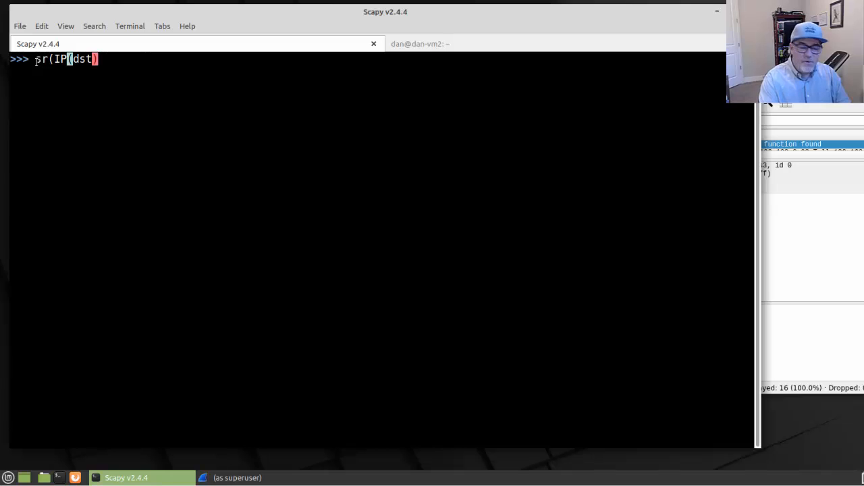
{"action": "type", "text": "="}
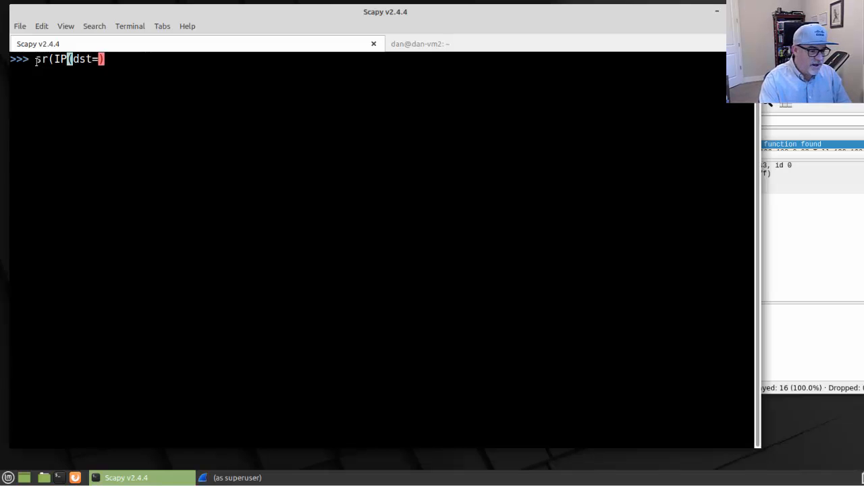
{"action": "type", "text": "\"\""}
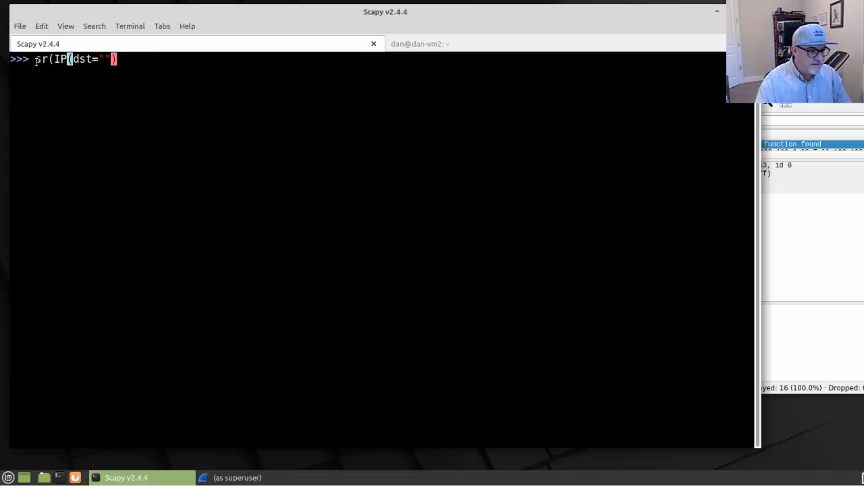
{"action": "type", "text": "192.1"}
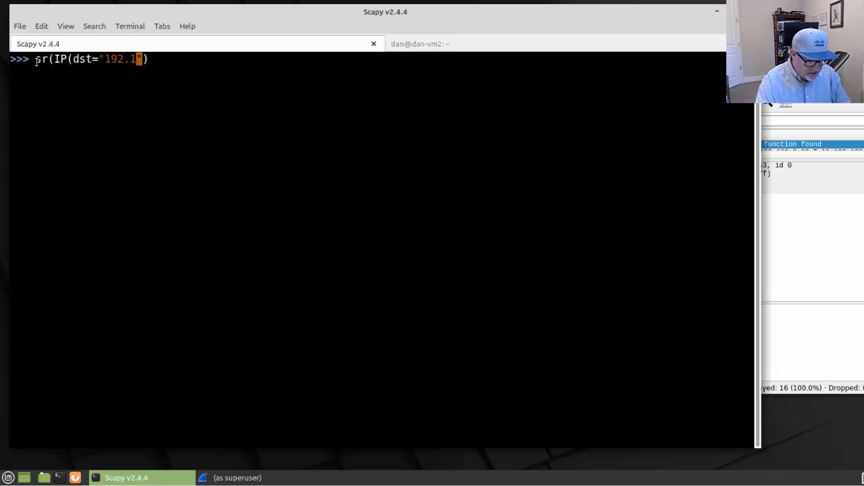
{"action": "type", "text": "68.8"}
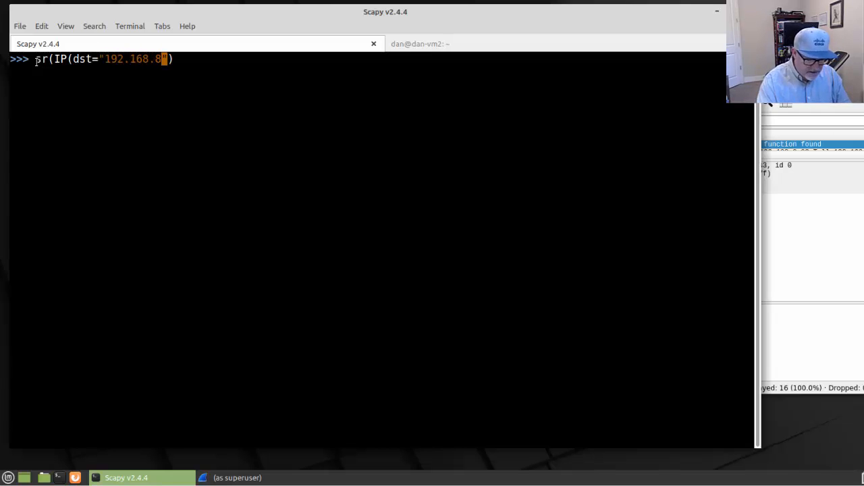
{"action": "type", "text": ".1\""}
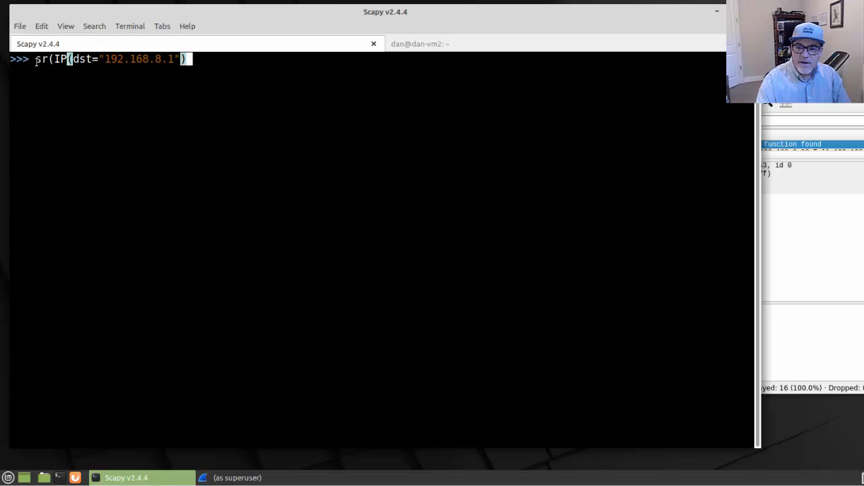
- Append a TCP layer with dport=[21,22,23,80] to the command
{"action": "type", "text": "/"}
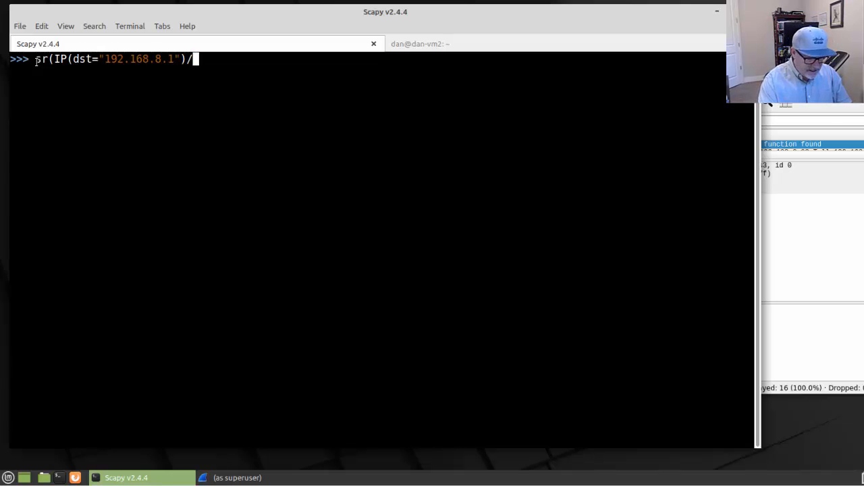
{"action": "type", "text": "TCP"}
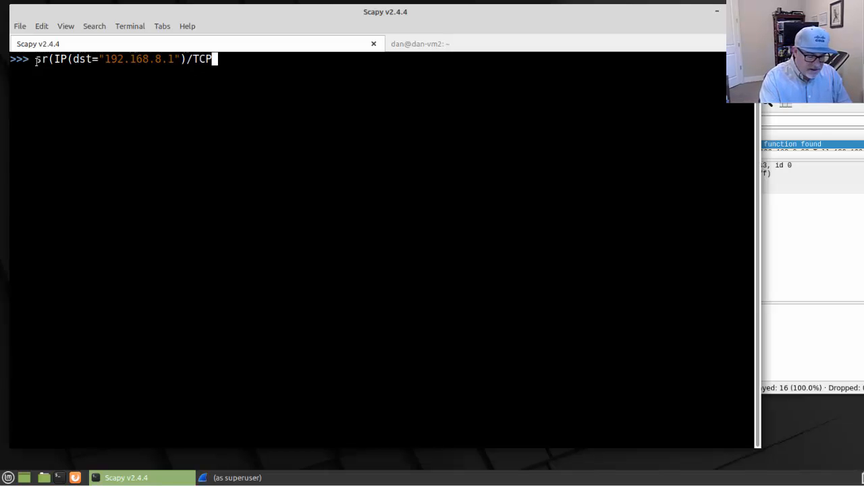
{"action": "type", "text": "("}
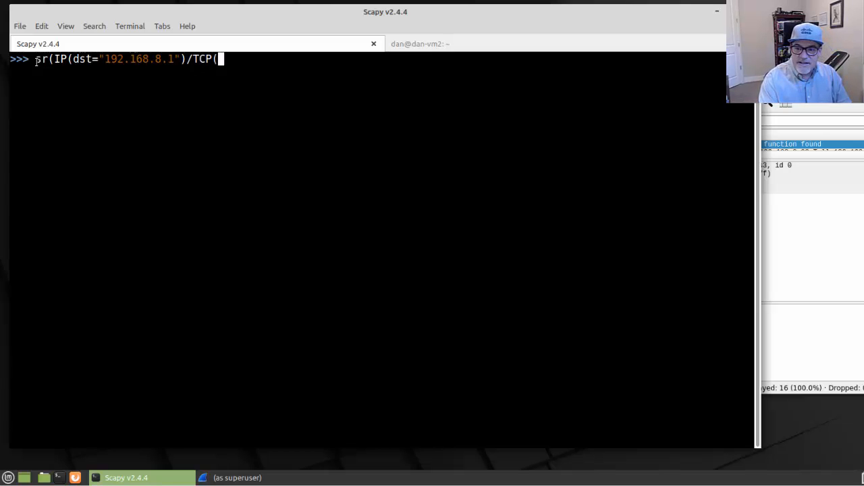
{"action": "type", "text": "dport"}
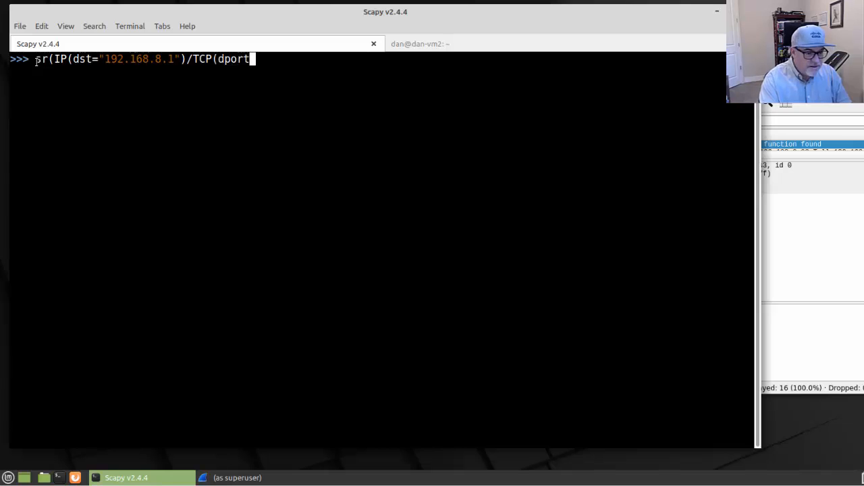
{"action": "type", "text": "="}
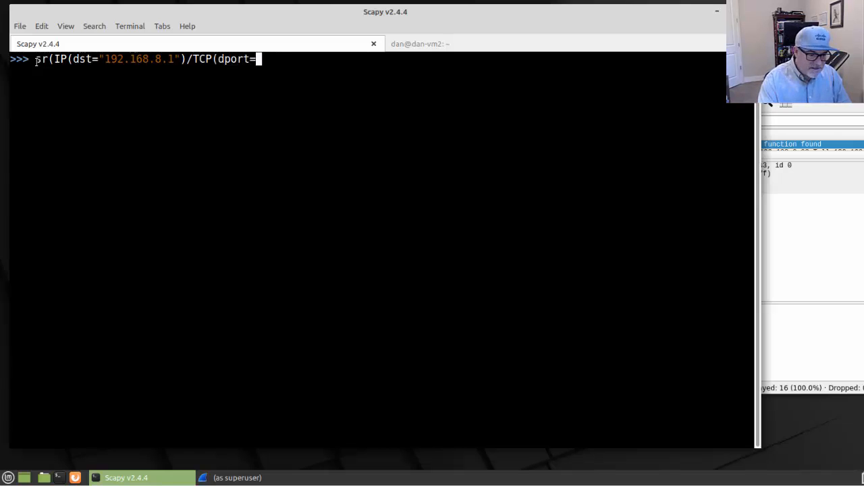
{"action": "type", "text": "["}
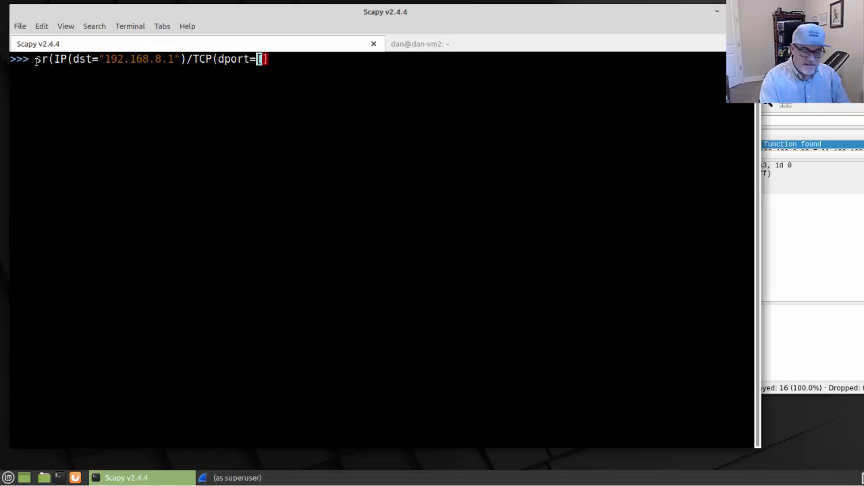
{"action": "type", "text": "21"}
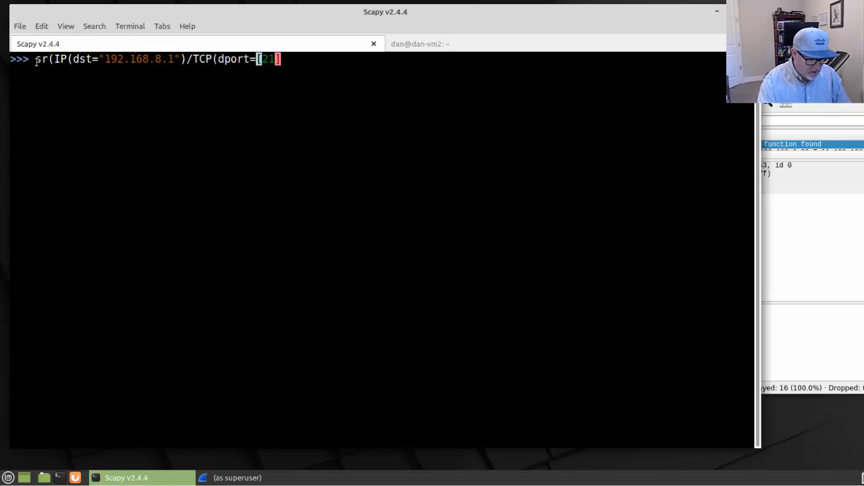
{"action": "type", "text": ",22,23"}
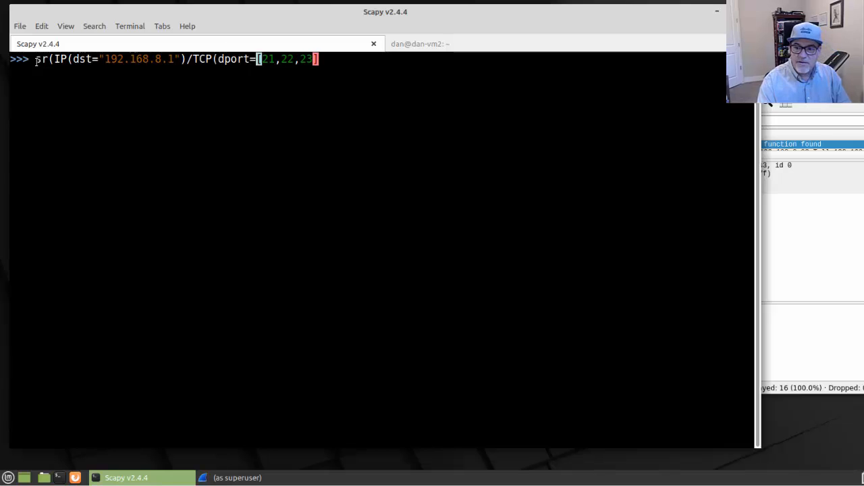
{"action": "type", "text": ",80"}
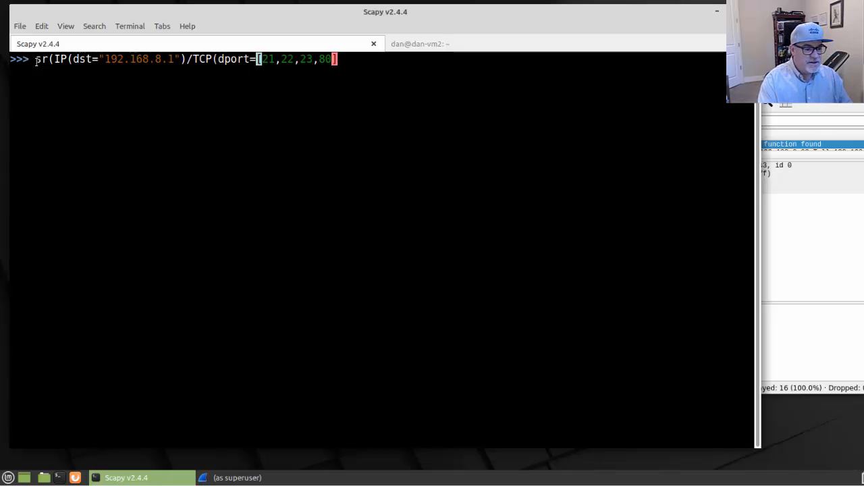
{"action": "type", "text": "]"}
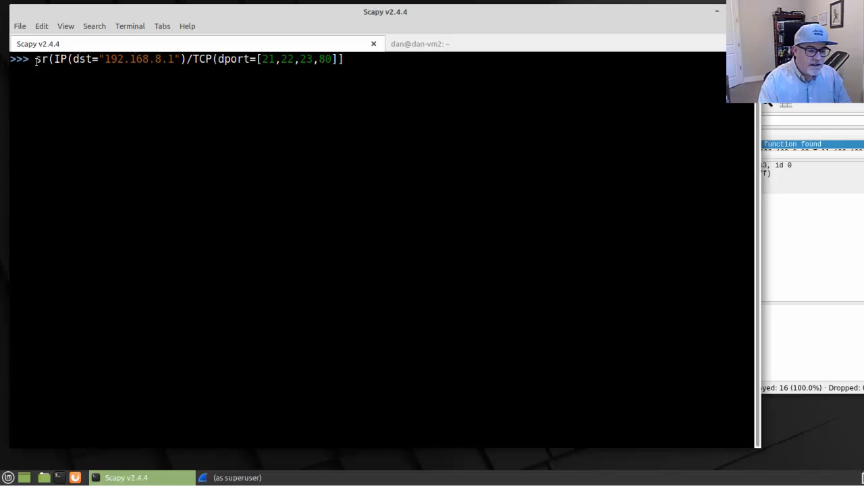
{"action": "type", "text": ")"}
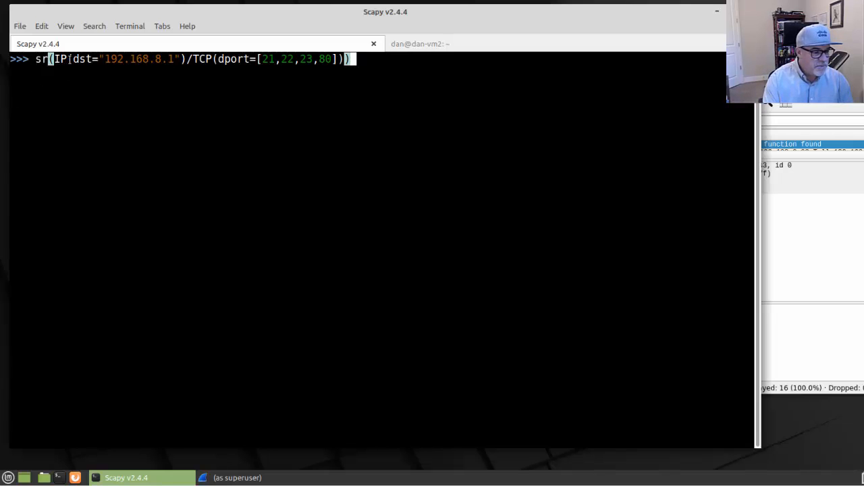
{"action": "mouse_move", "coordinate": [217, 79]}
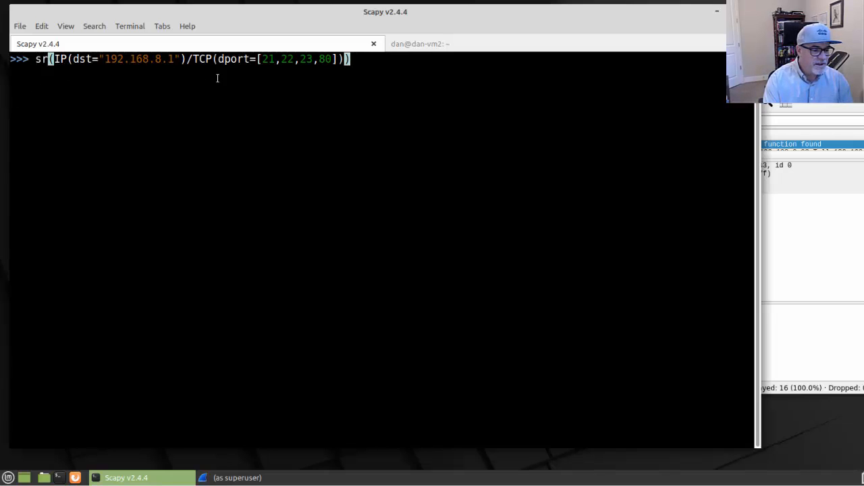
{"action": "double_click", "coordinate": [201, 59]}
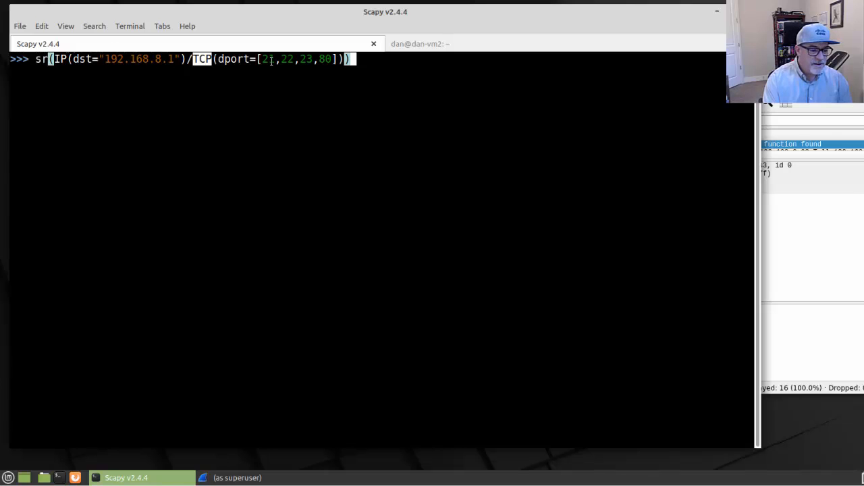
{"action": "type", "text": "1"}
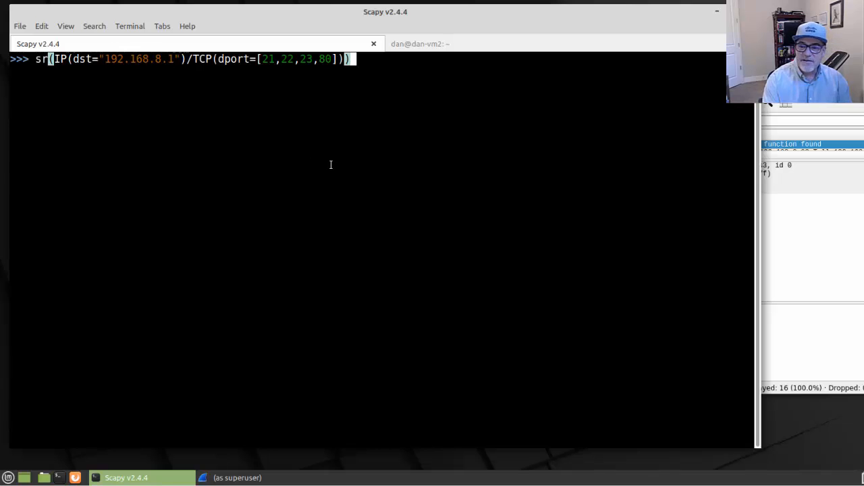
{"action": "mouse_move", "coordinate": [160, 155]}
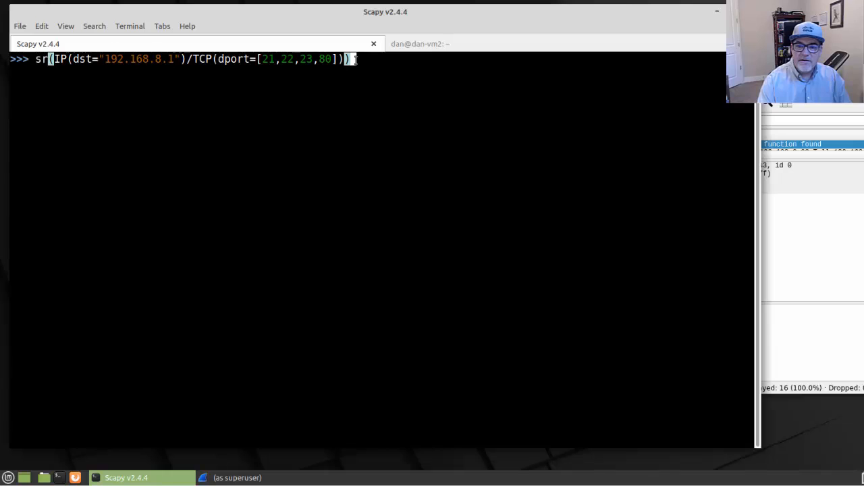
- Run the TCP probe of ports 21, 22, 23 and 80 on 192.168.8.1
{"action": "key", "text": "Return"}
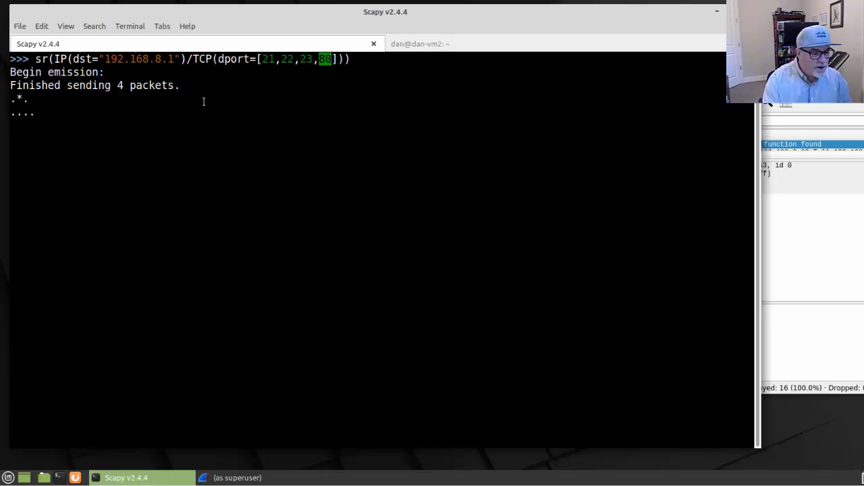
{"action": "mouse_move", "coordinate": [277, 71]}
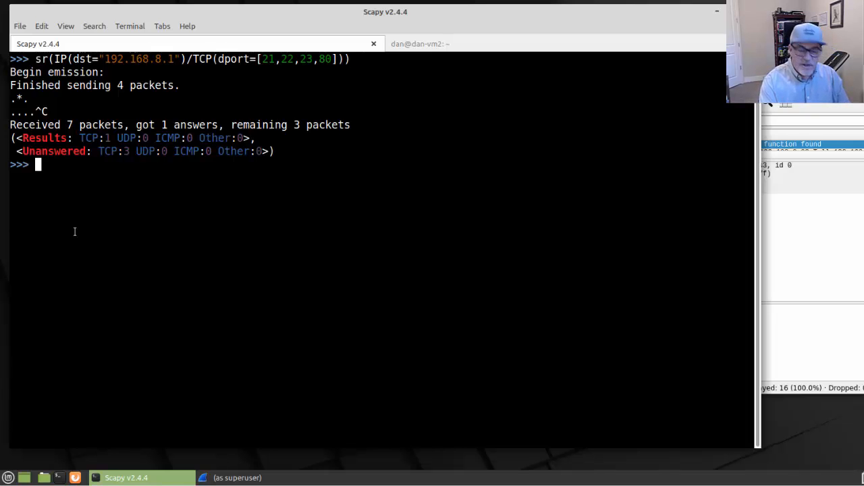
- Store the last probe results as ans and unans
{"action": "type", "text": "ans"}
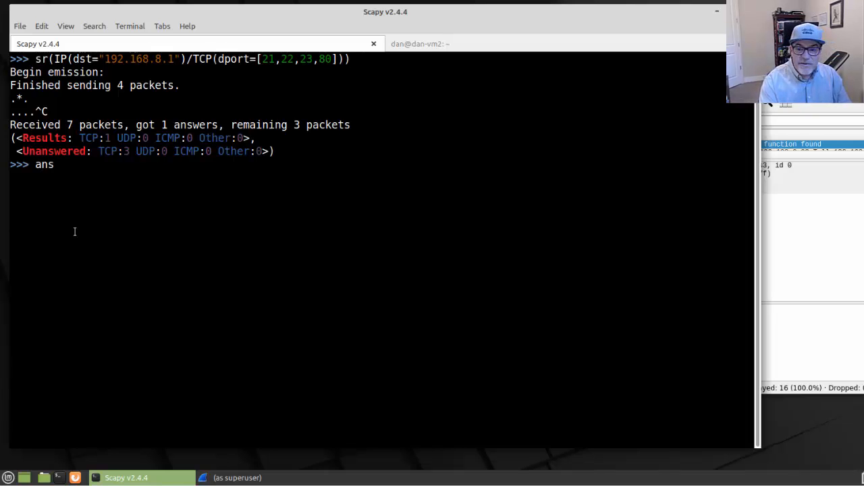
{"action": "type", "text": ", un"}
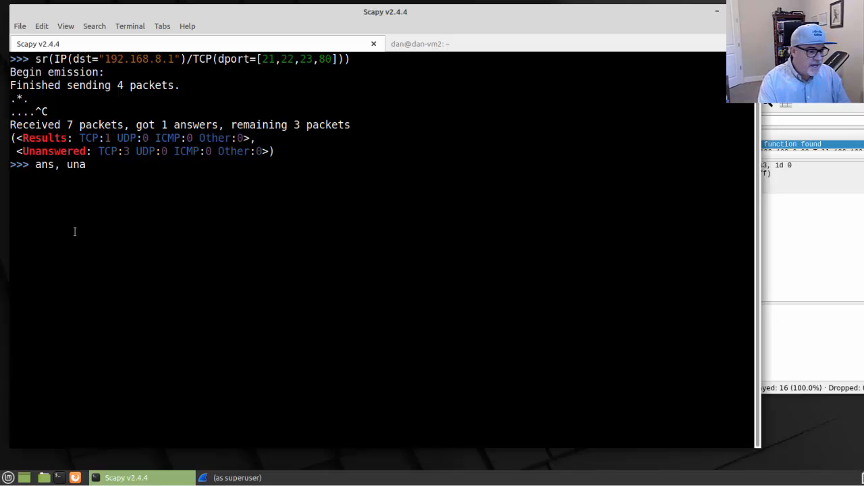
{"action": "type", "text": "a"}
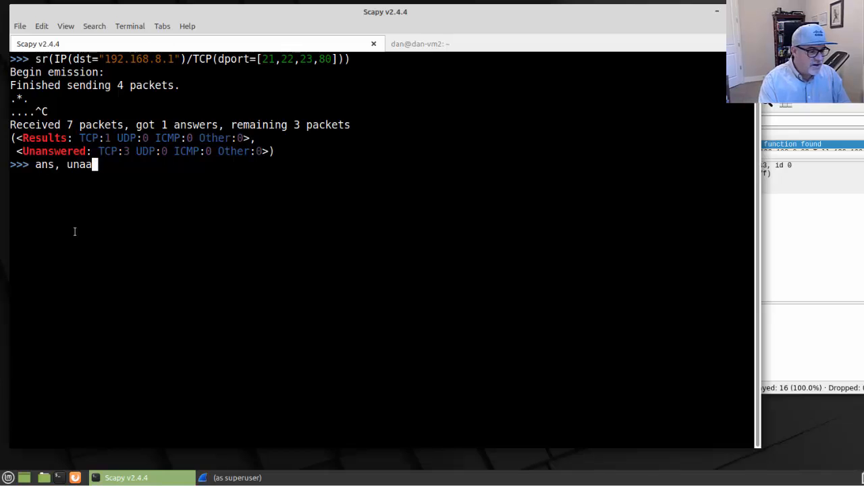
{"action": "type", "text": "ns = _"}
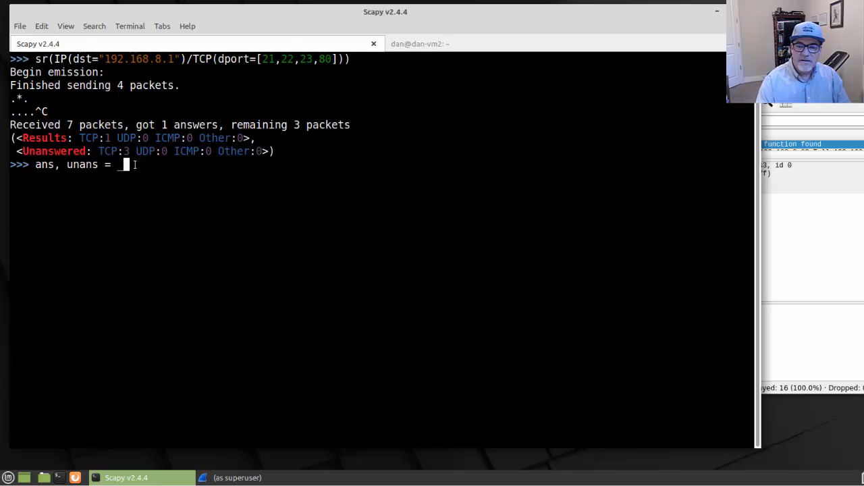
{"action": "key", "text": "Return"}
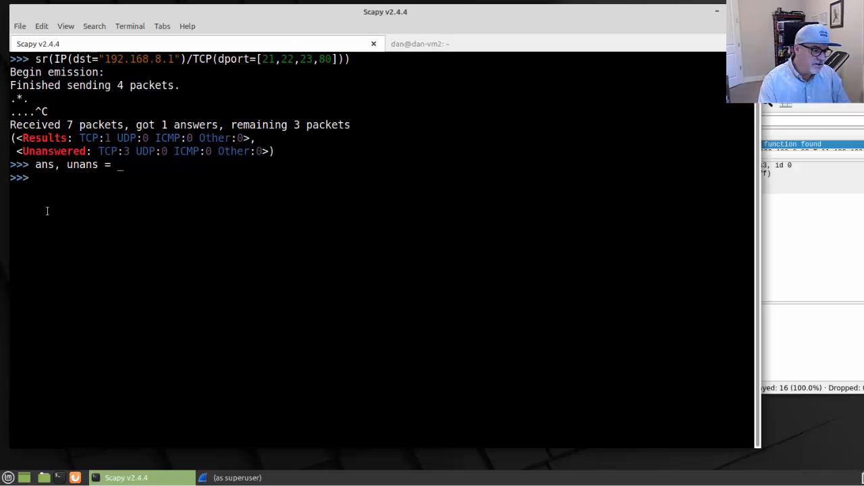
- Print ans.summary(), showing port 80 answering SYN with SYN-ACK
{"action": "type", "text": "ans"}
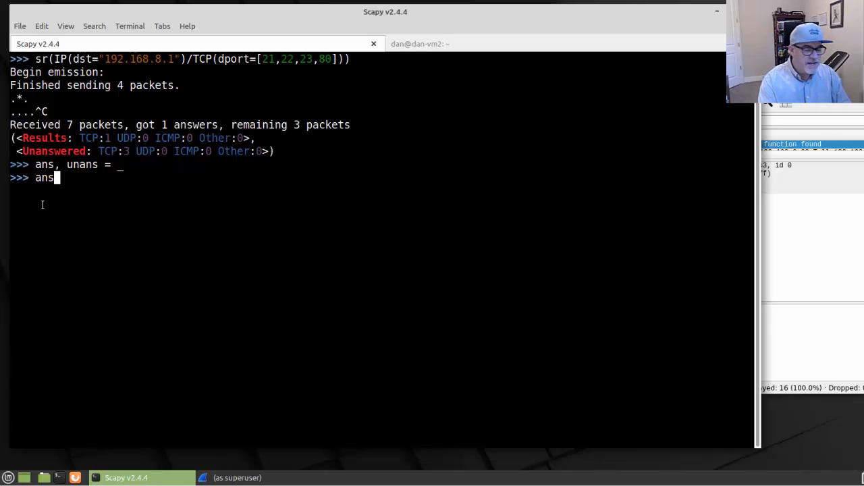
{"action": "type", "text": "."}
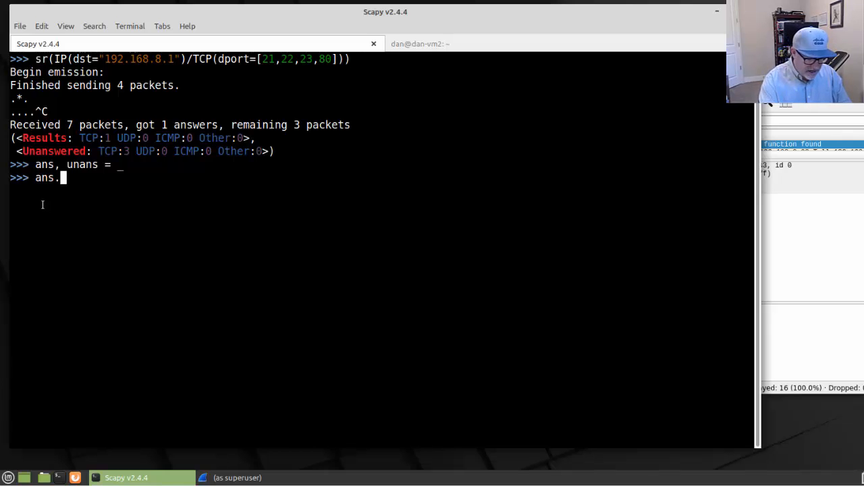
{"action": "type", "text": "summary"}
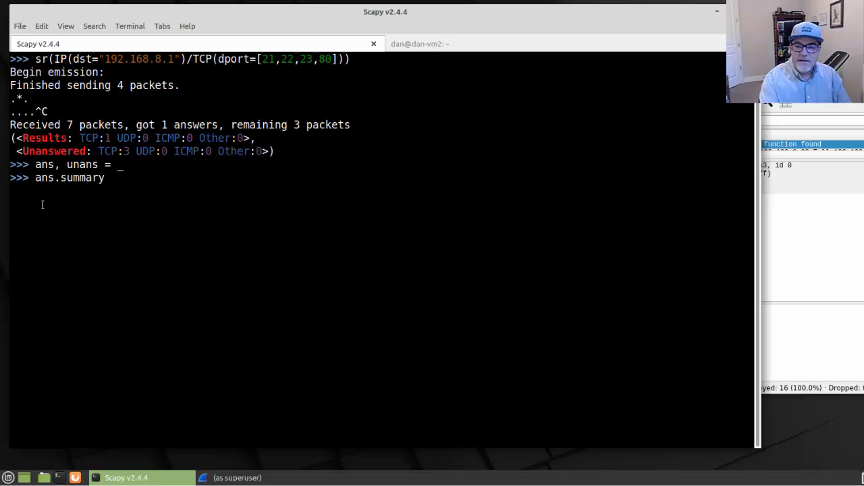
{"action": "type", "text": "()"}
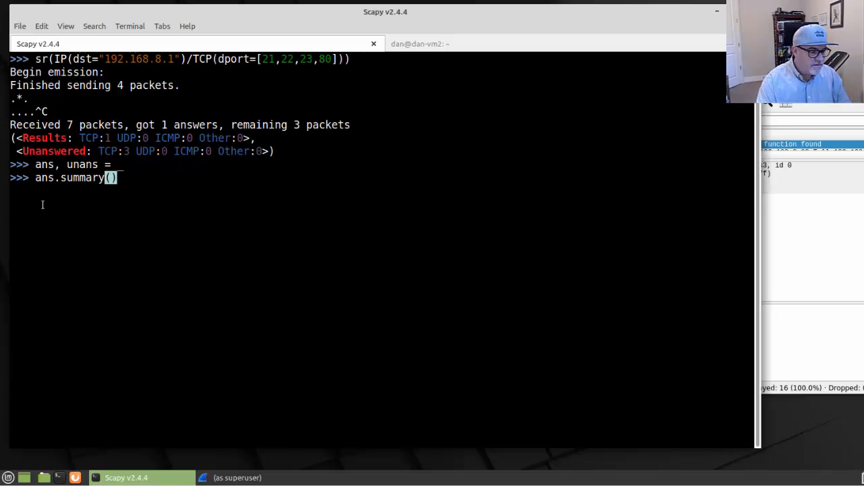
{"action": "key", "text": "Return"}
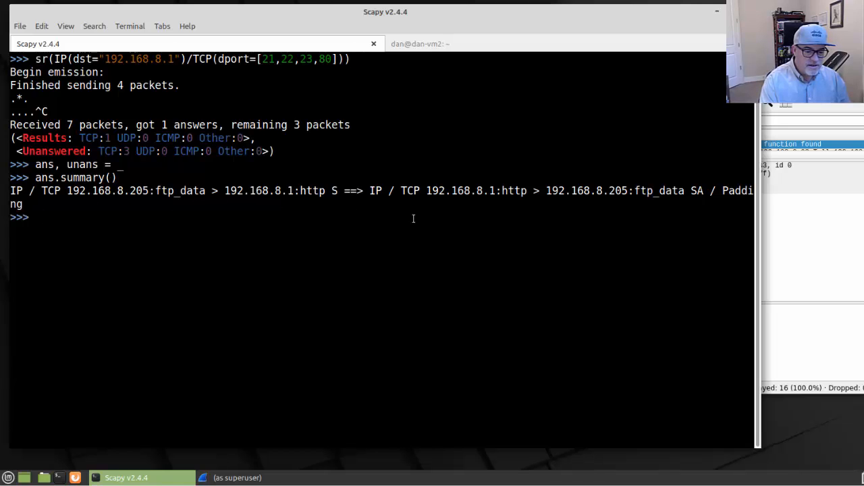
{"action": "mouse_move", "coordinate": [694, 194]}
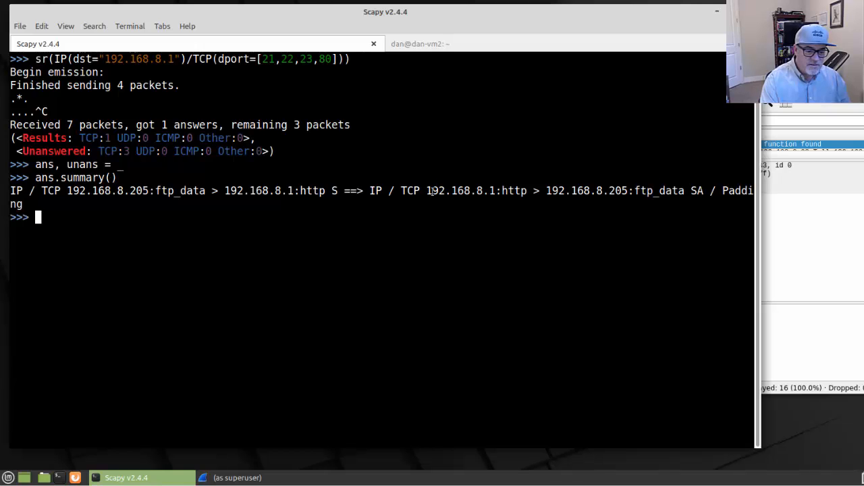
{"action": "double_click", "coordinate": [463, 190]}
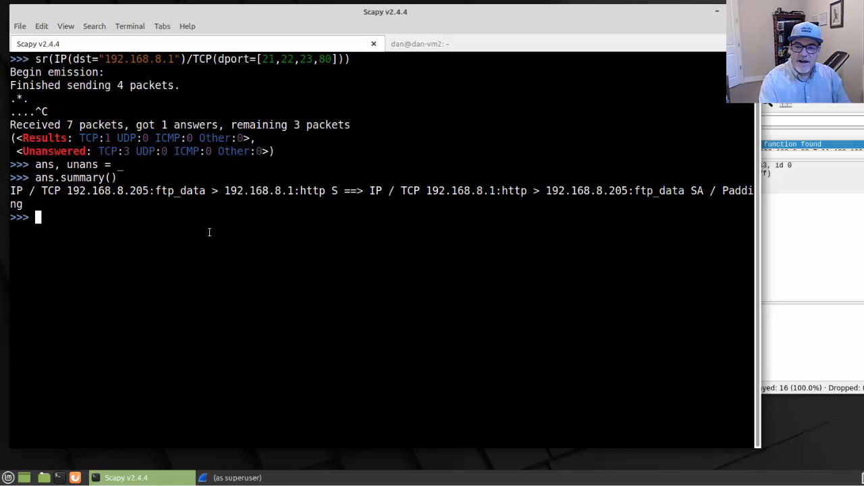
- Start a 'for snd,rcv in ans:' loop over the answered pairs
{"action": "type", "text": "fo"}
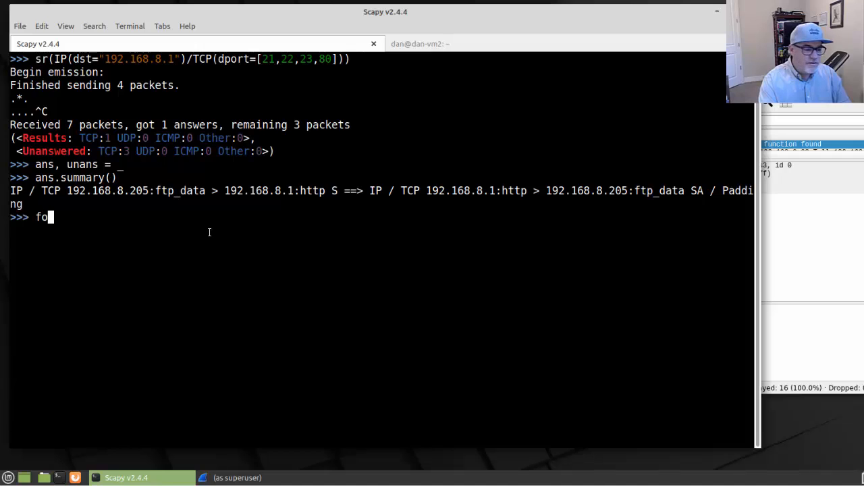
{"action": "type", "text": "r sn"}
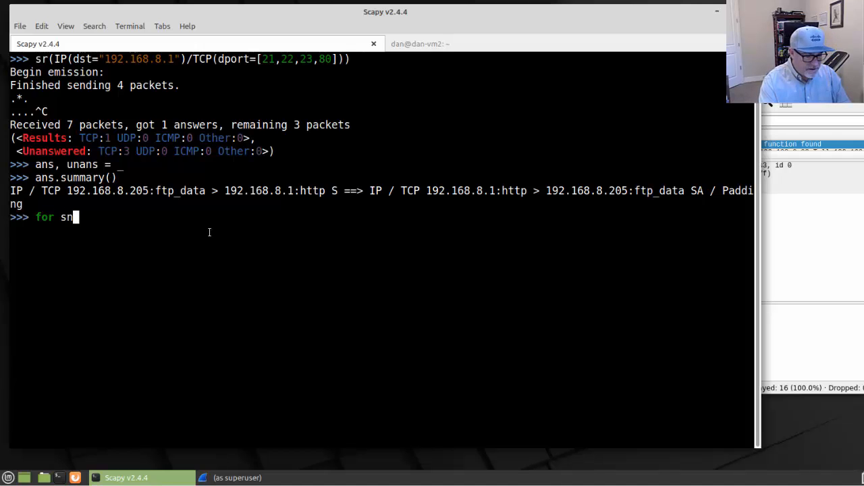
{"action": "type", "text": "d,"}
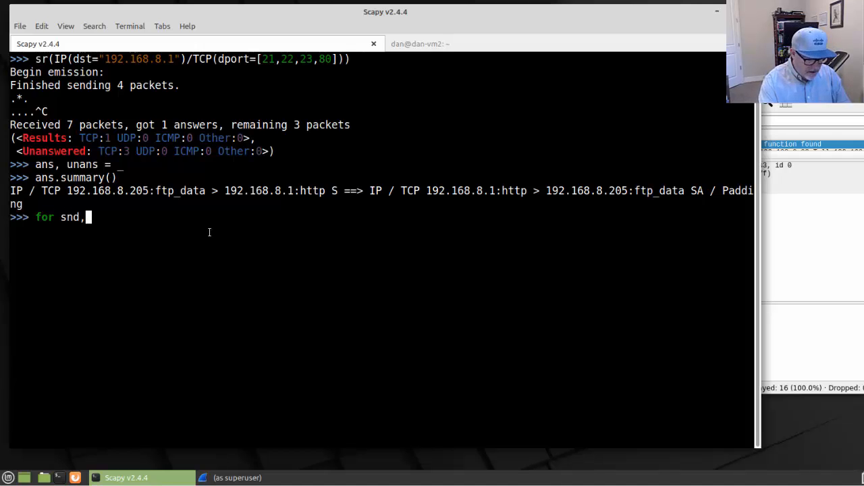
{"action": "type", "text": "rcv"}
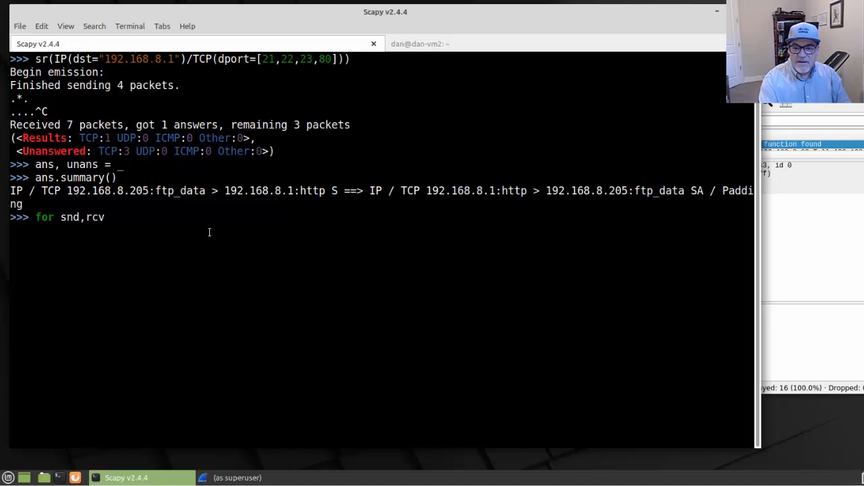
{"action": "type", "text": "in ans"}
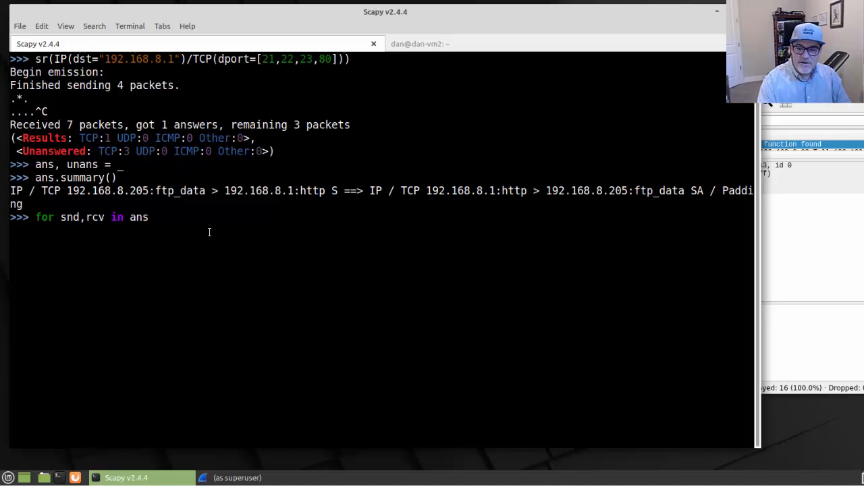
{"action": "key", "text": "Return"}
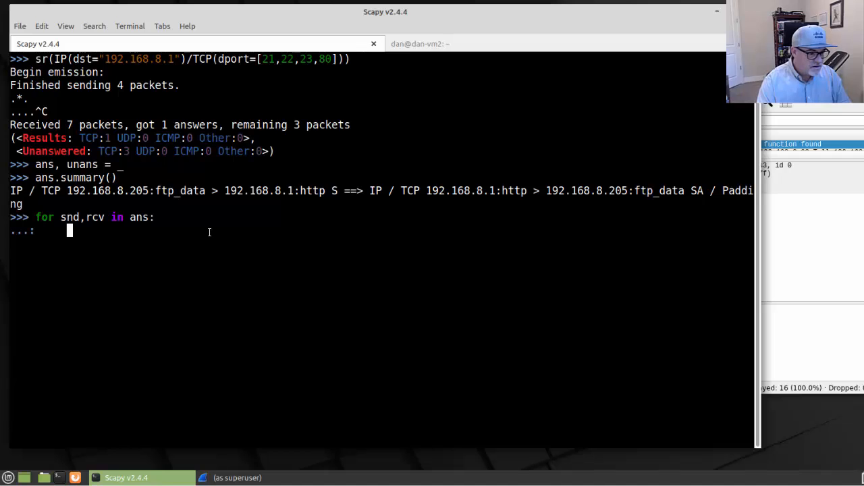
- Add the loop body 'print(hexdump(rcv), rcv.show())'
{"action": "type", "text": "p"}
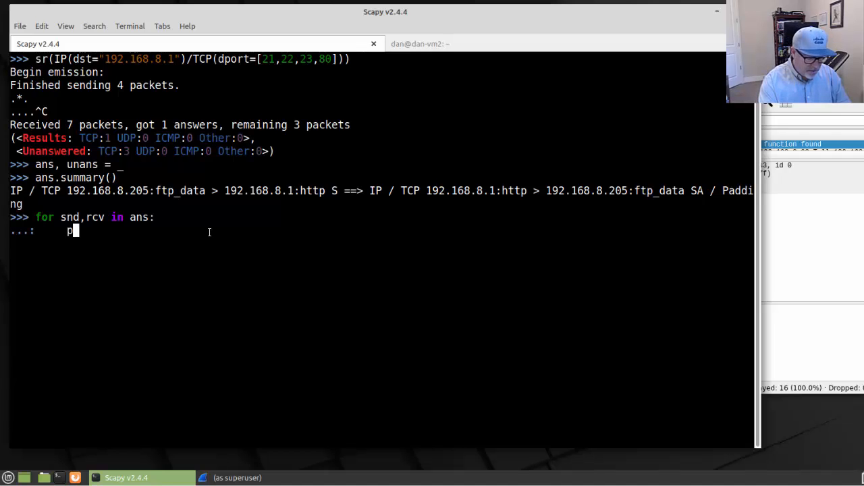
{"action": "type", "text": "rint("}
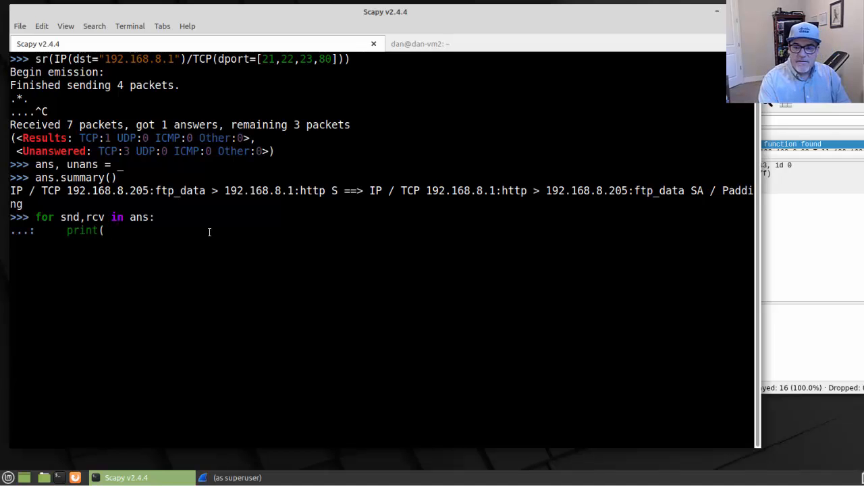
{"action": "type", "text": "hex"}
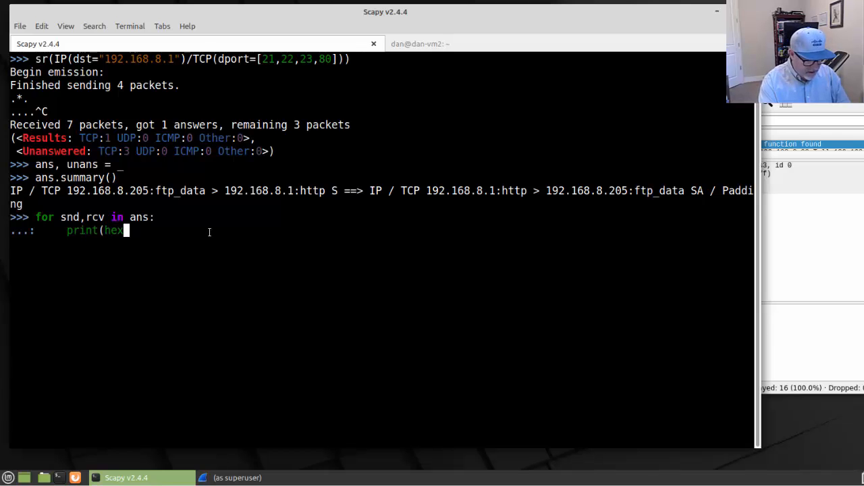
{"action": "type", "text": "dump"}
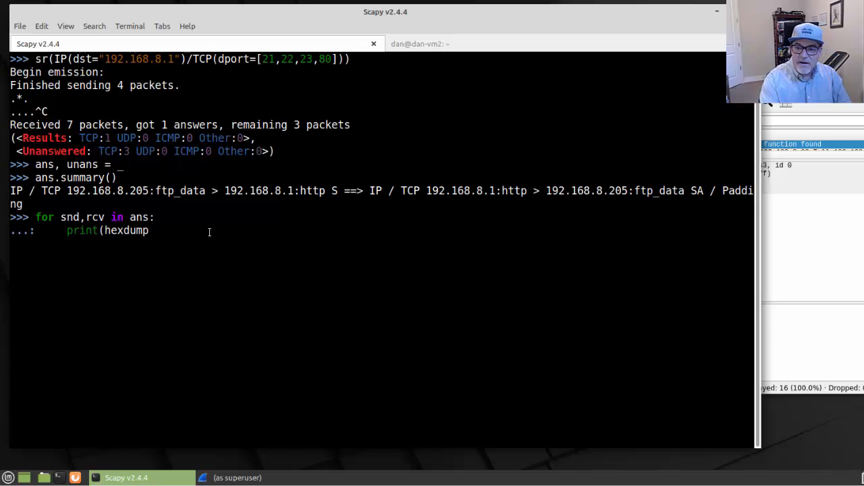
{"action": "type", "text": "(r"}
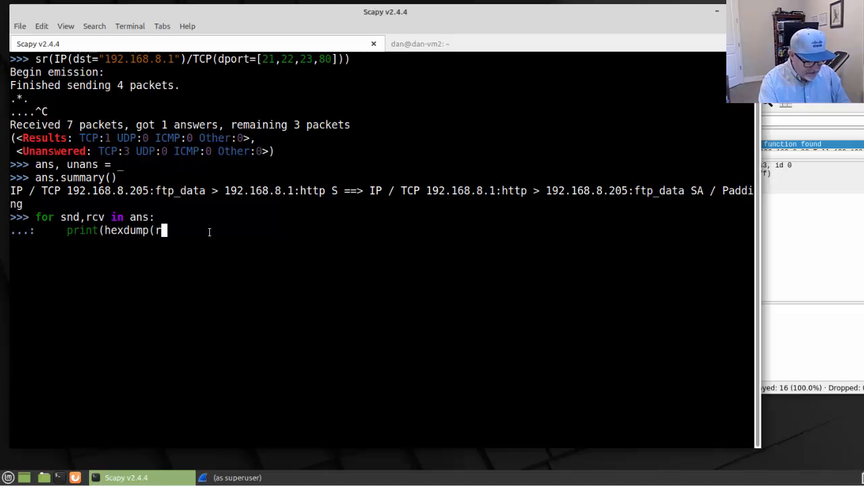
{"action": "type", "text": "cv),"}
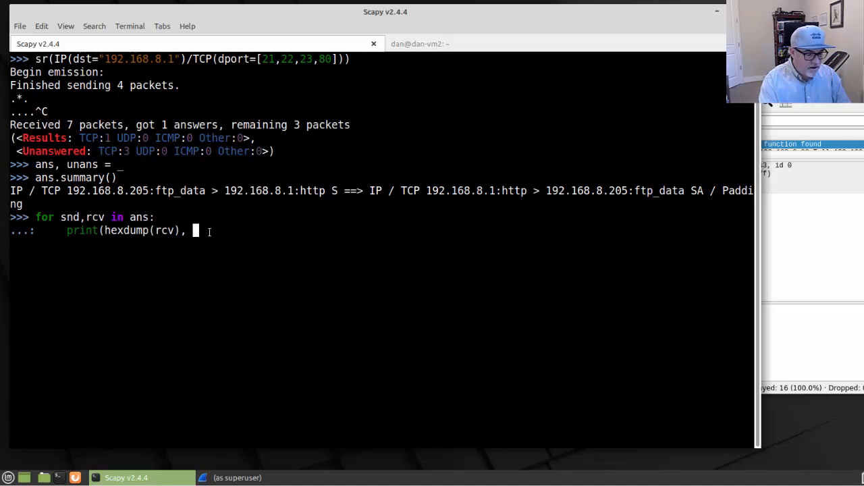
{"action": "type", "text": "rcv"}
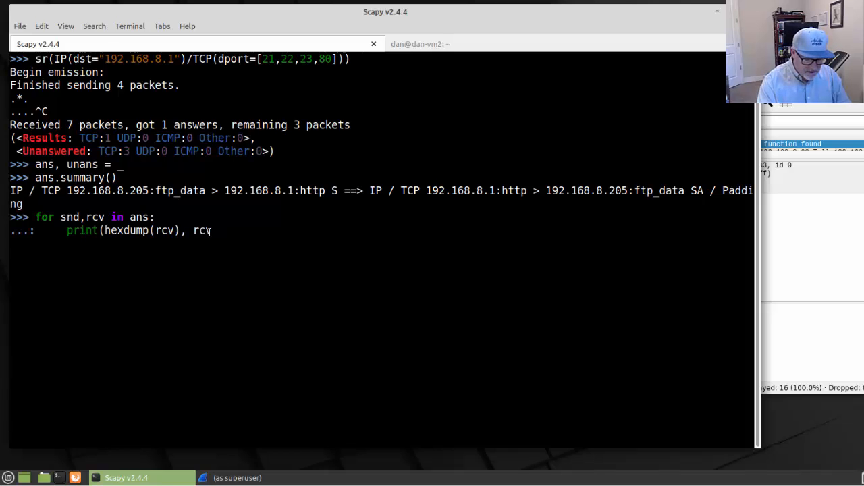
{"action": "type", "text": ".show("}
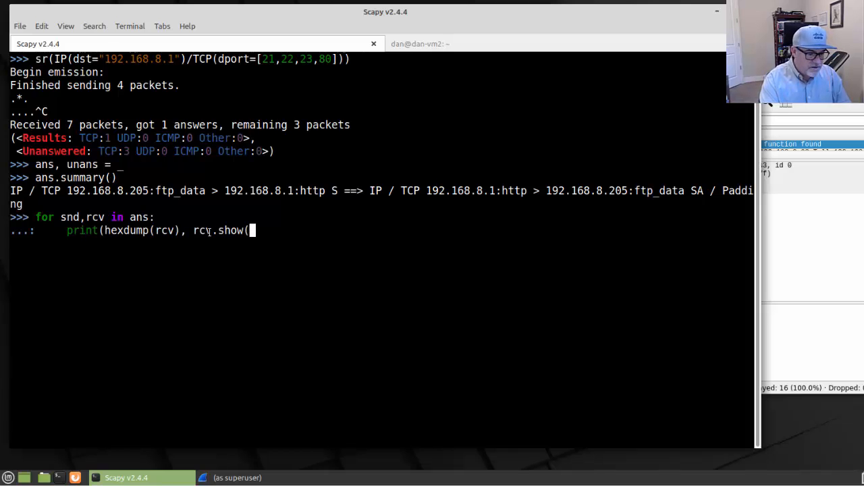
{"action": "type", "text": ")"}
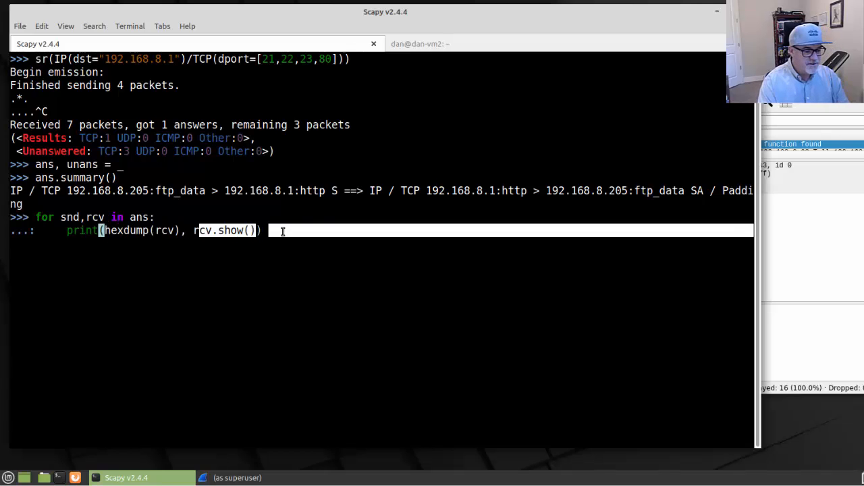
{"action": "key", "text": "Return"}
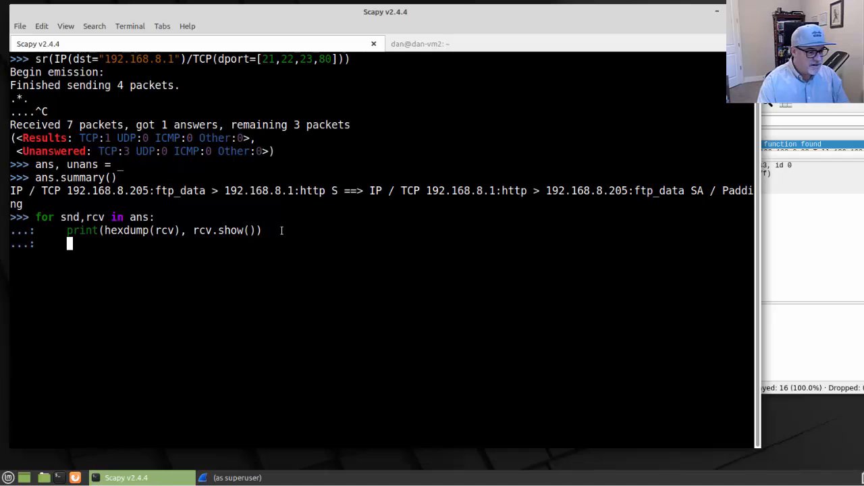
- Run the loop and inspect the SYN-ACK reply's http source port and fields
{"action": "key", "text": "Return"}
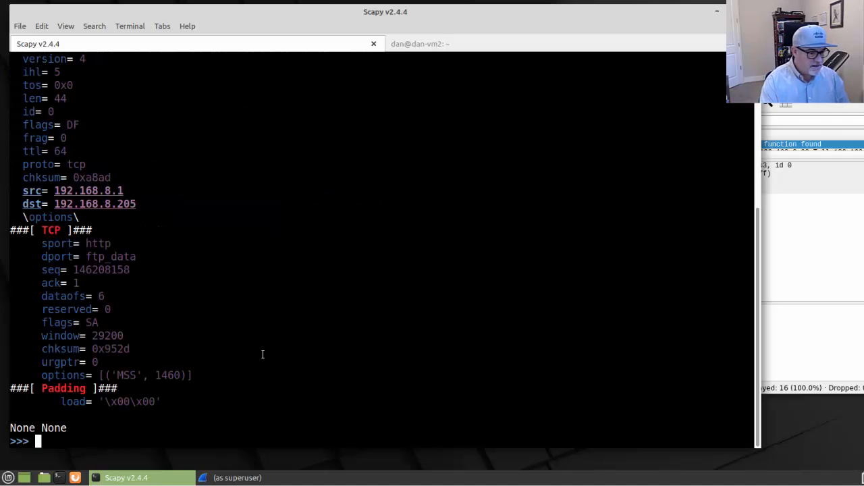
{"action": "mouse_move", "coordinate": [759, 426]}
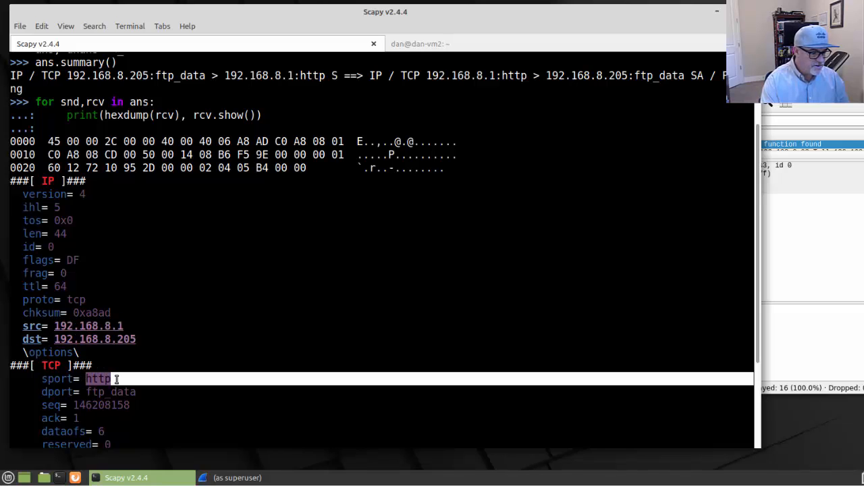
{"action": "double_click", "coordinate": [110, 392]}
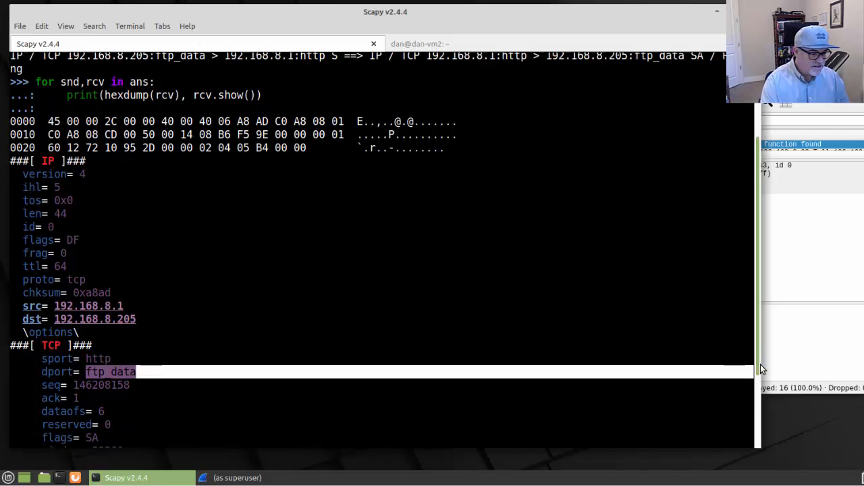
{"action": "scroll", "scroll_direction": "down", "scroll_amount": 3}
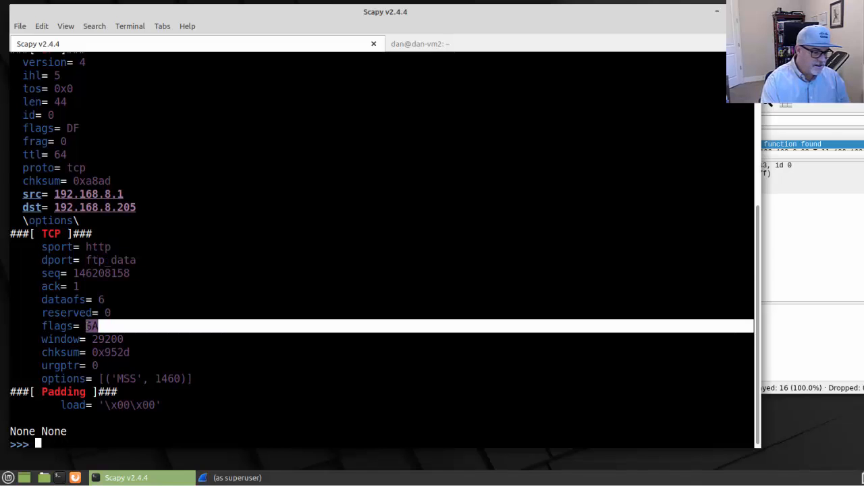
{"action": "mouse_move", "coordinate": [202, 350]}
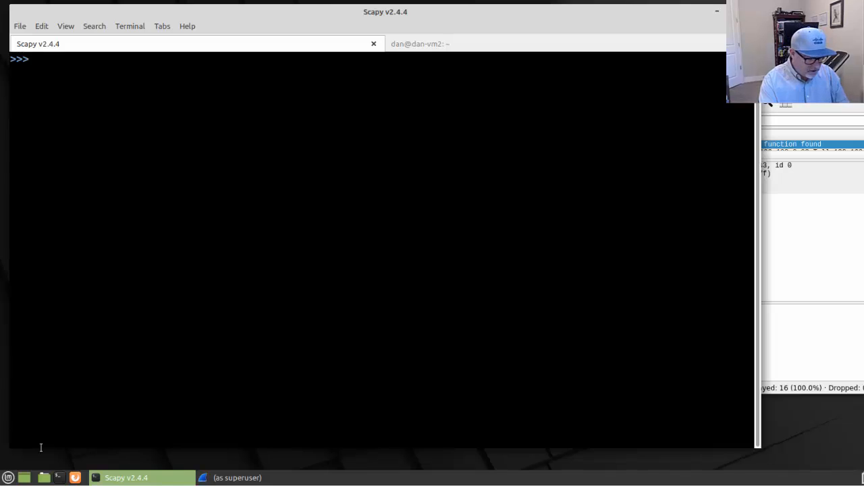
{"action": "type", "text": "sr"}
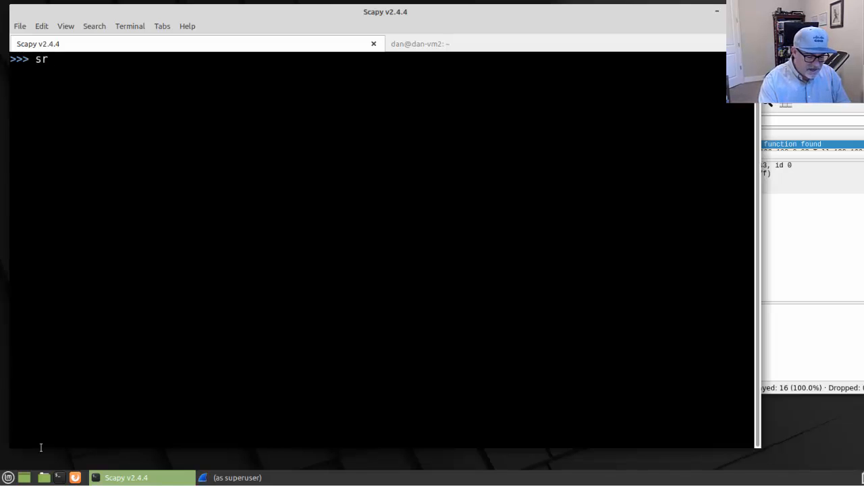
{"action": "type", "text": "loop("}
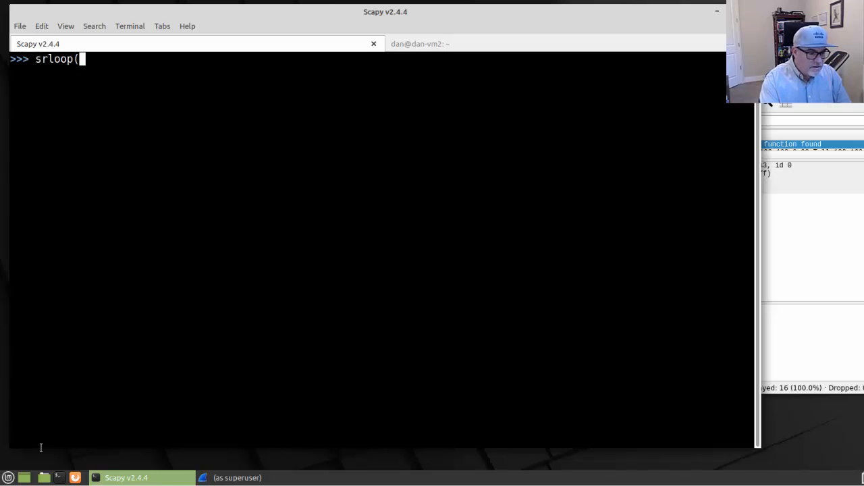
{"action": "type", "text": ")"}
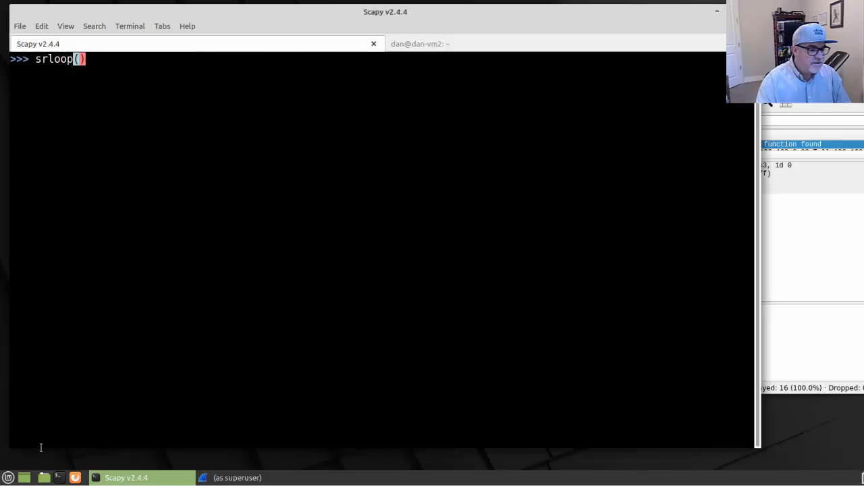
{"action": "type", "text": "IP()"}
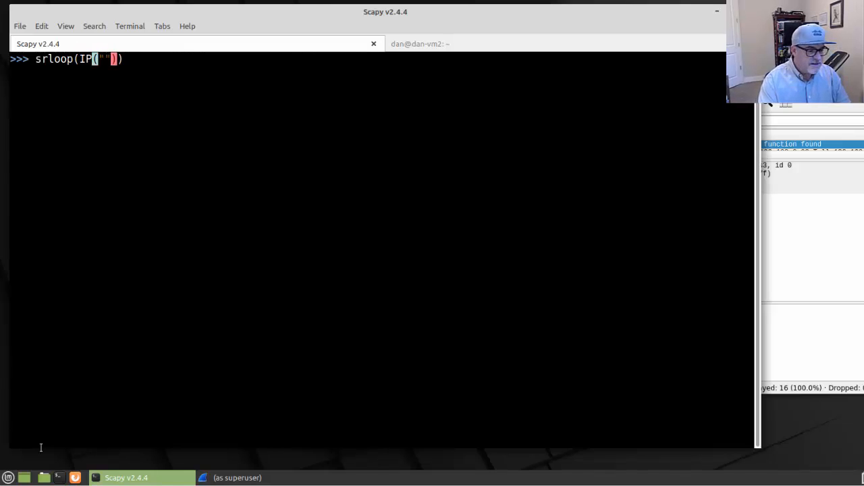
{"action": "type", "text": "d"}
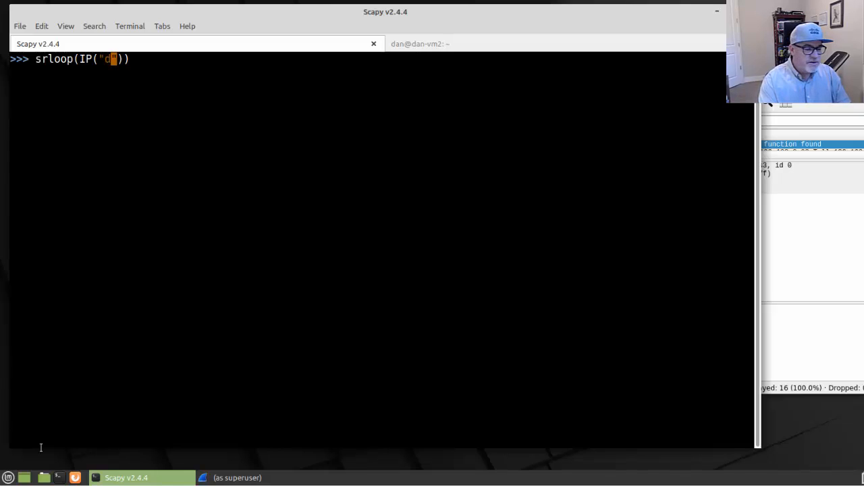
{"action": "key", "text": "BackSpace"}
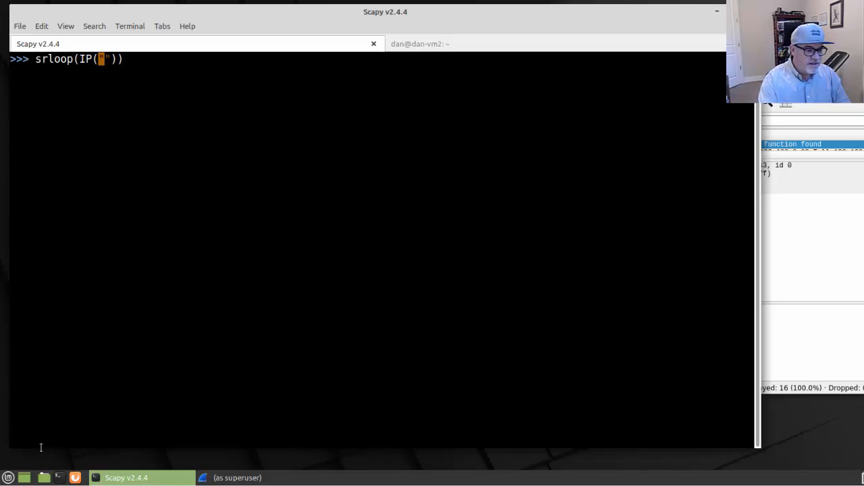
{"action": "type", "text": "dst"}
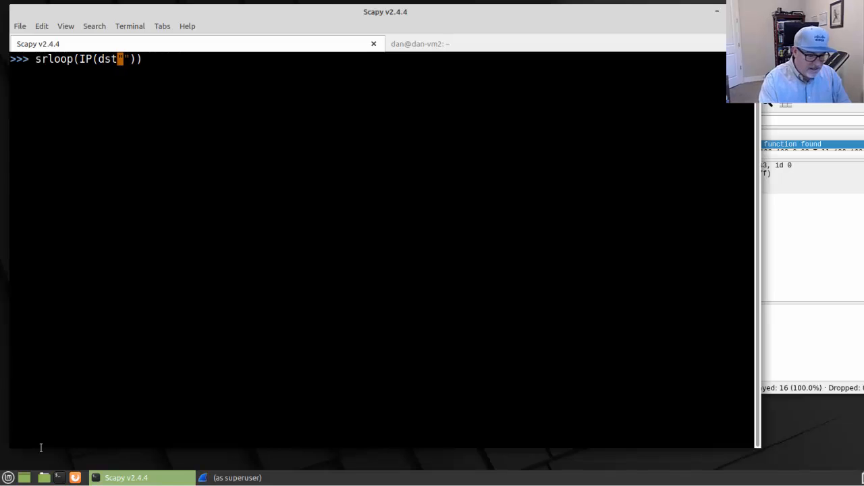
{"action": "type", "text": "=\"w"}
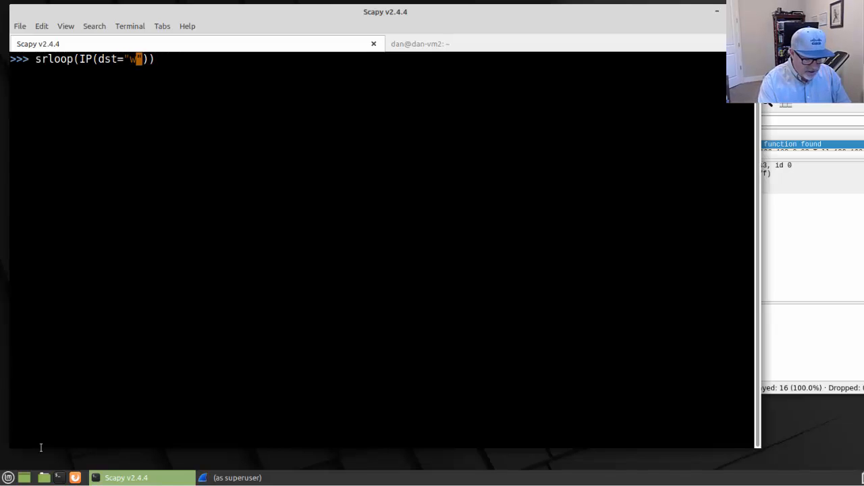
{"action": "type", "text": "ww.dans"}
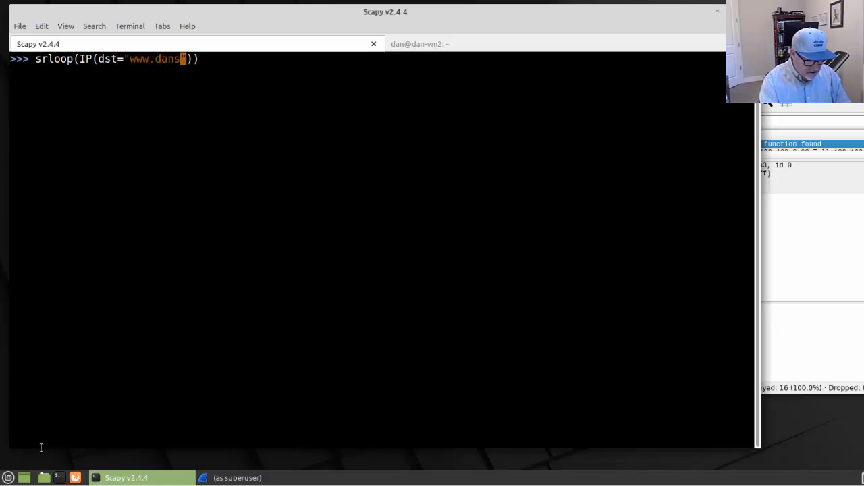
{"action": "type", "text": "courses"}
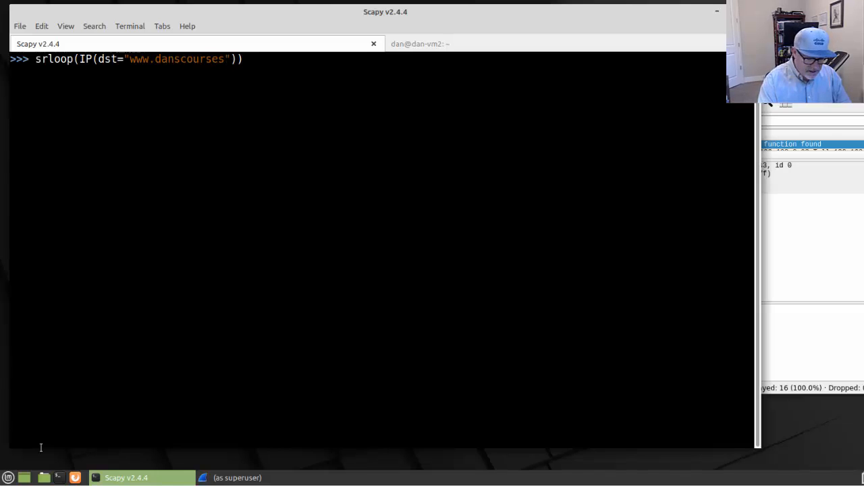
{"action": "type", "text": ".com"}
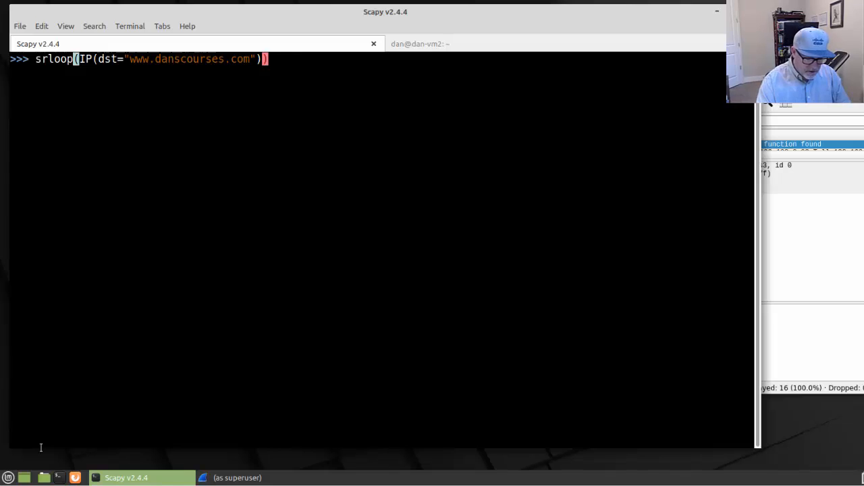
- Add a TCP layer with dport=80 and flags="S", fixing typos
{"action": "type", "text": "/TCP"}
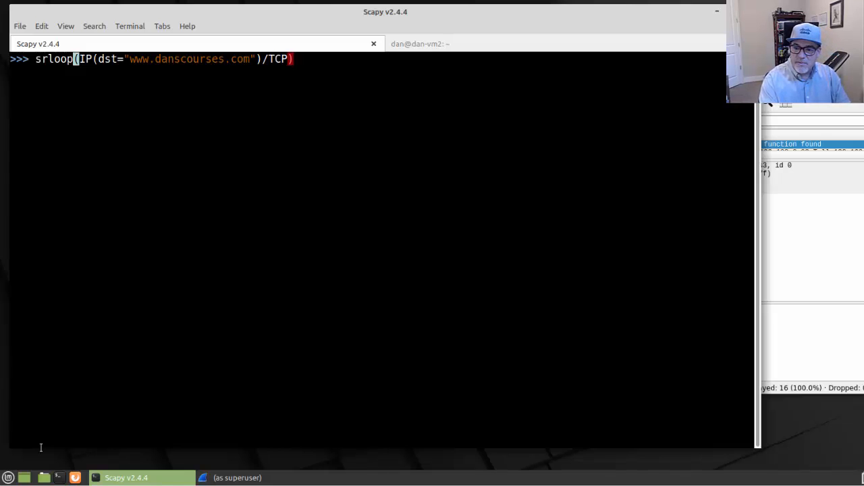
{"action": "type", "text": "()"}
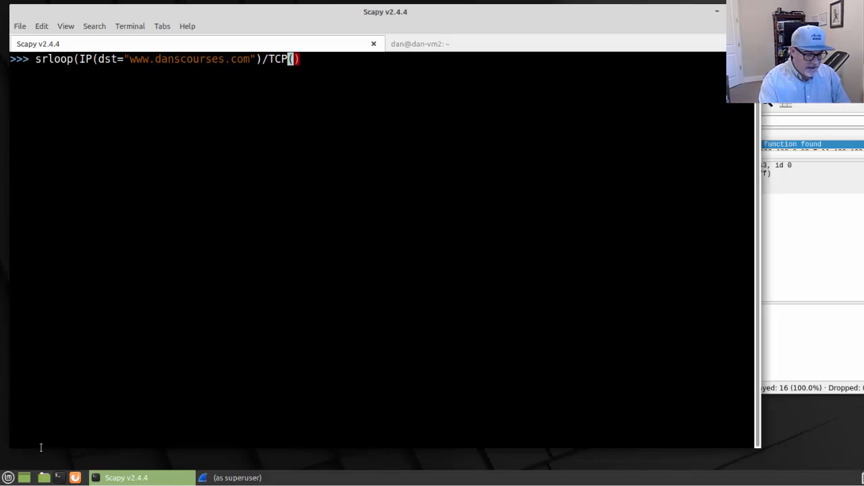
{"action": "type", "text": "dport"}
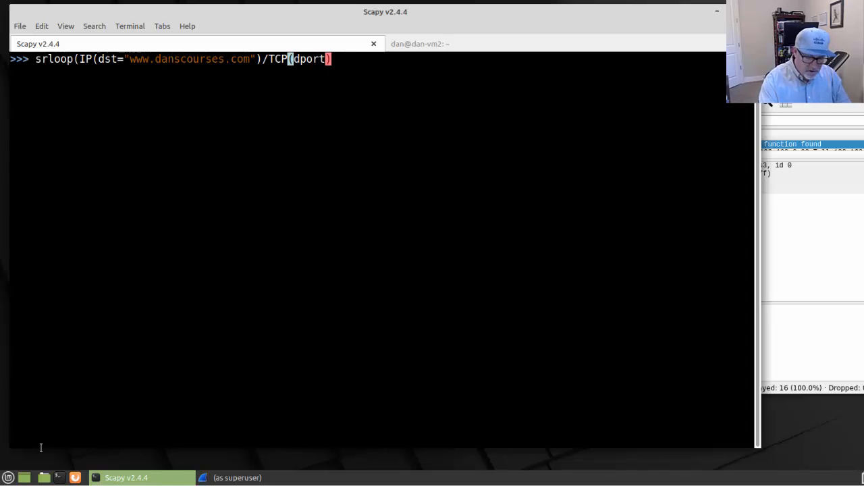
{"action": "type", "text": "="}
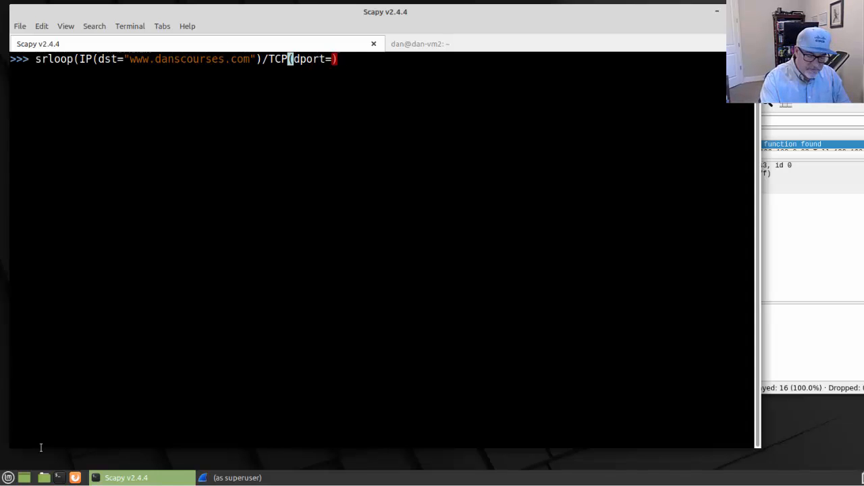
{"action": "type", "text": "80"}
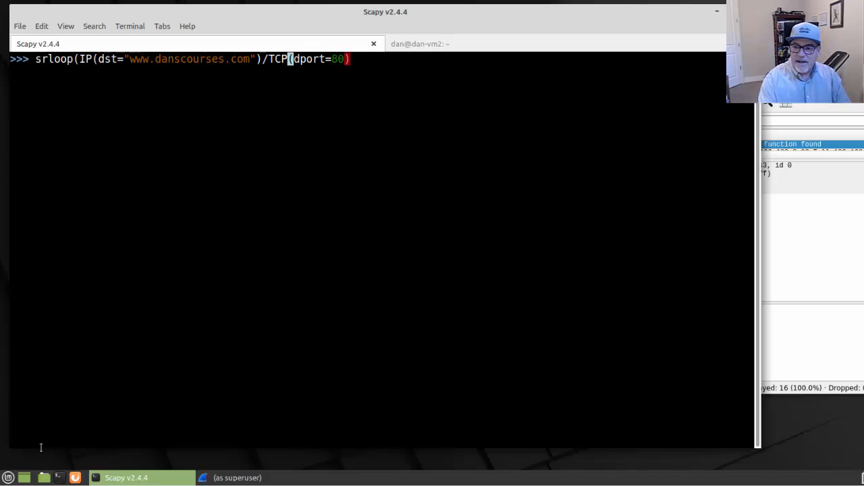
{"action": "type", "text": ","}
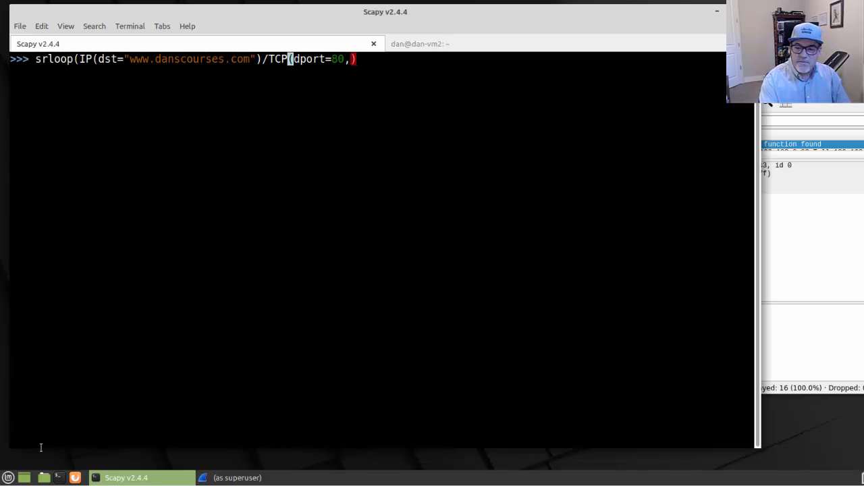
{"action": "type", "text": "flag"}
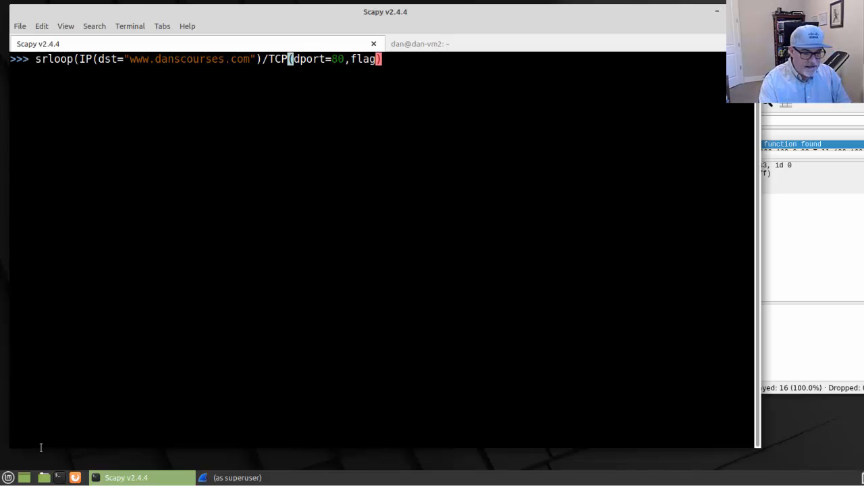
{"action": "type", "text": "s"}
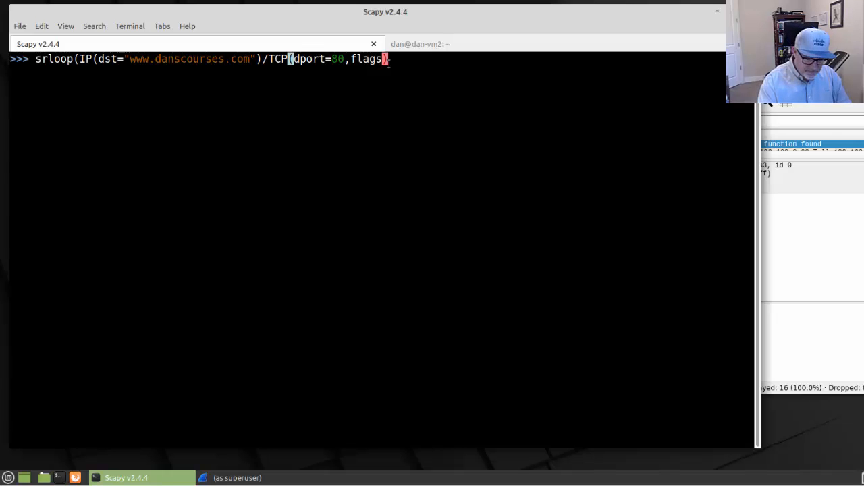
{"action": "type", "text": "="}
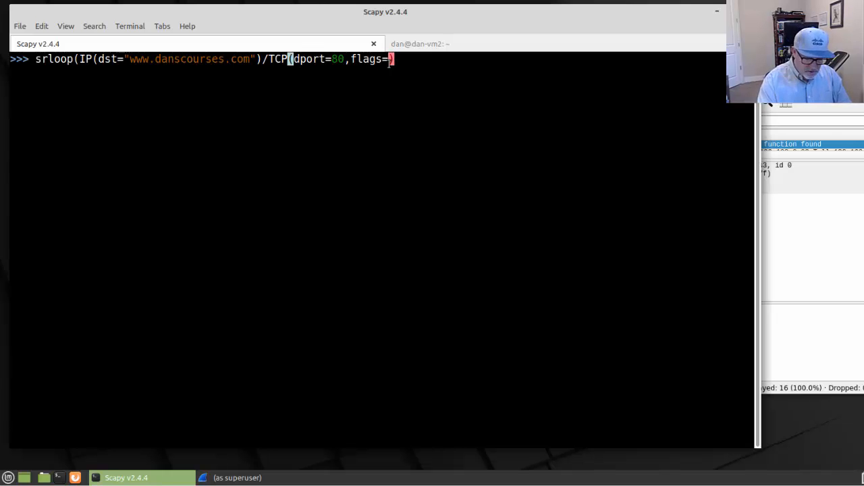
{"action": "type", "text": "\""}
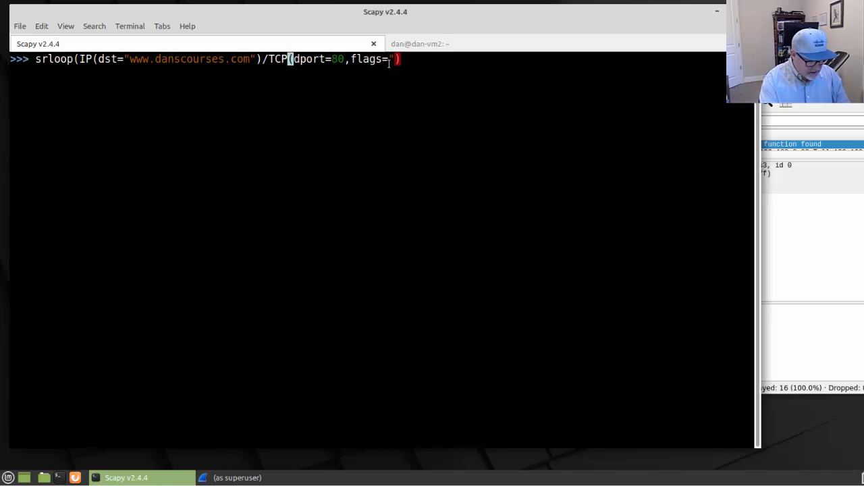
{"action": "type", "text": "Sy"}
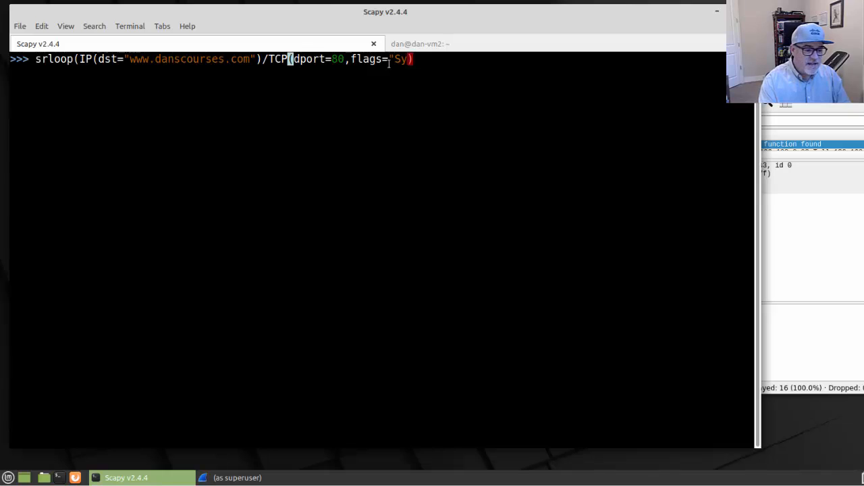
{"action": "key", "text": "BackSpace"}
{"action": "type", "text": "\""}
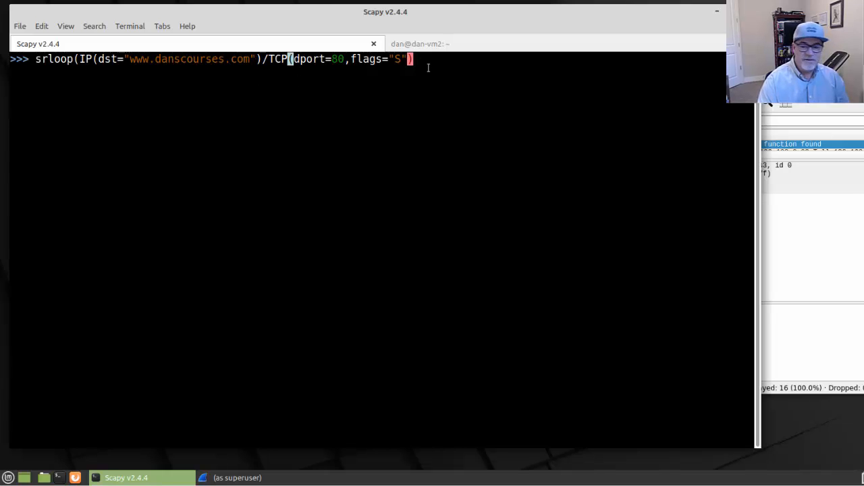
{"action": "type", "text": ")"}
{"action": "key", "text": "Return"}
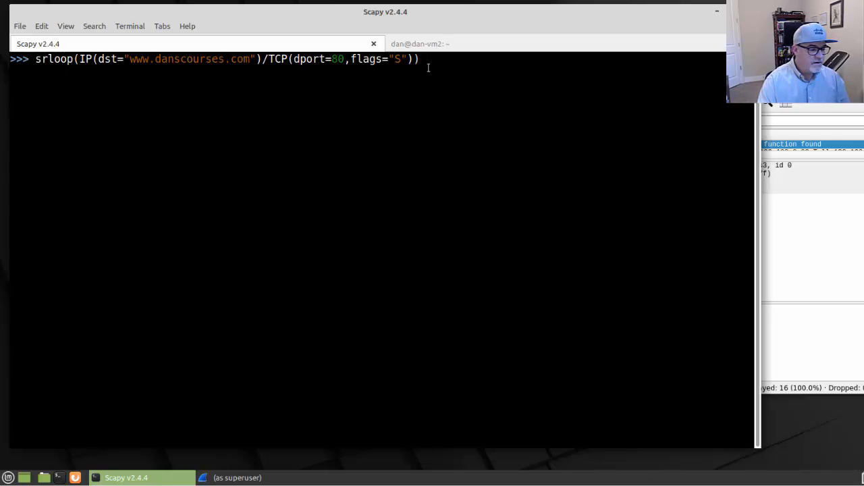
- Run the srloop SYN probe, receive SYN-ACKs from 35.208.0.58, then stop it
{"action": "key", "text": "Return"}
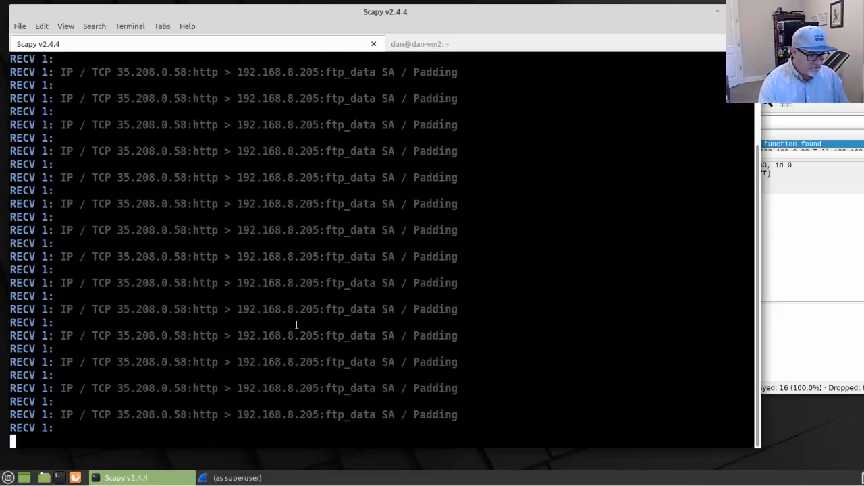
{"action": "key", "text": "ctrl+c"}
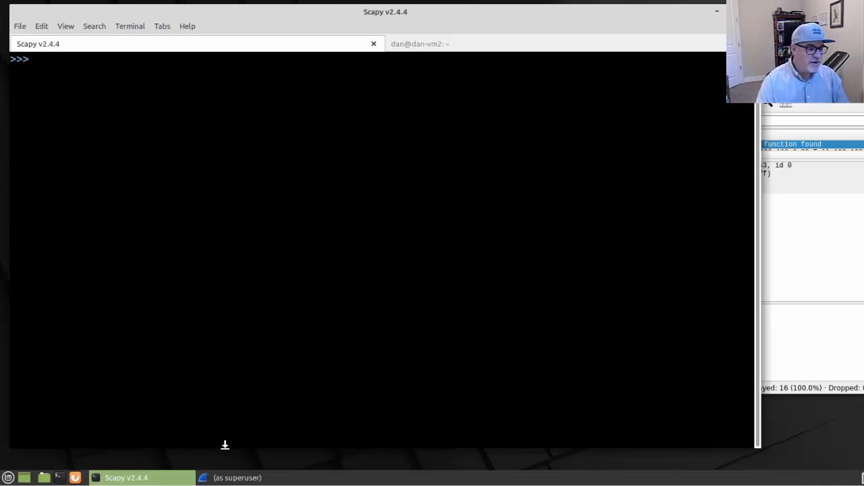
{"action": "type", "text": "srloop(IP(dst=\"www.danscourses.com\")/TCP(dport=80,flags=\"S\"))"}
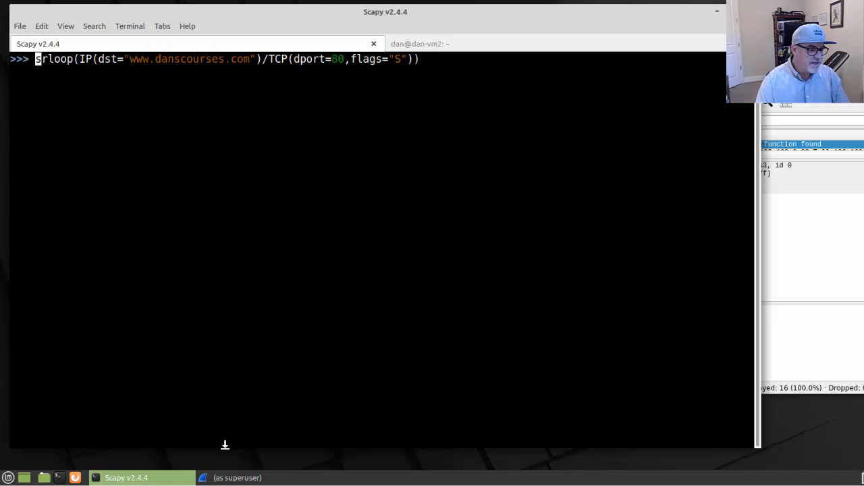
{"action": "type", "text": "a,"}
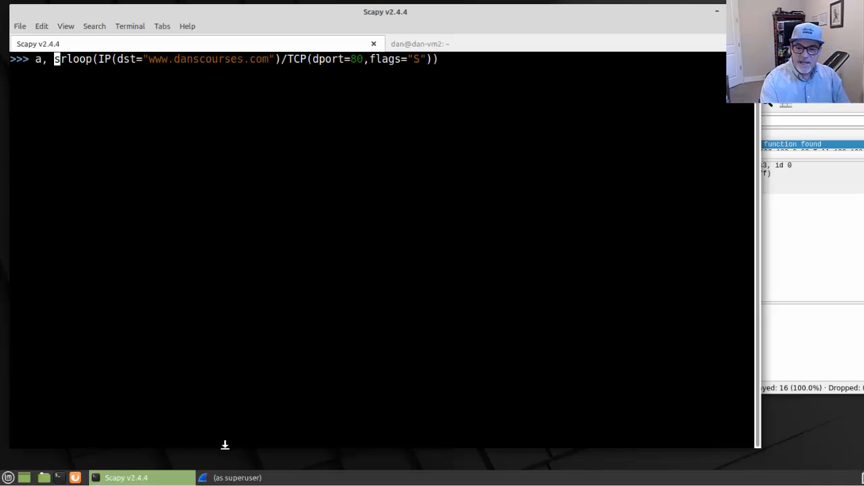
{"action": "type", "text": "b ="}
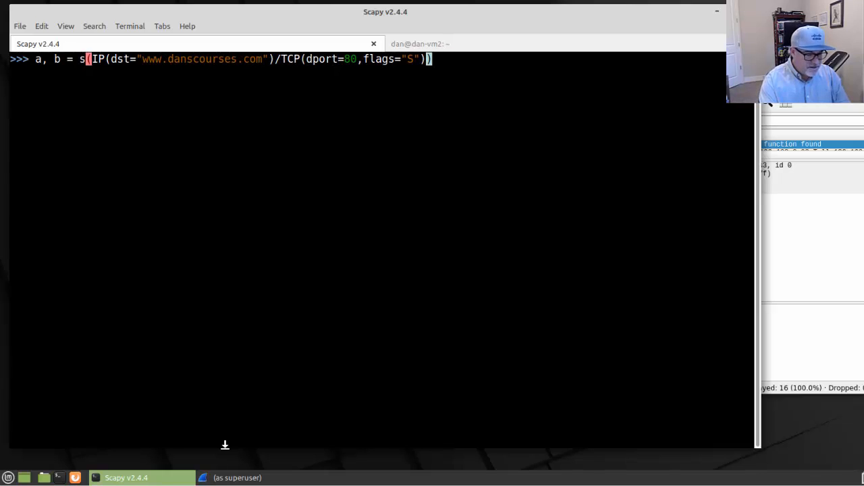
{"action": "type", "text": "r"}
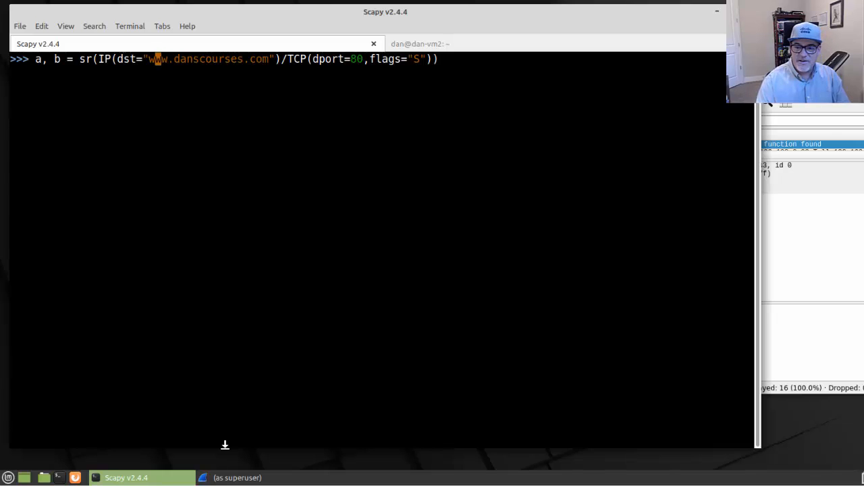
{"action": "mouse_move", "coordinate": [181, 59]}
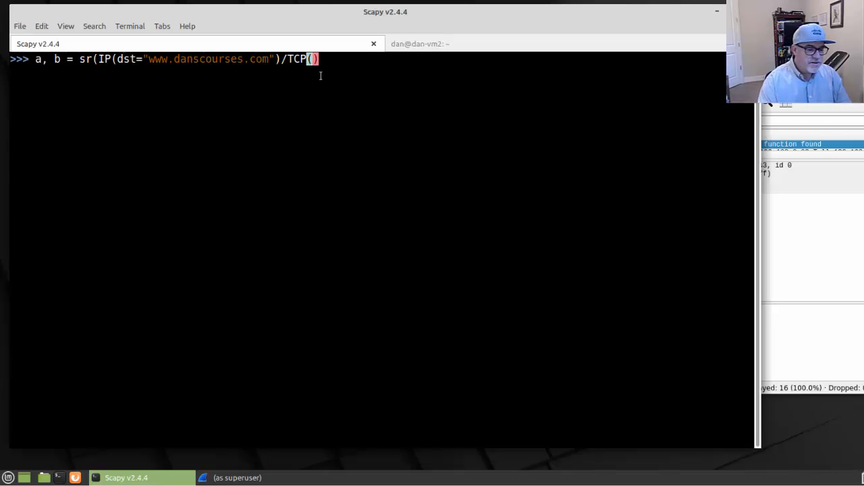
- Add sport=[RandShort()*10] and run it, hitting a struct.error traceback
{"action": "type", "text": "spo"}
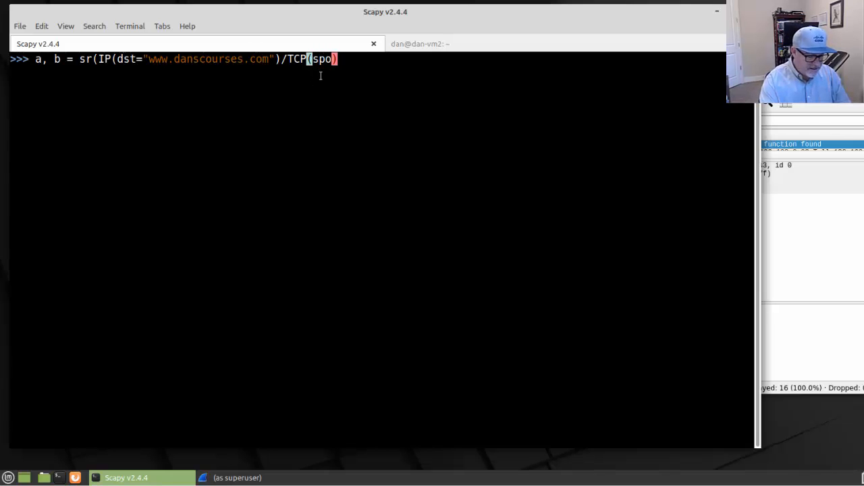
{"action": "type", "text": "rt"}
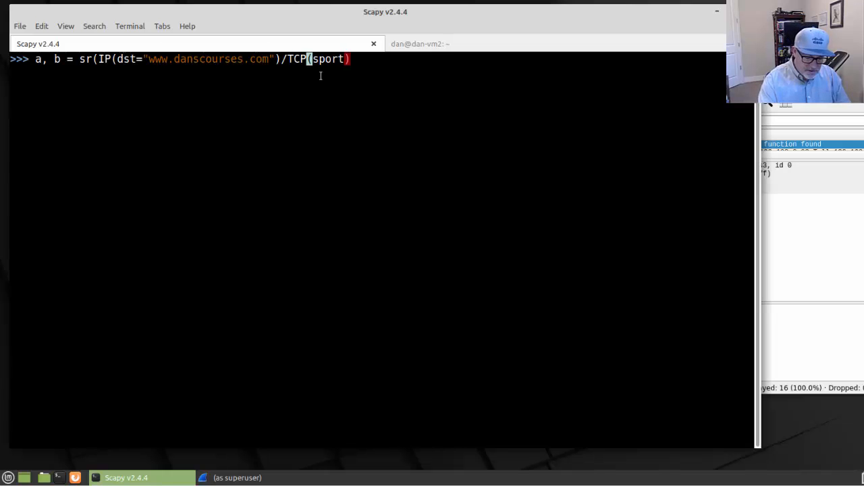
{"action": "type", "text": "="}
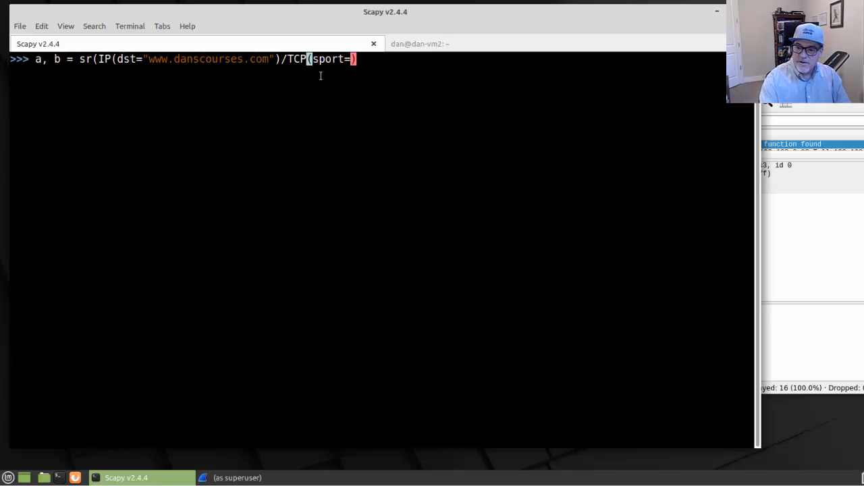
{"action": "type", "text": "["}
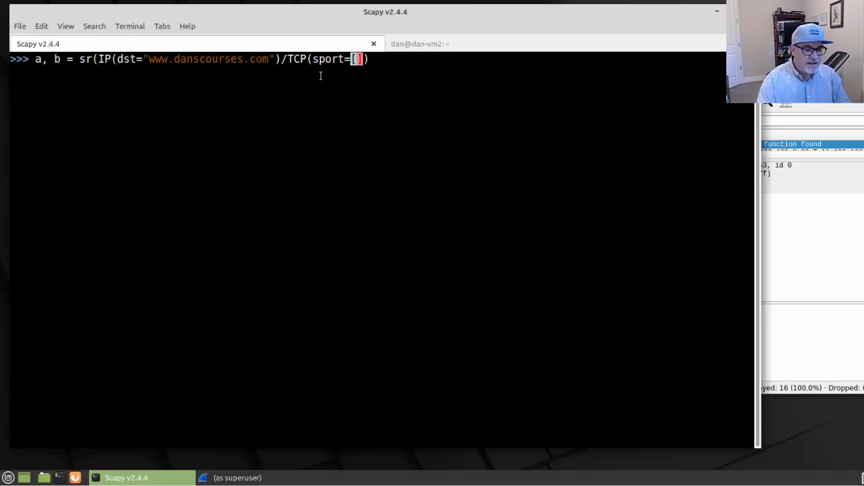
{"action": "type", "text": "Ran"}
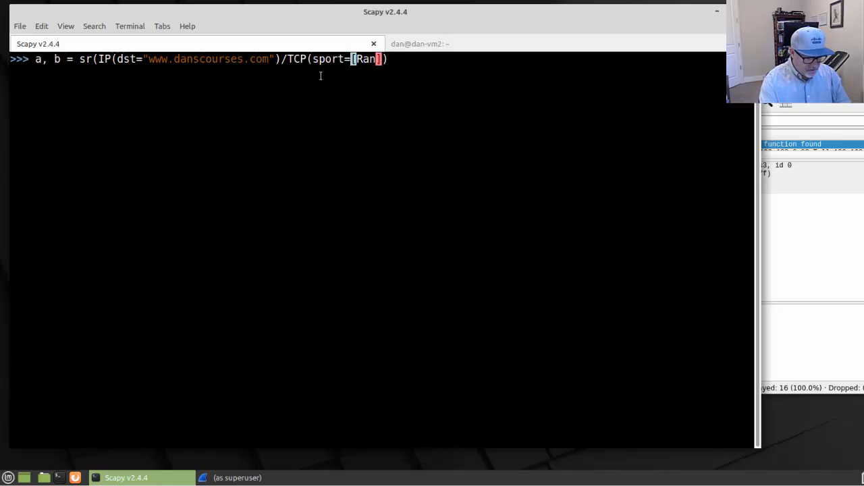
{"action": "type", "text": "dShort"}
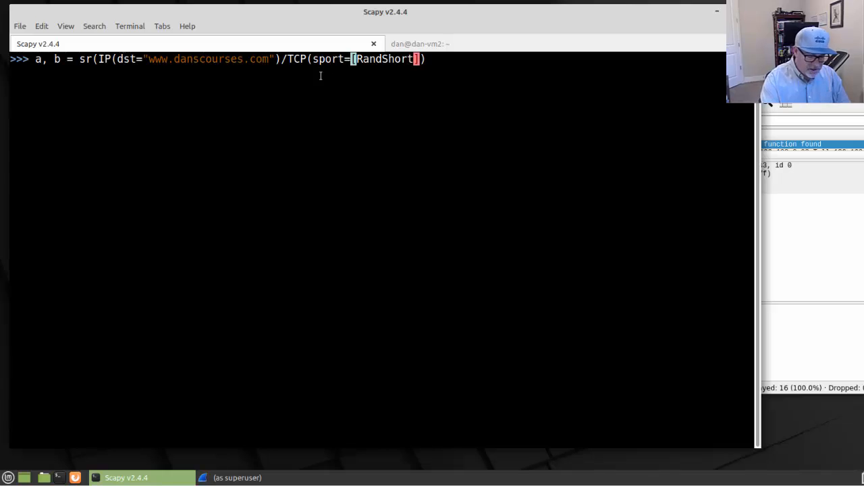
{"action": "type", "text": "()"}
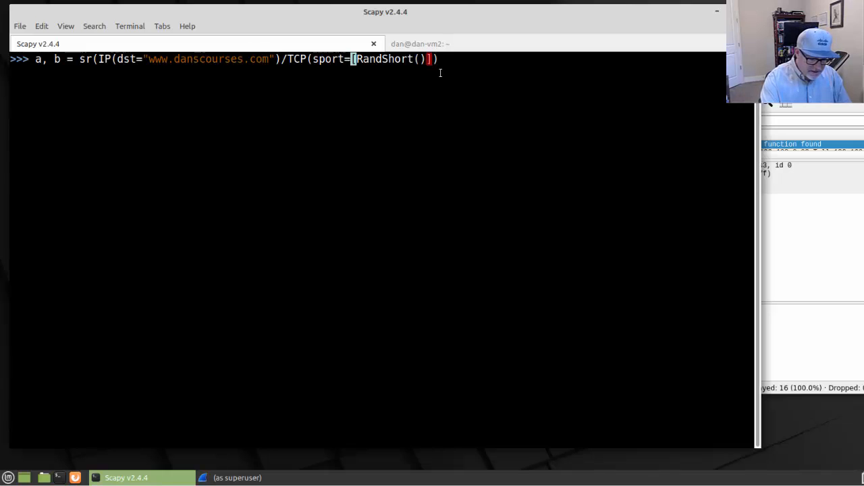
{"action": "type", "text": "*20"}
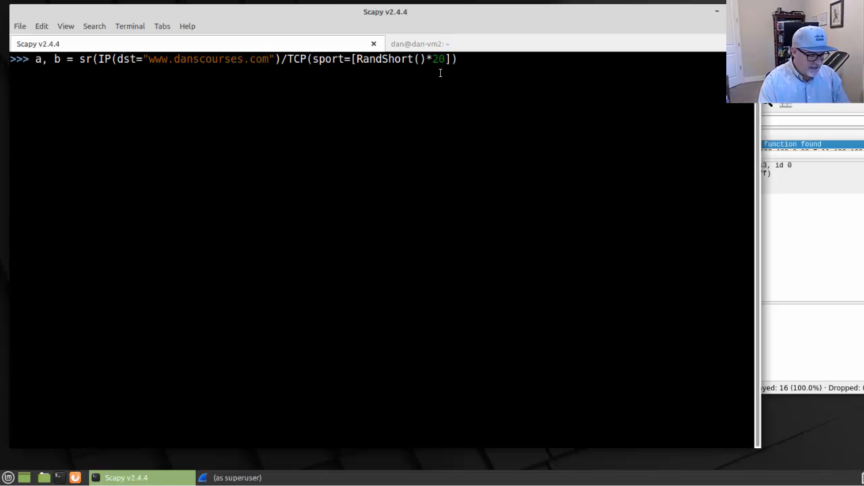
{"action": "type", "text": "10"}
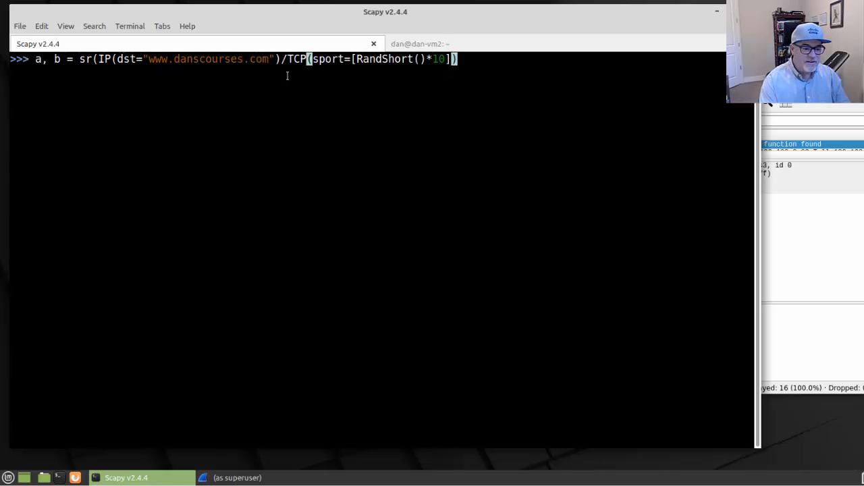
{"action": "key", "text": "Return"}
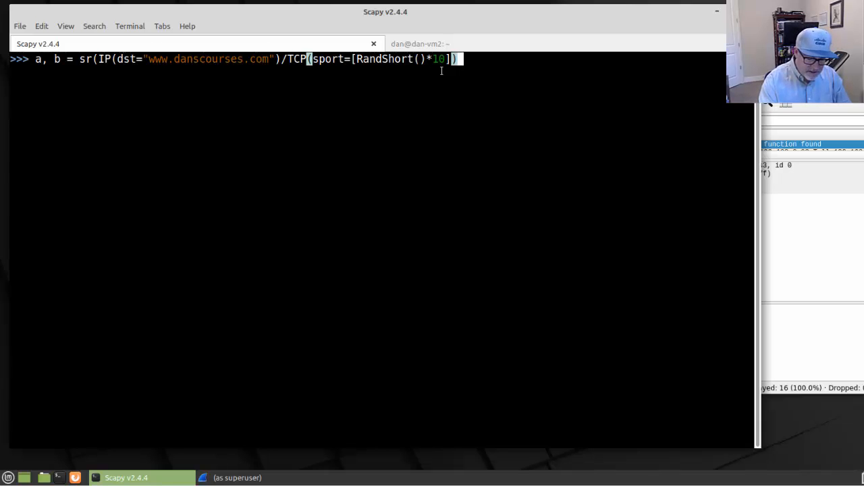
{"action": "key", "text": "Return"}
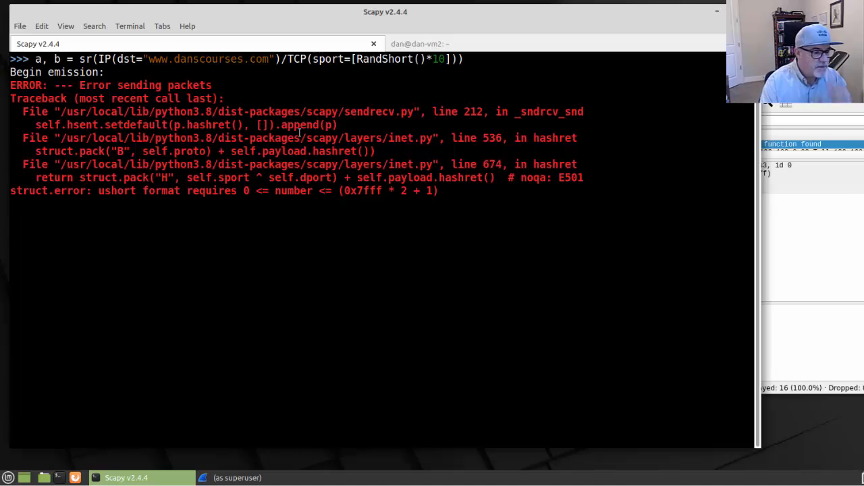
{"action": "mouse_move", "coordinate": [359, 150]}
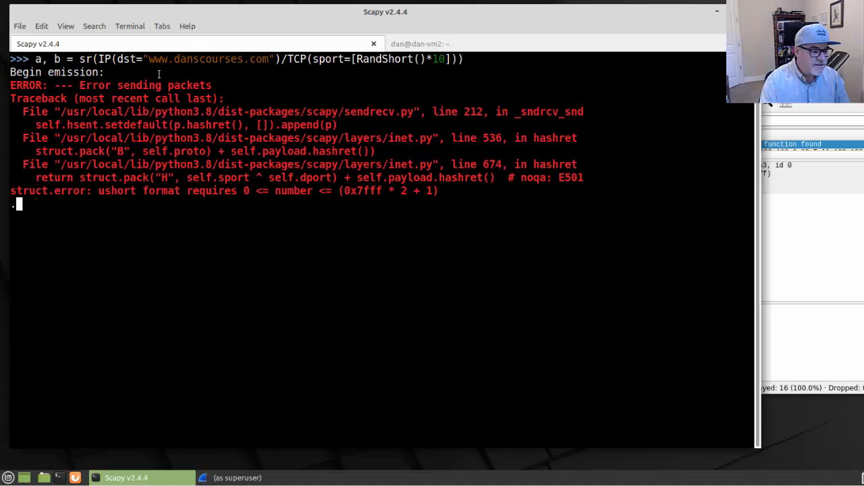
{"action": "mouse_move", "coordinate": [298, 68]}
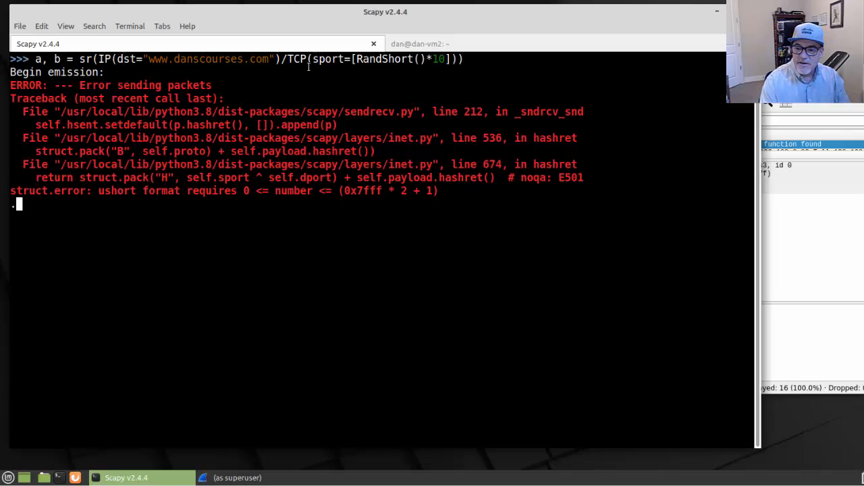
{"action": "mouse_move", "coordinate": [346, 68]}
{"action": "type", "text": "a, b = sr(IP(dst=\"www.danscourses.com\")/TCP(sport=[RandShort()]*10))"}
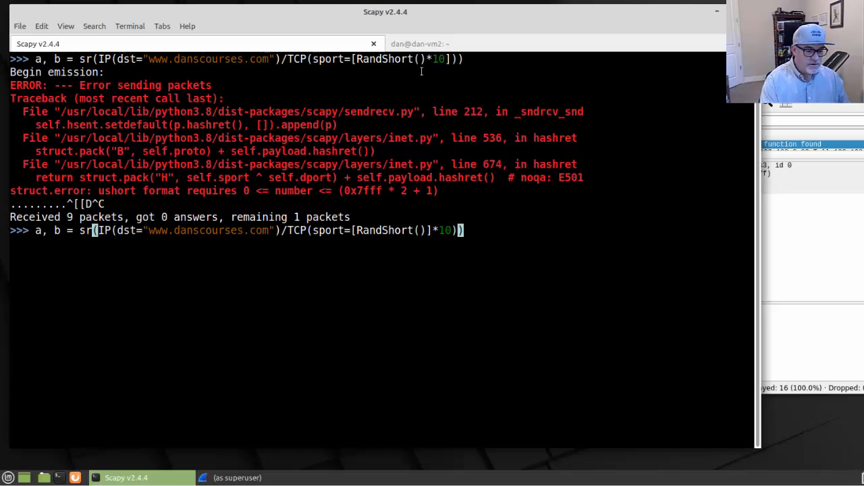
- Run the corrected sr with sport=[RandShort()]*10, getting 10 answers
{"action": "double_click", "coordinate": [380, 230]}
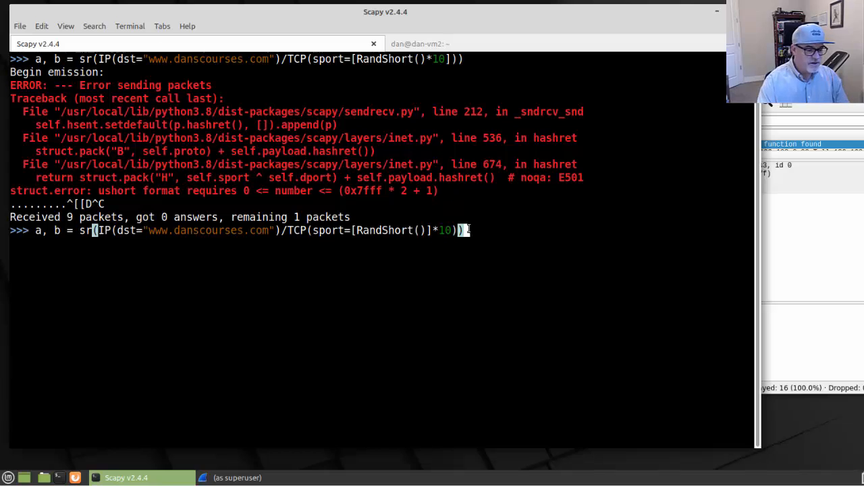
{"action": "key", "text": "Return"}
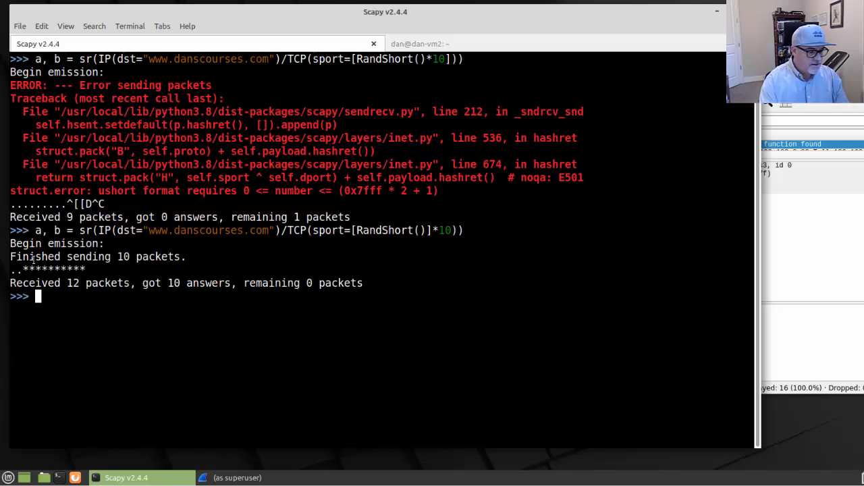
{"action": "mouse_move", "coordinate": [122, 266]}
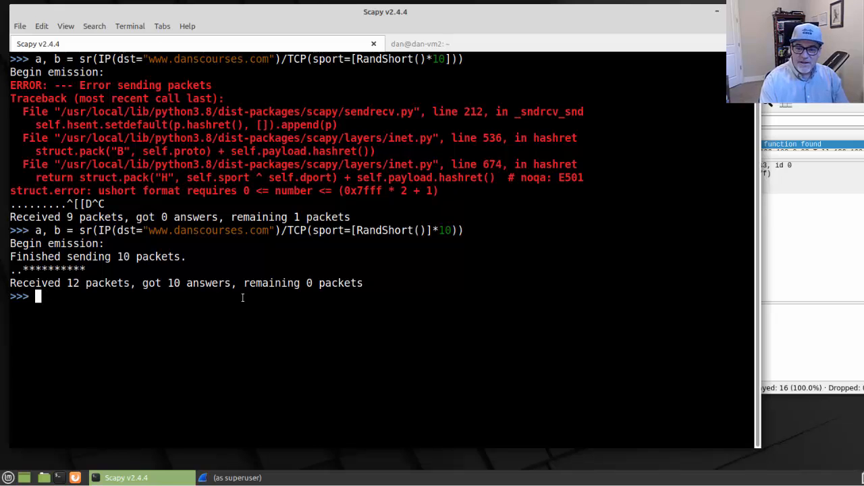
{"action": "mouse_move", "coordinate": [58, 397]}
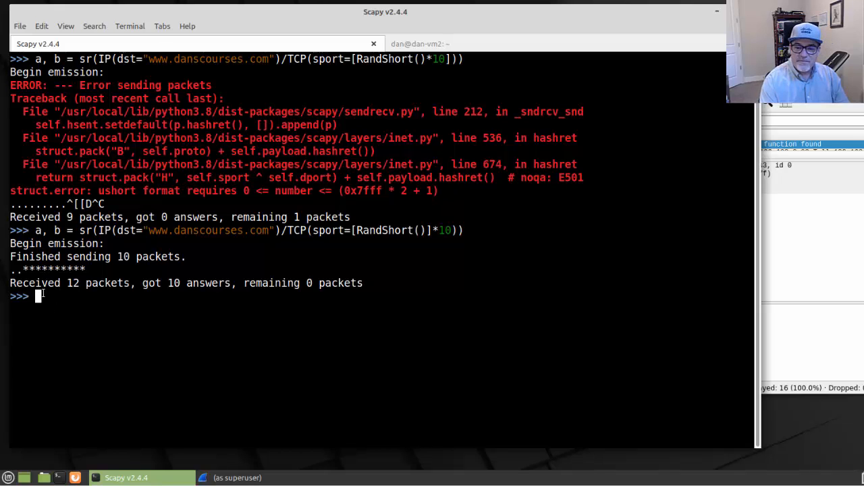
{"action": "mouse_move", "coordinate": [63, 365]}
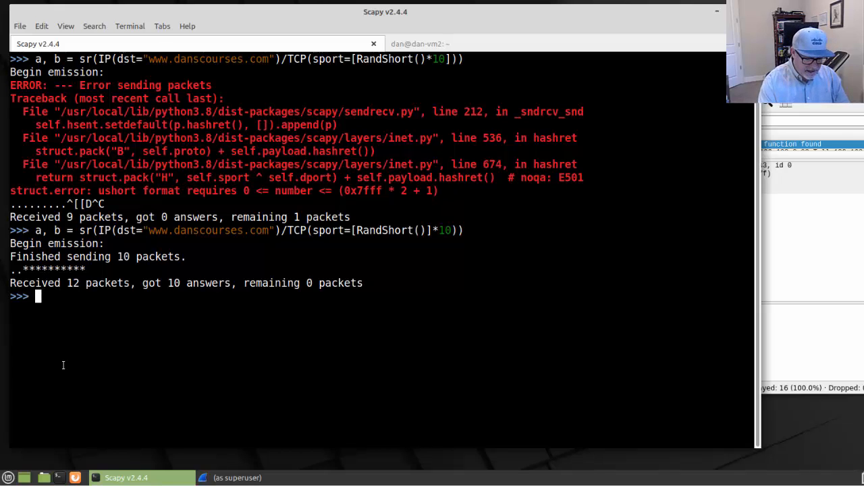
- Run a.plot(lambda x:x[1].id) to graph the answers' IP IDs
{"action": "type", "text": "a"}
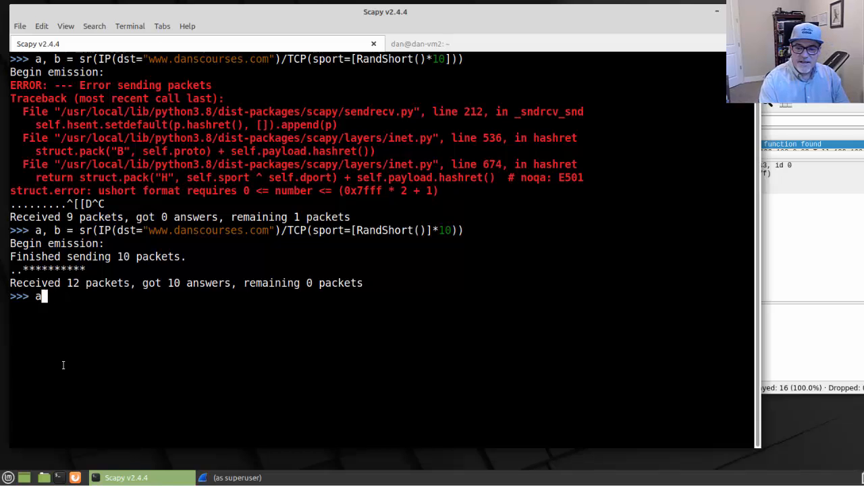
{"action": "type", "text": ".p"}
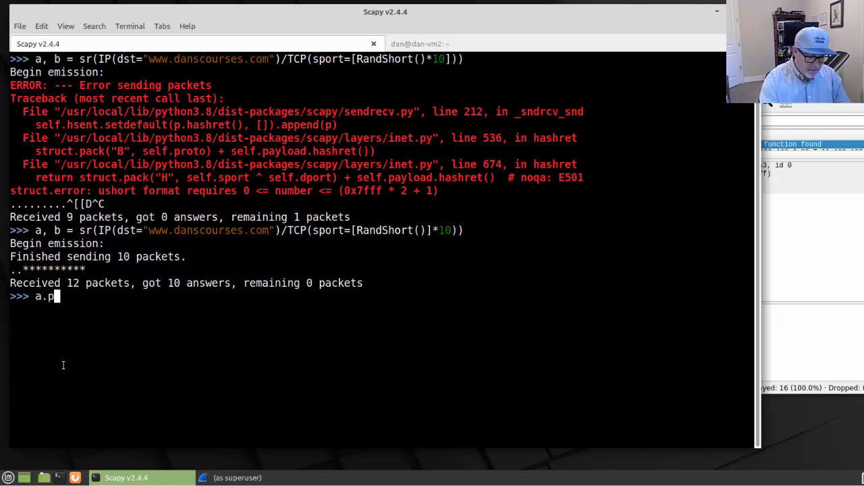
{"action": "type", "text": "lot()"}
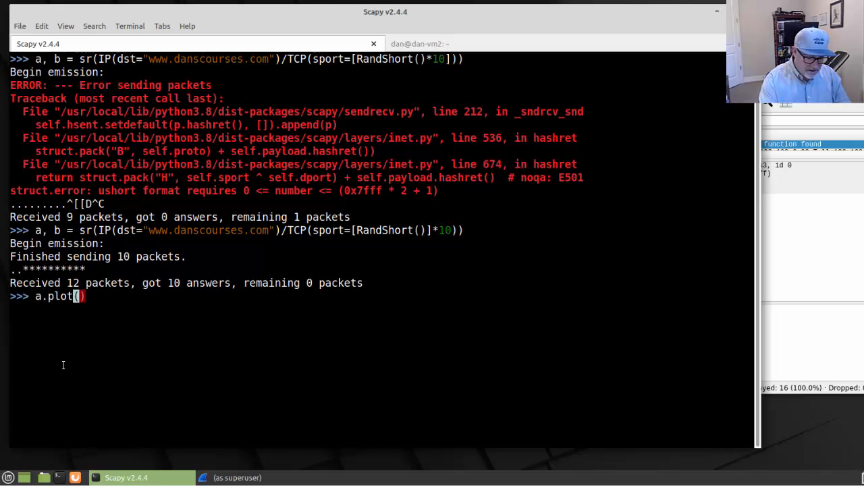
{"action": "type", "text": "lambda"}
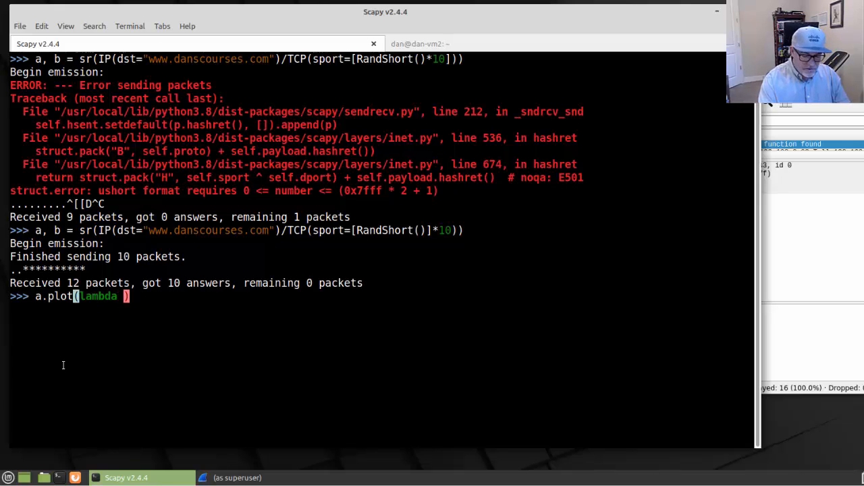
{"action": "type", "text": "x:"}
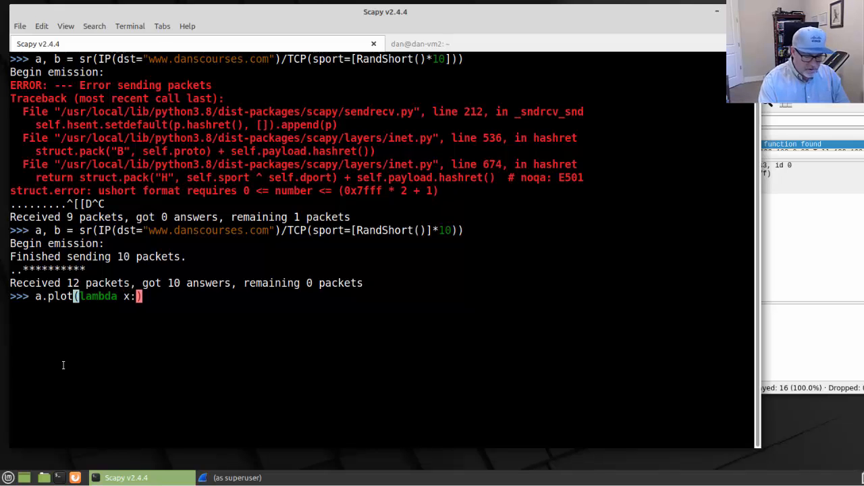
{"action": "type", "text": "x"}
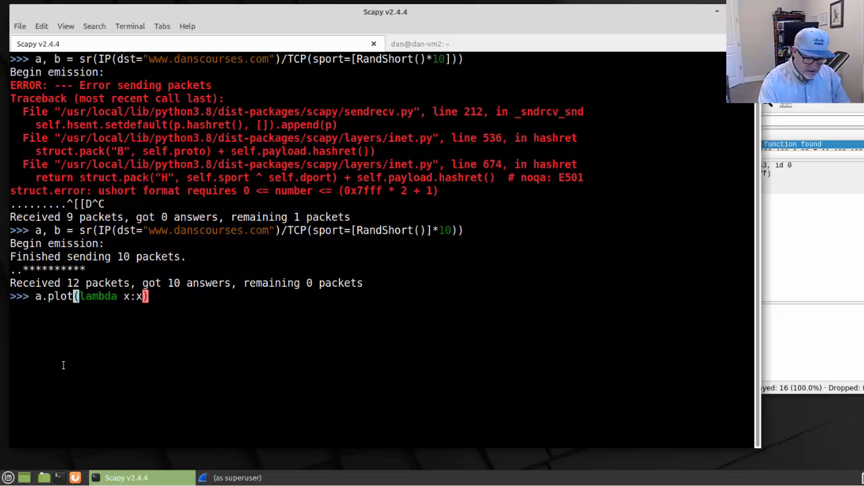
{"action": "type", "text": "[]"}
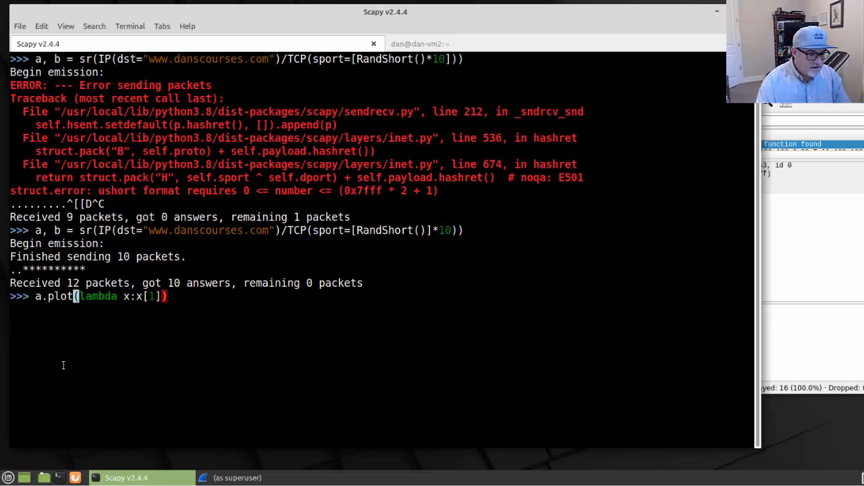
{"action": "type", "text": ".id"}
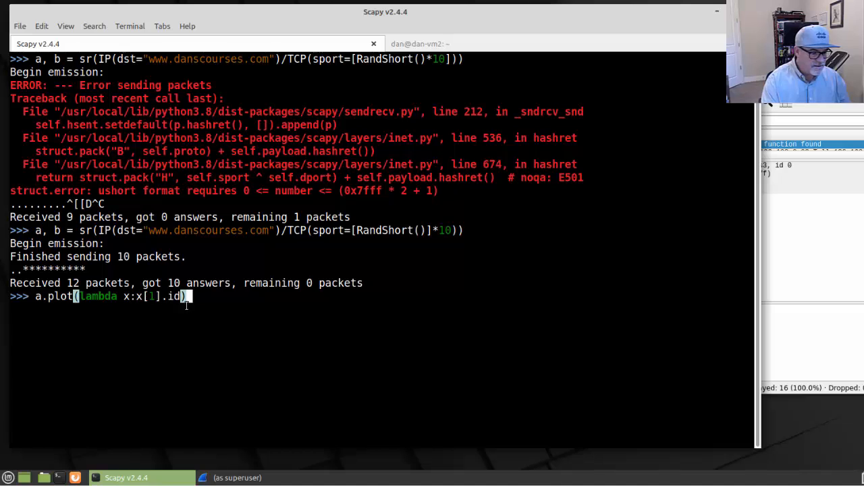
{"action": "key", "text": "Return"}
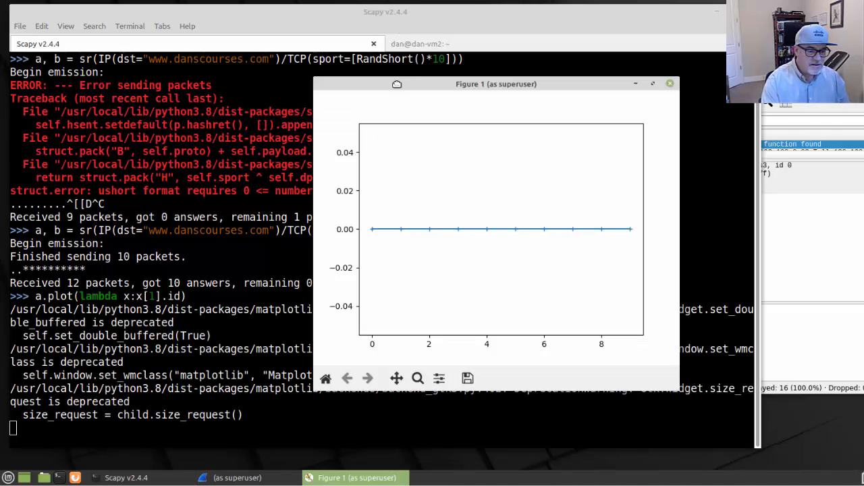
{"action": "left_click_drag", "start_coordinate": [496, 83], "coordinate": [370, 91]}
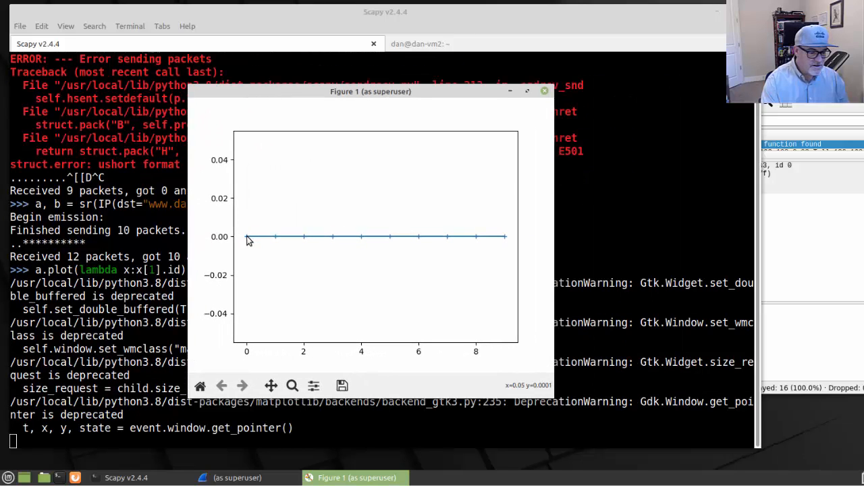
{"action": "mouse_move", "coordinate": [331, 250]}
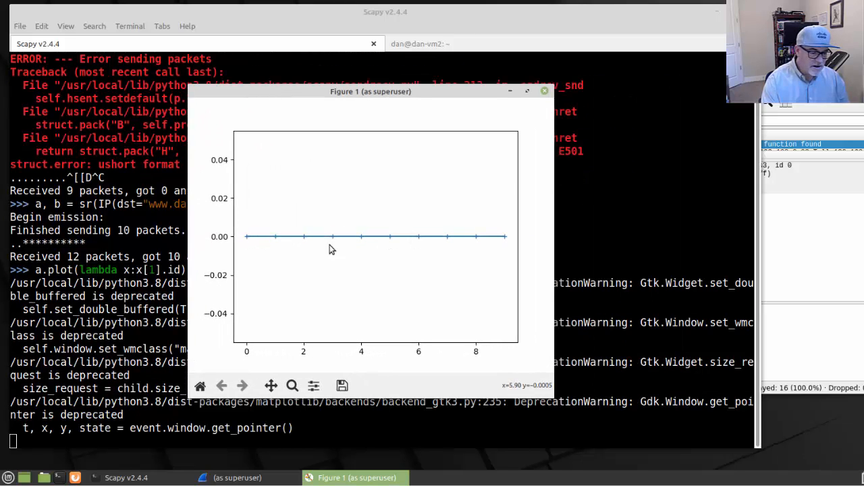
{"action": "mouse_move", "coordinate": [437, 248]}
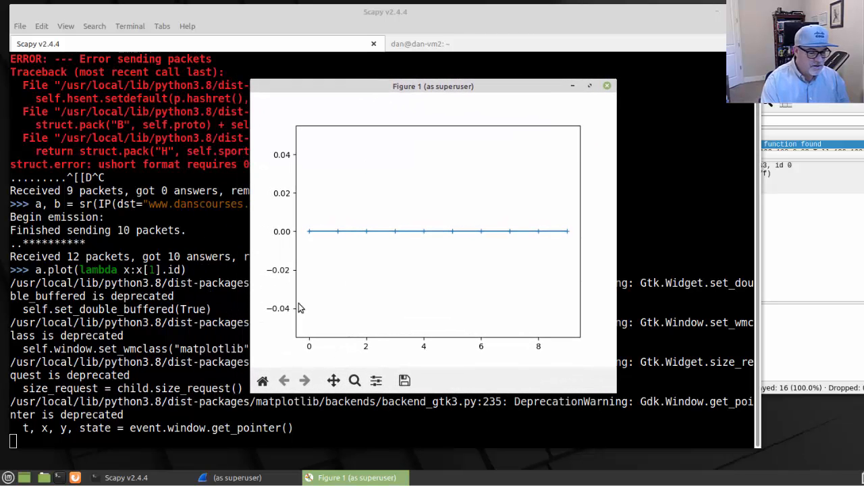
{"action": "mouse_move", "coordinate": [381, 318]}
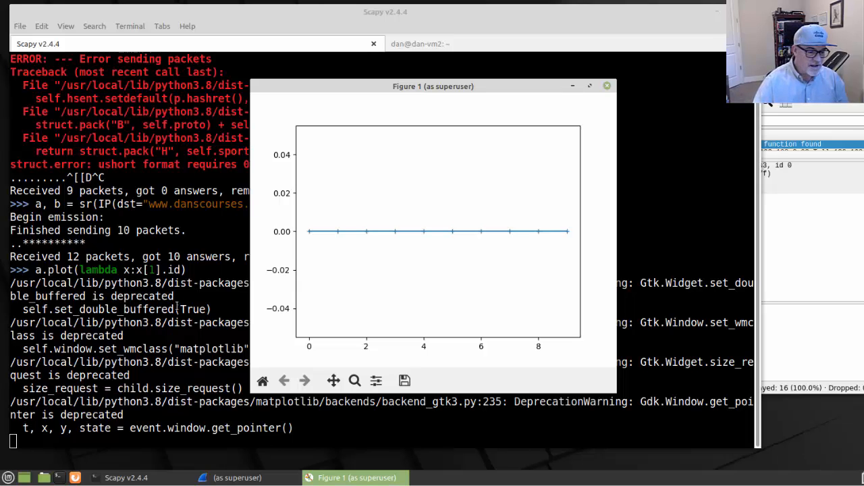
{"action": "mouse_move", "coordinate": [92, 256]}
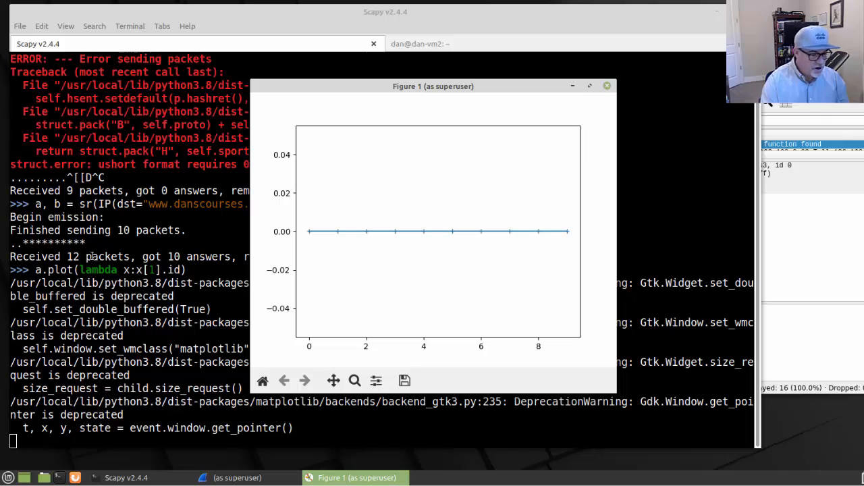